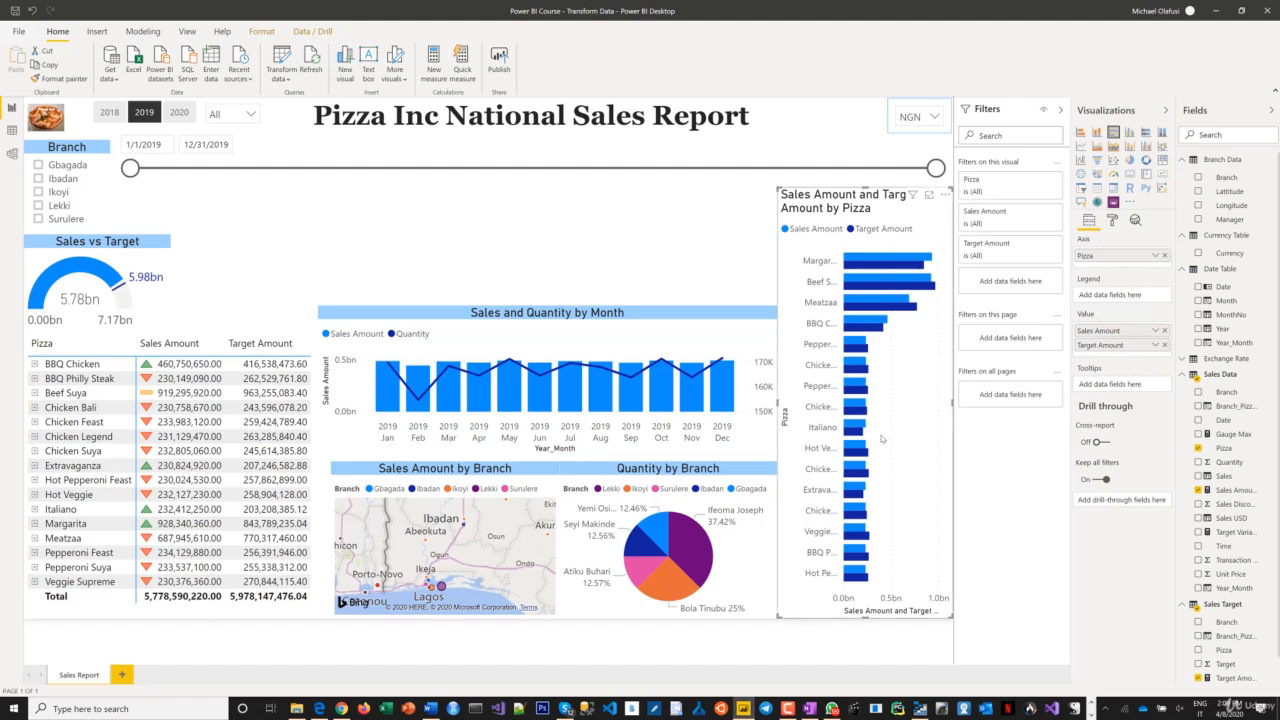
mouse_move(899, 357)
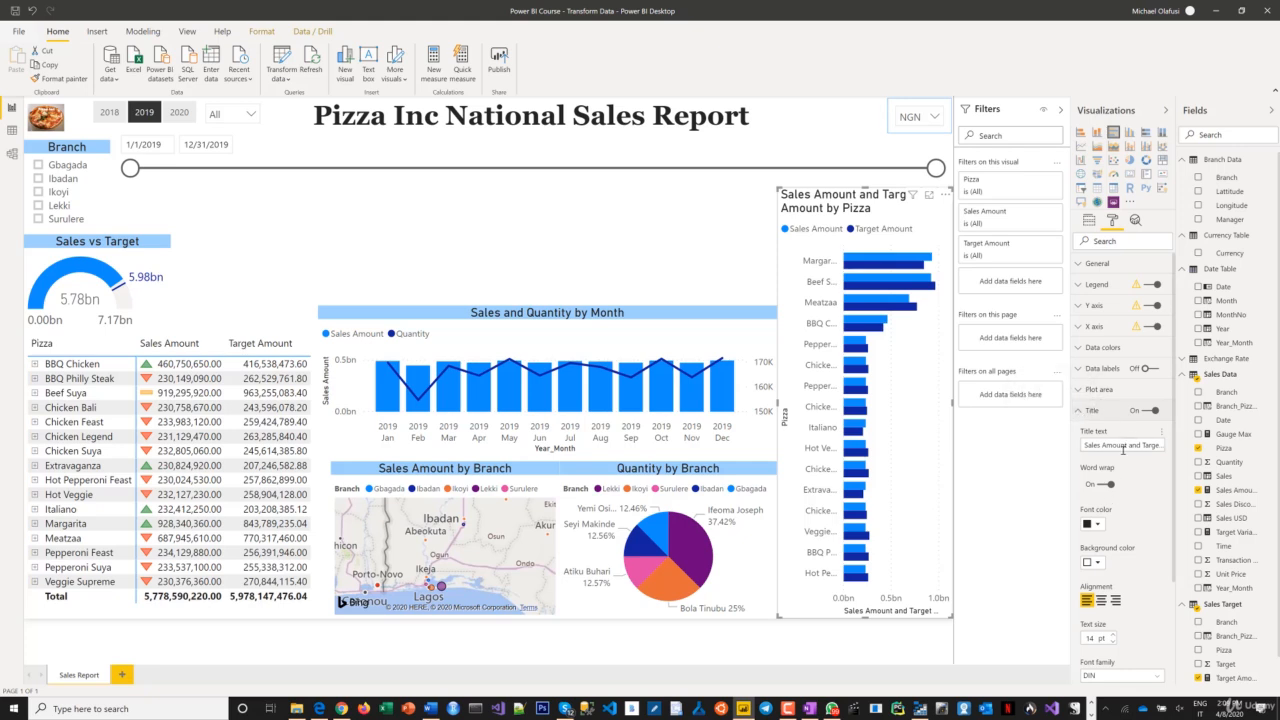
Step: Retitle the pizza bar chart 'Sales and Target by Pizza' and give its title a blue background
left_click(1122, 444)
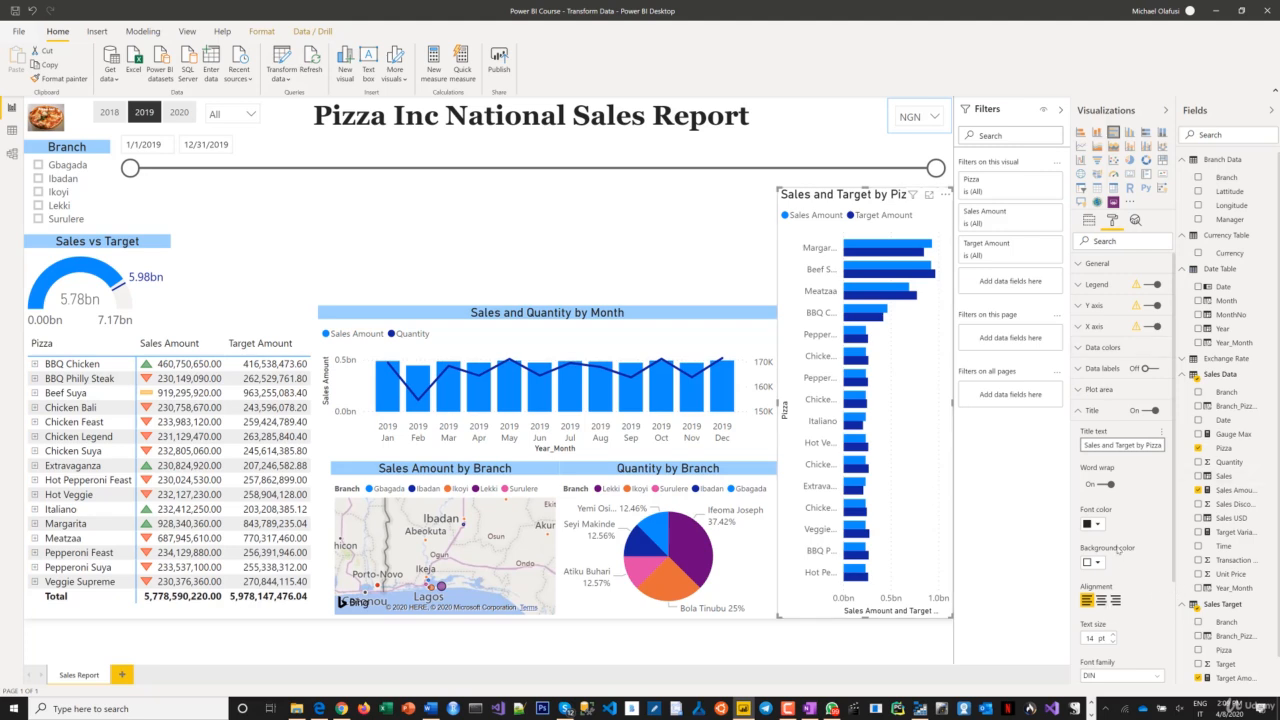
left_click(1088, 561)
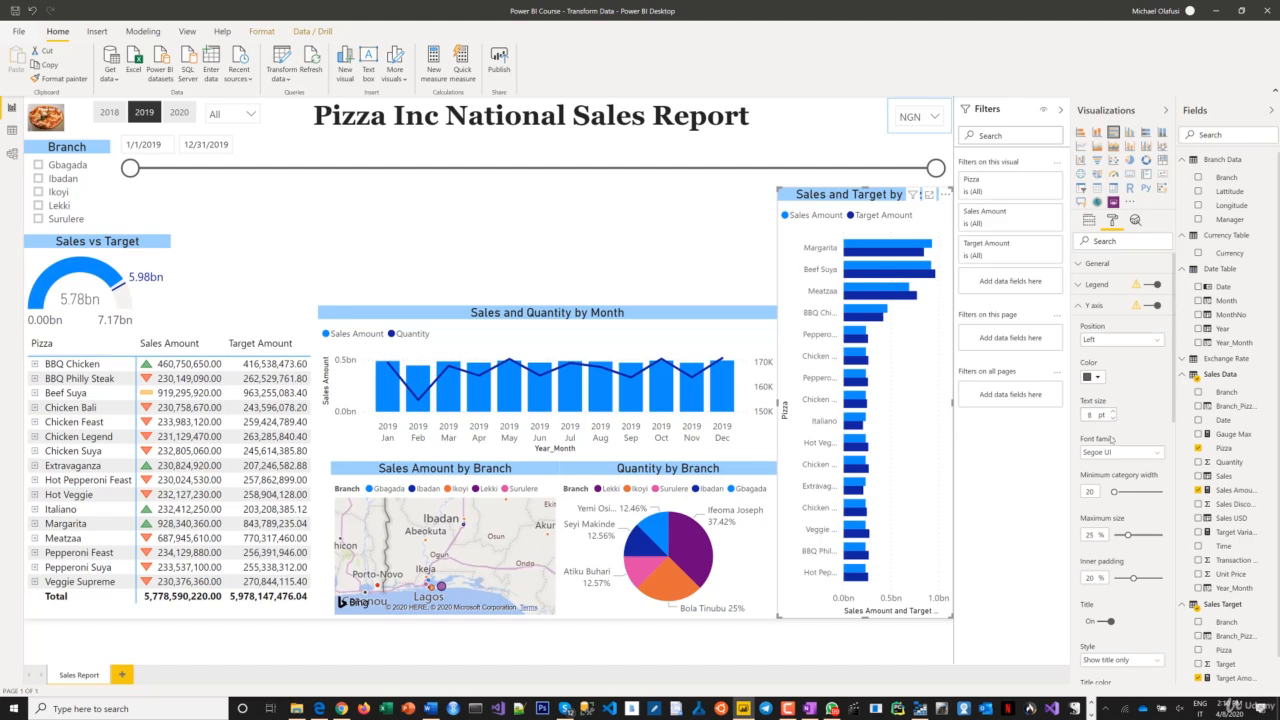
mouse_move(1110, 438)
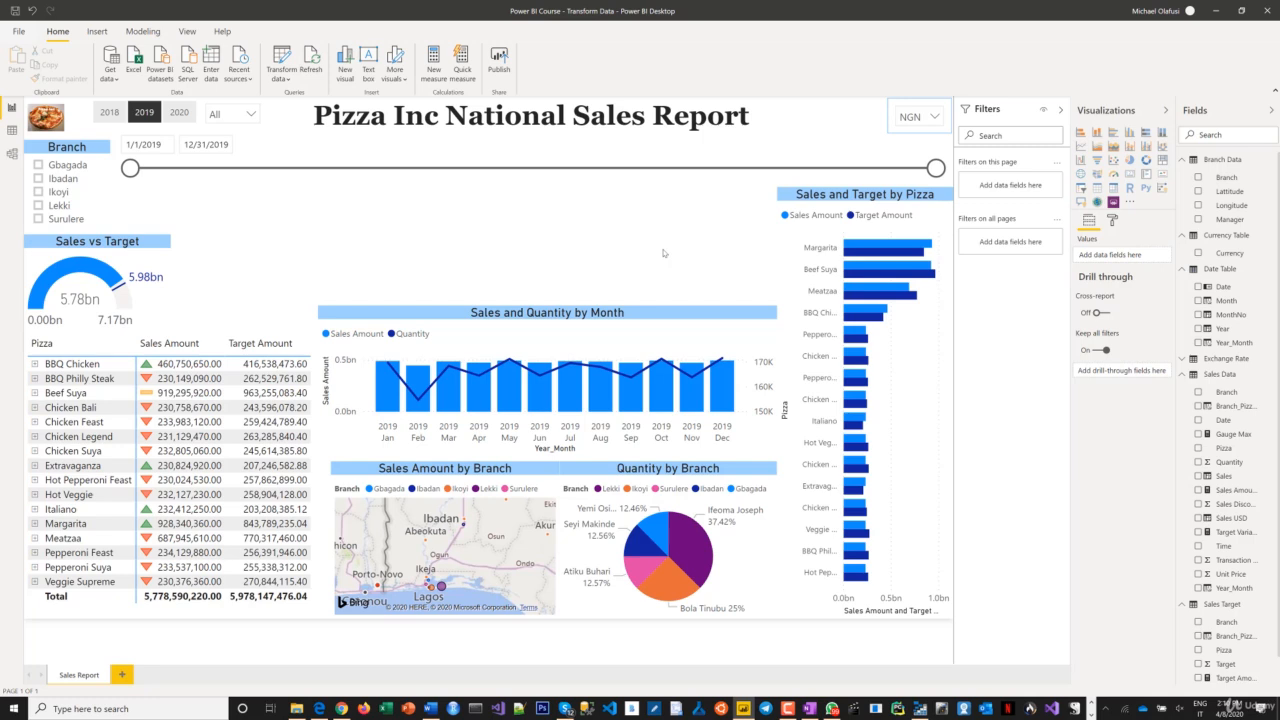
mouse_move(512, 247)
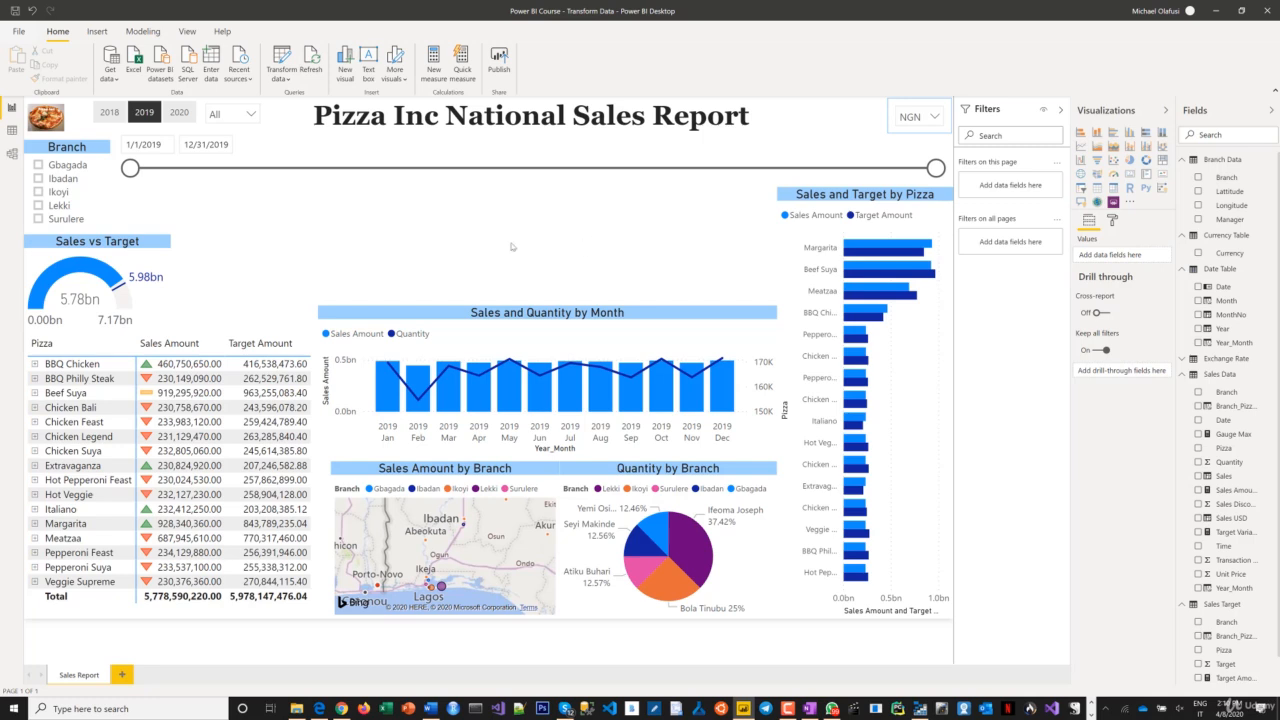
mouse_move(510, 248)
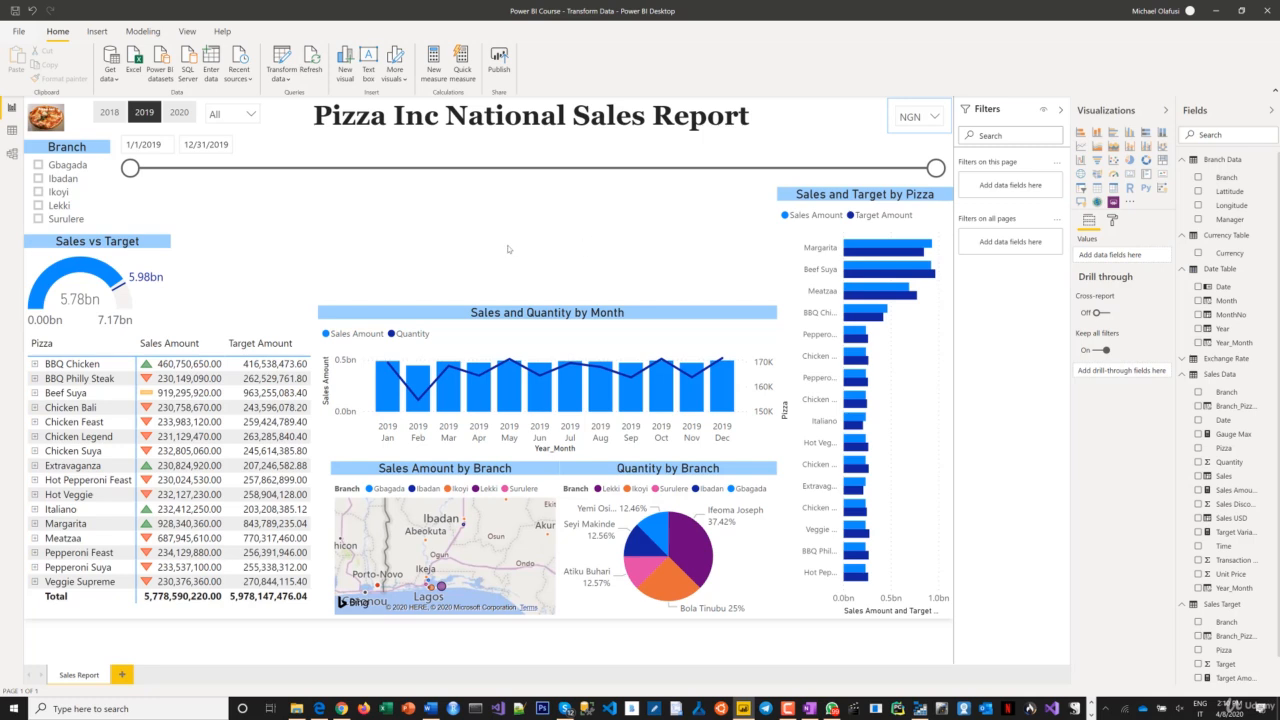
mouse_move(372, 218)
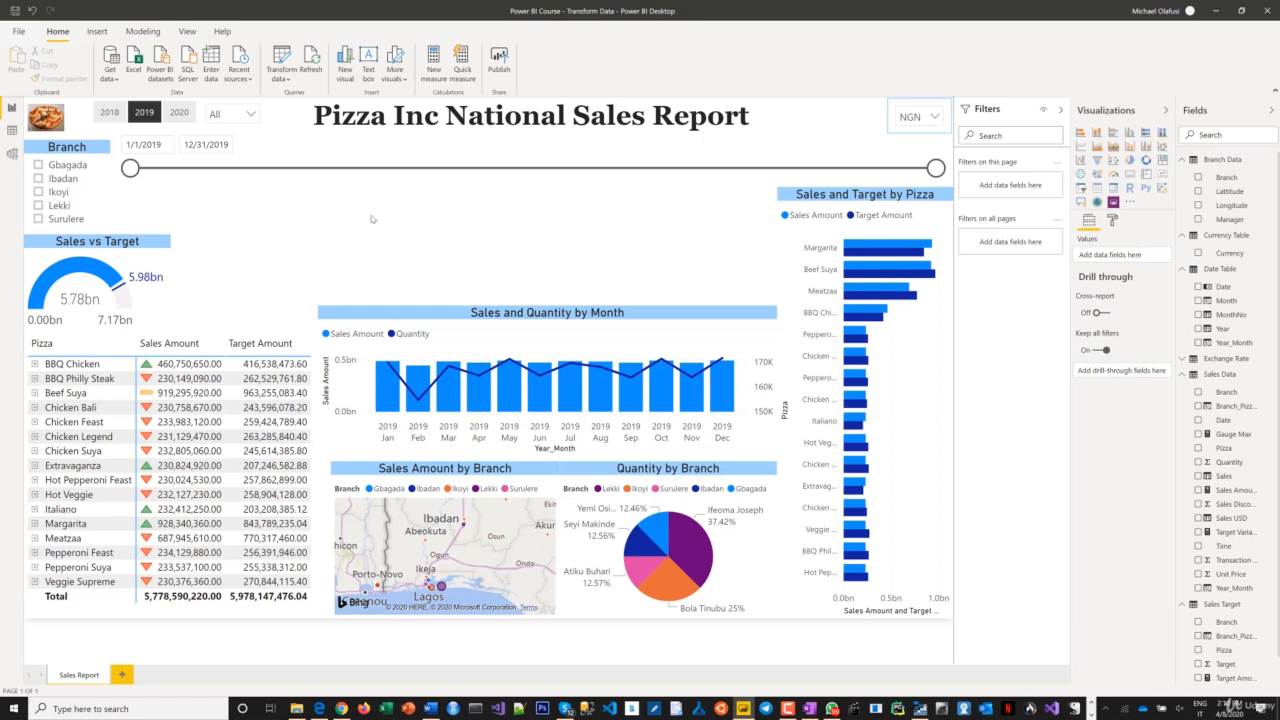
mouse_move(297, 207)
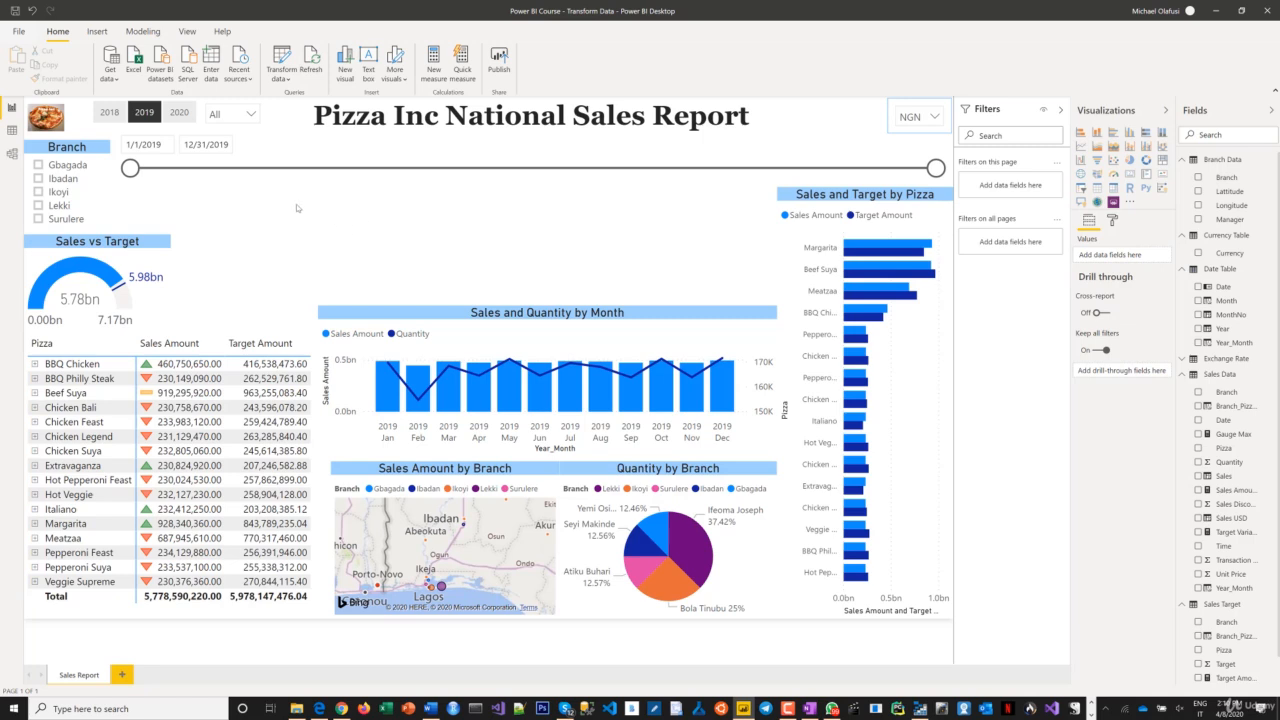
mouse_move(406, 238)
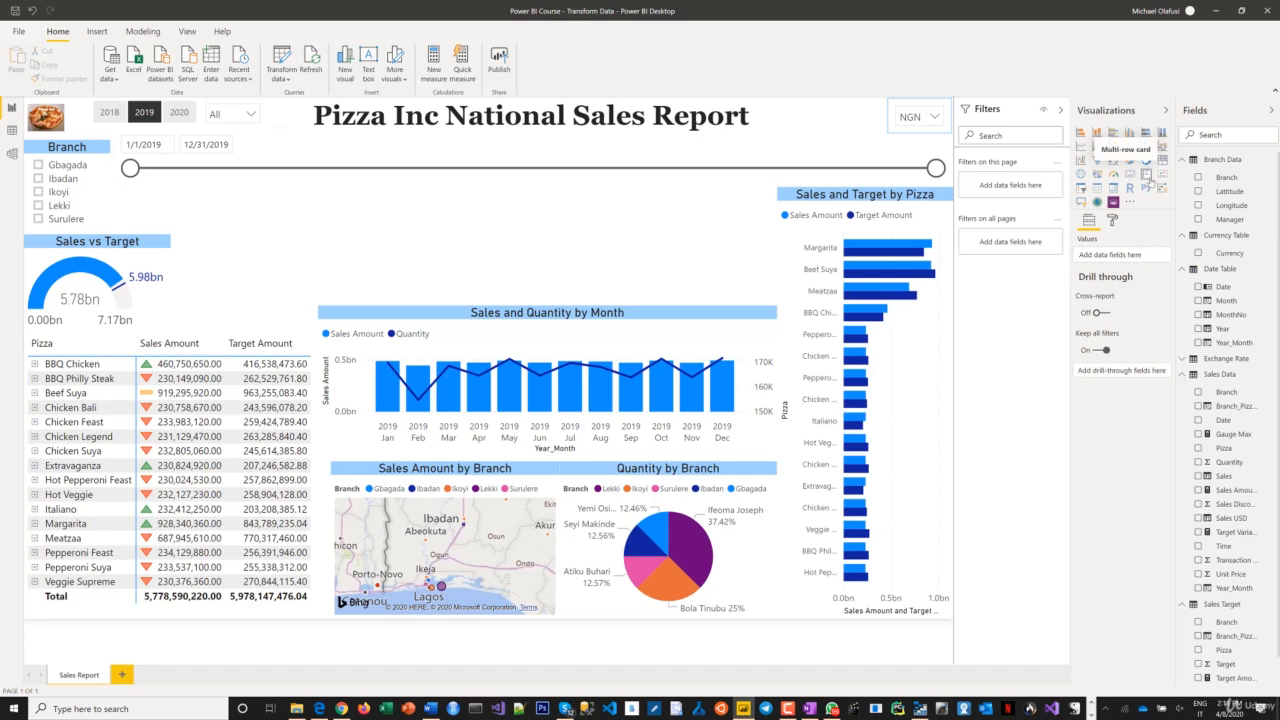
mouse_move(1150, 185)
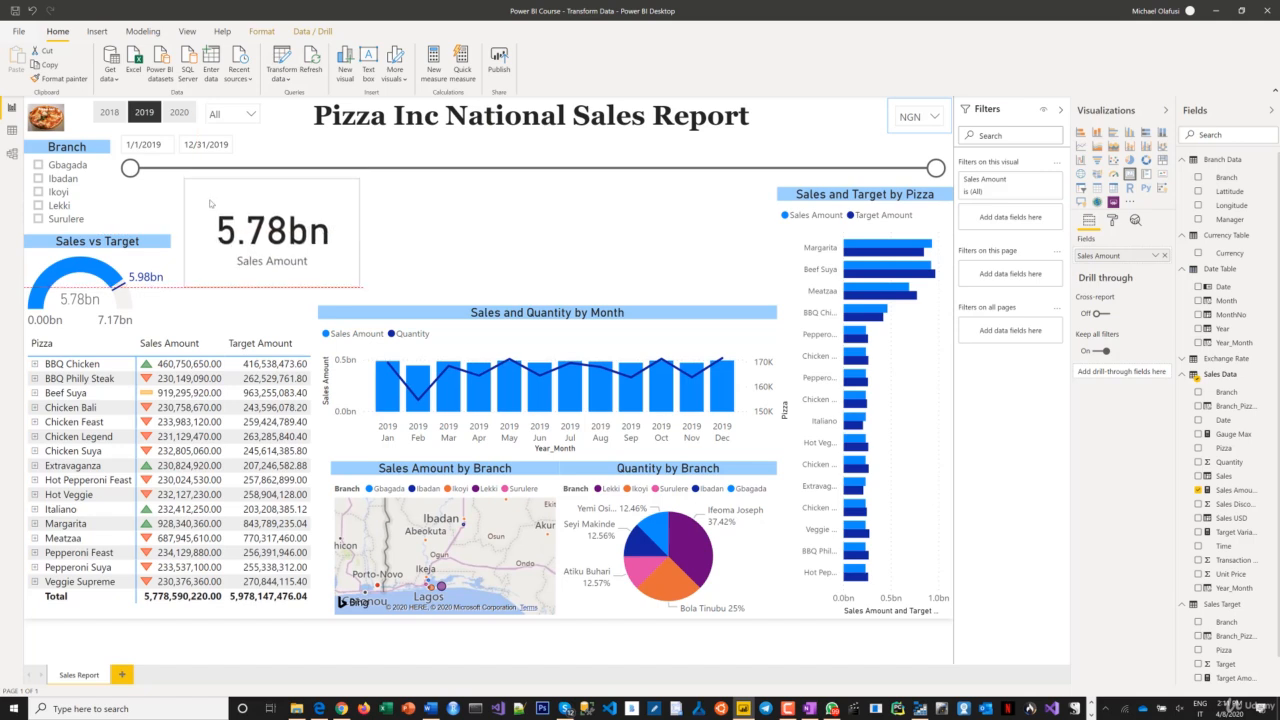
Step: Select the 5.78bn Sales Amount card and shrink it to fit above the gauge
left_click(272, 230)
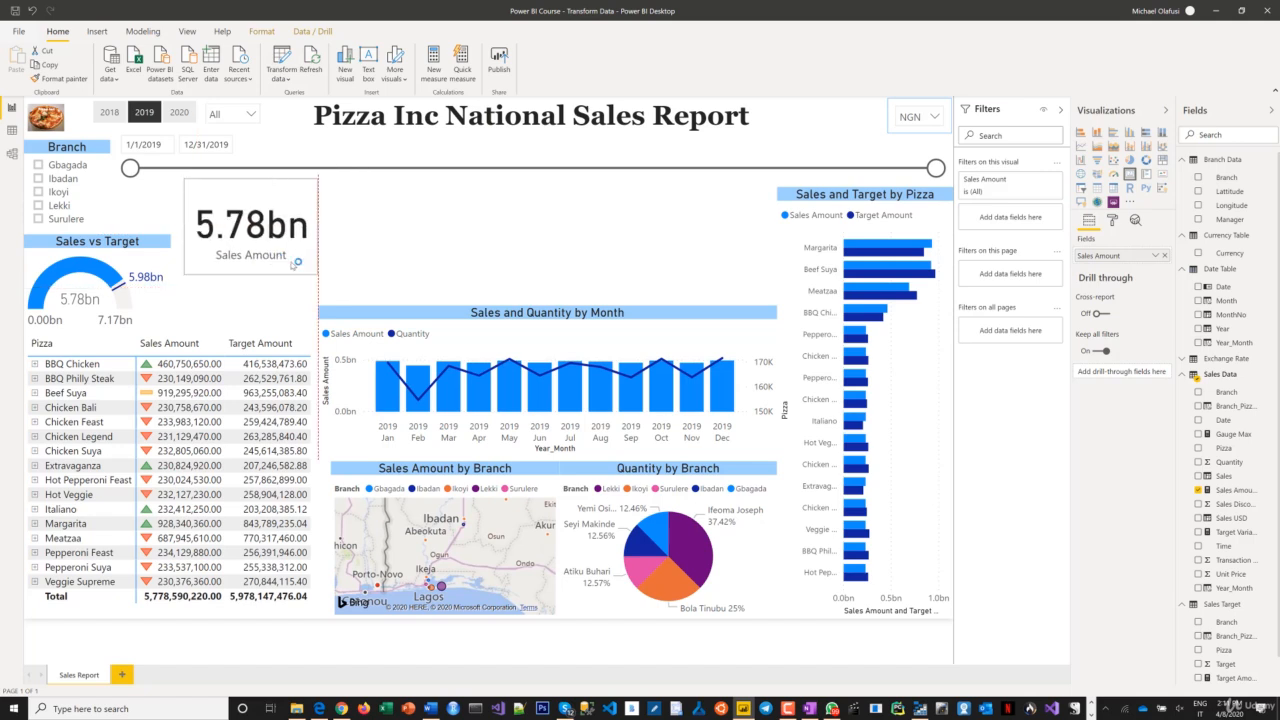
left_click(250, 220)
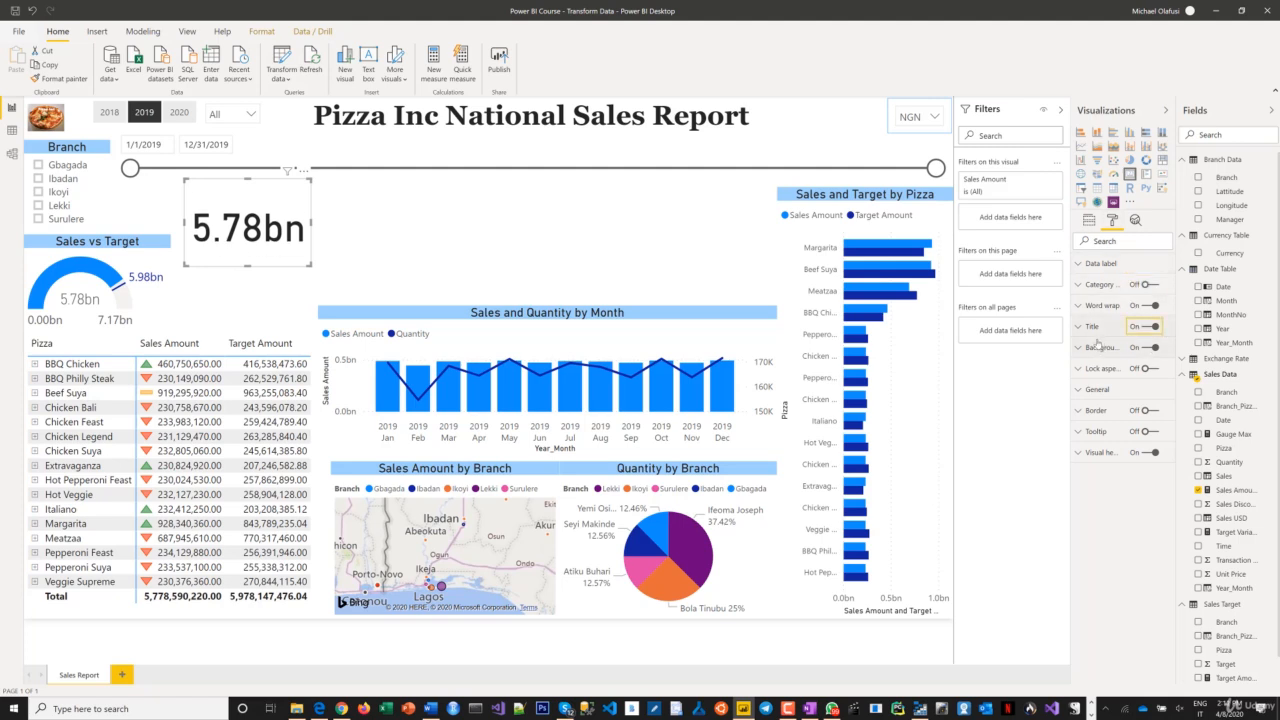
Step: Enter 'Sales' as the card's title text, centre it, and reselect the card
left_click(1092, 326)
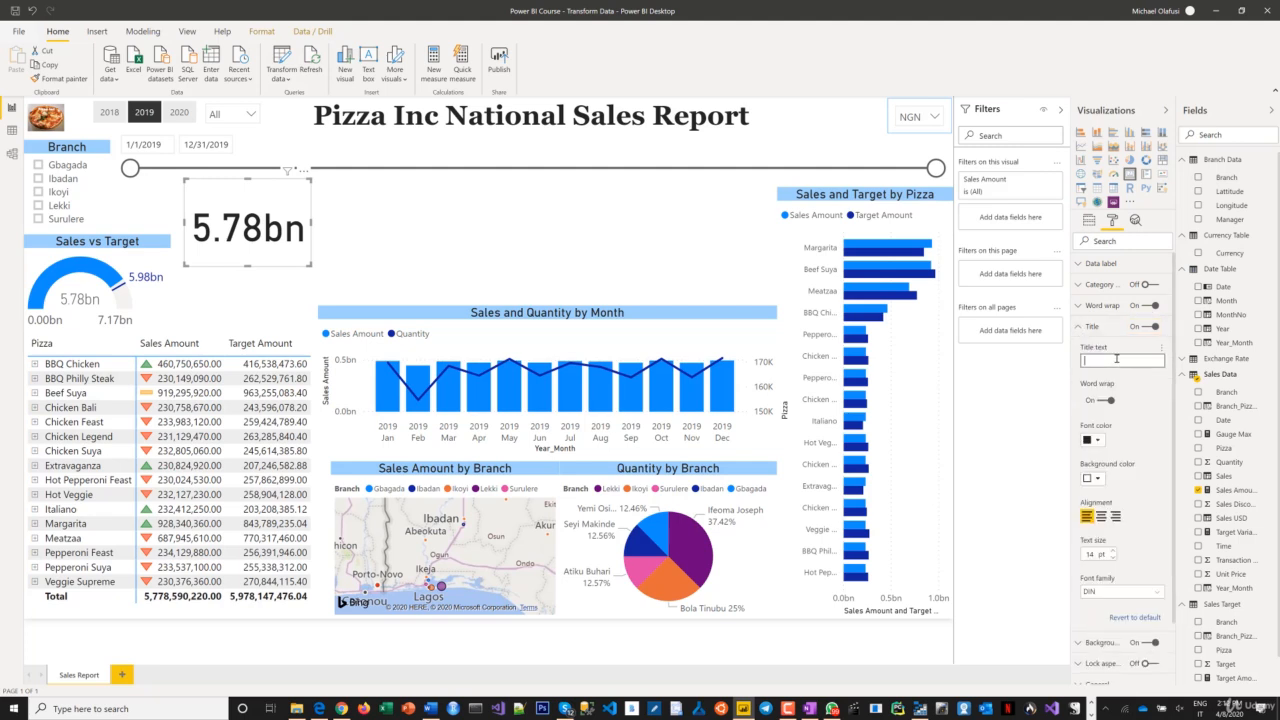
type("Sales")
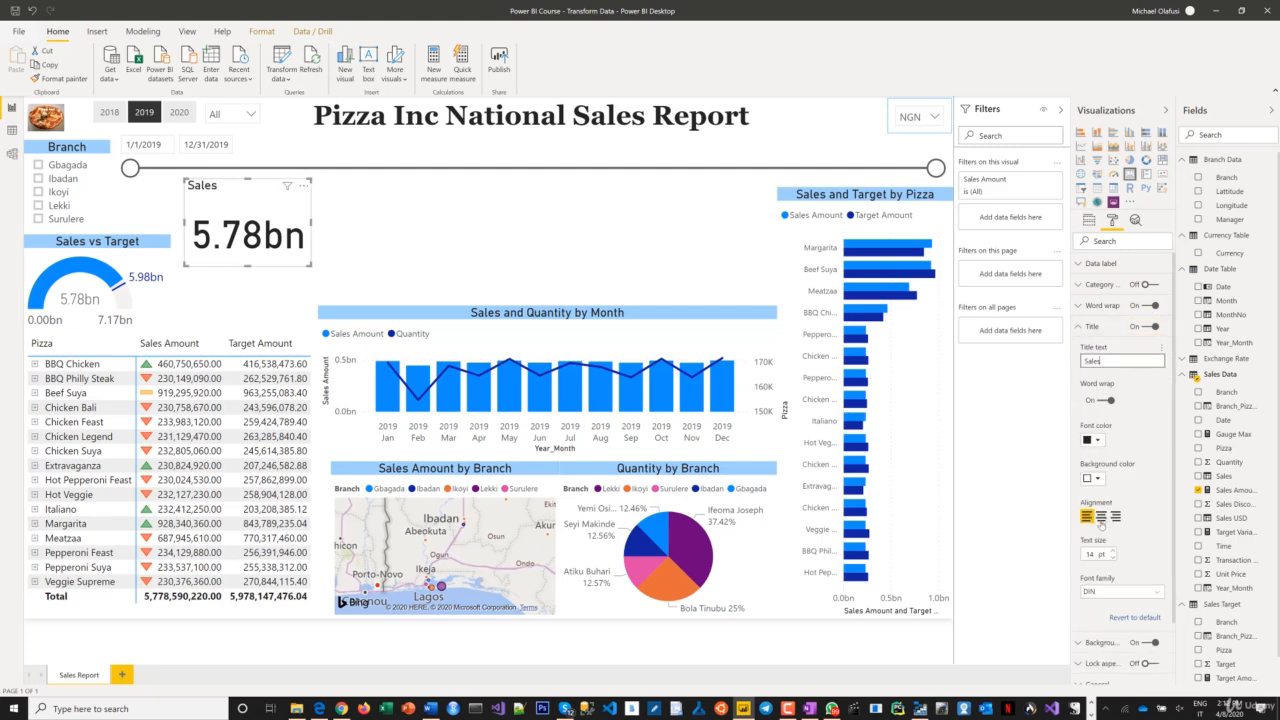
left_click(1102, 440)
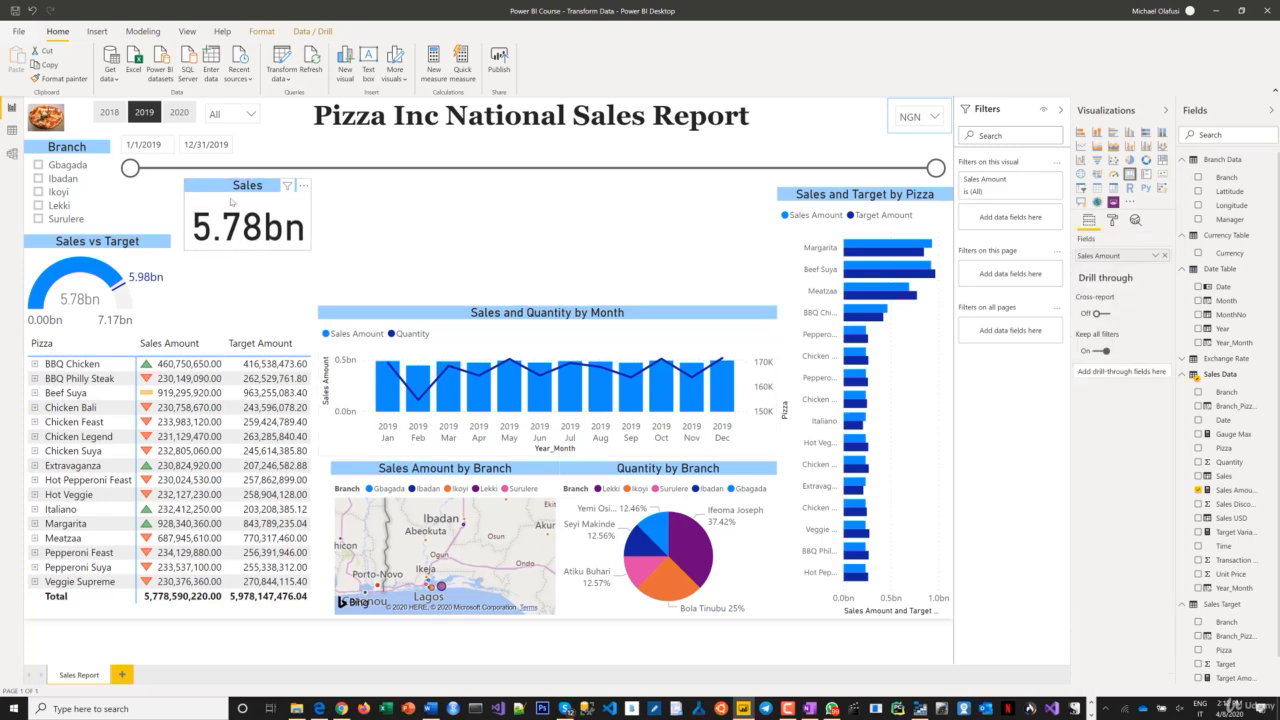
left_click(246, 227)
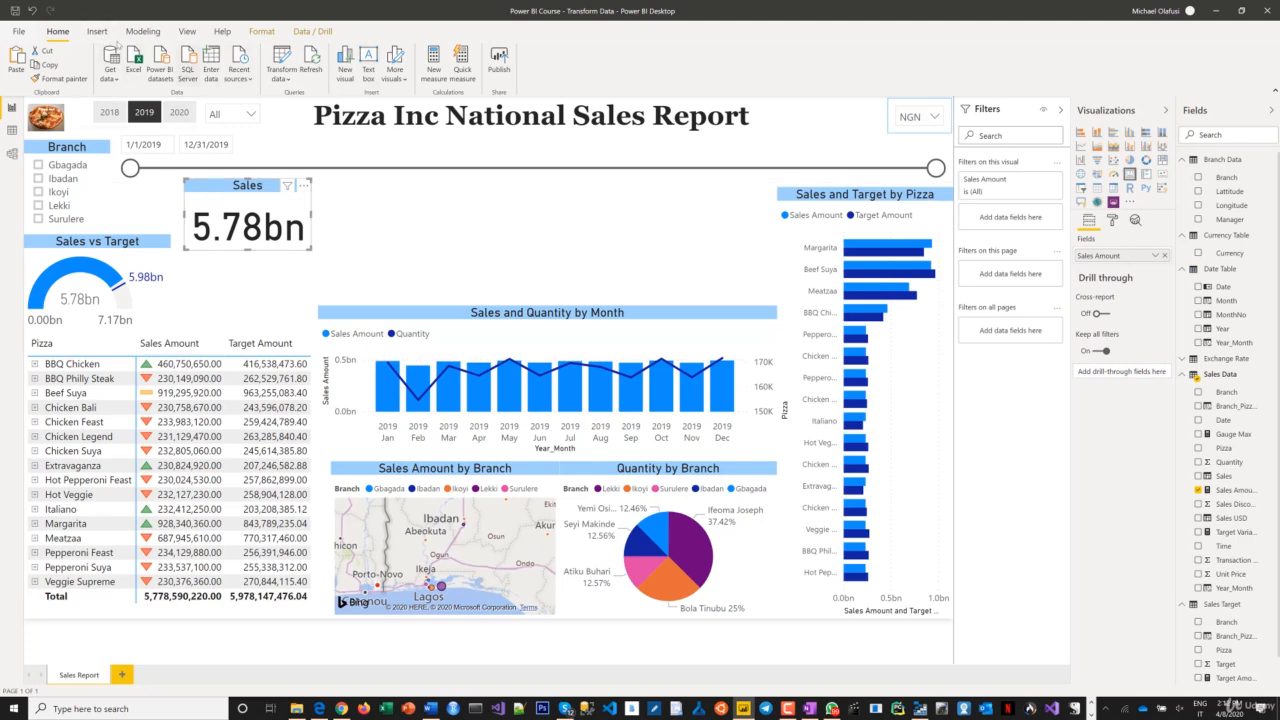
Step: Copy and paste the Sales card as a duplicate to become the Quantity card
left_click(96, 31)
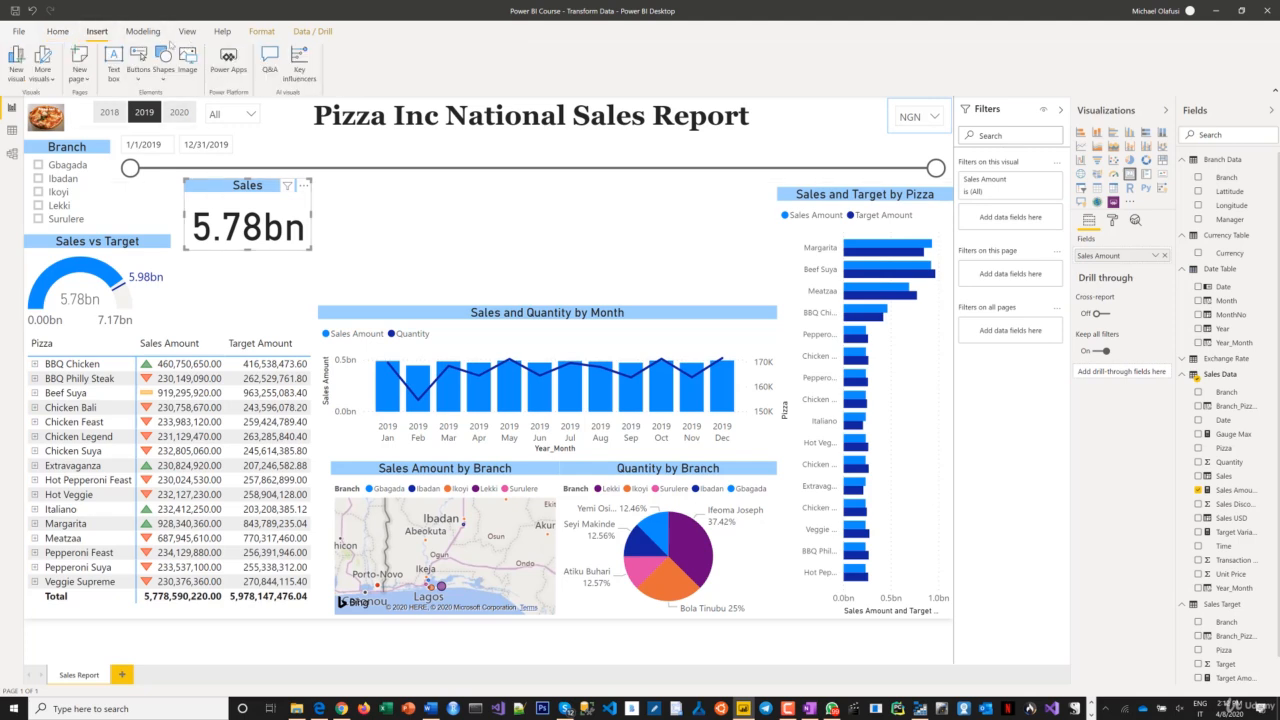
left_click(57, 31)
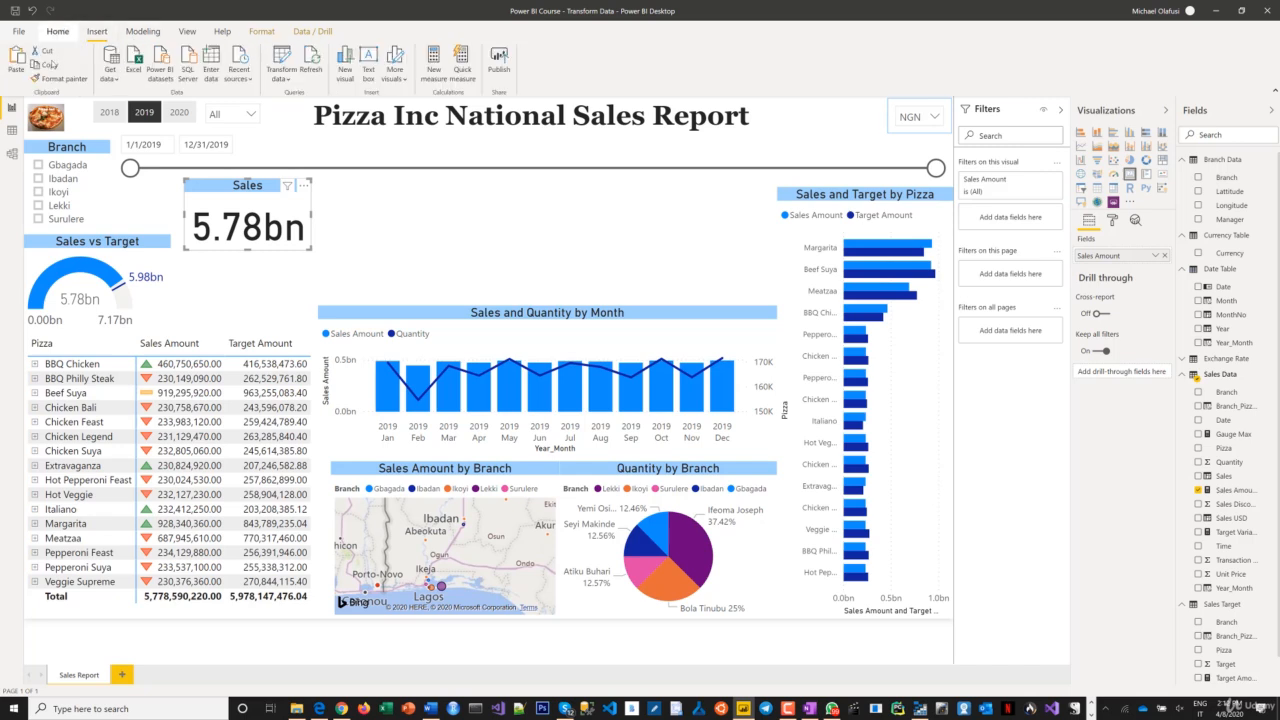
mouse_move(245, 282)
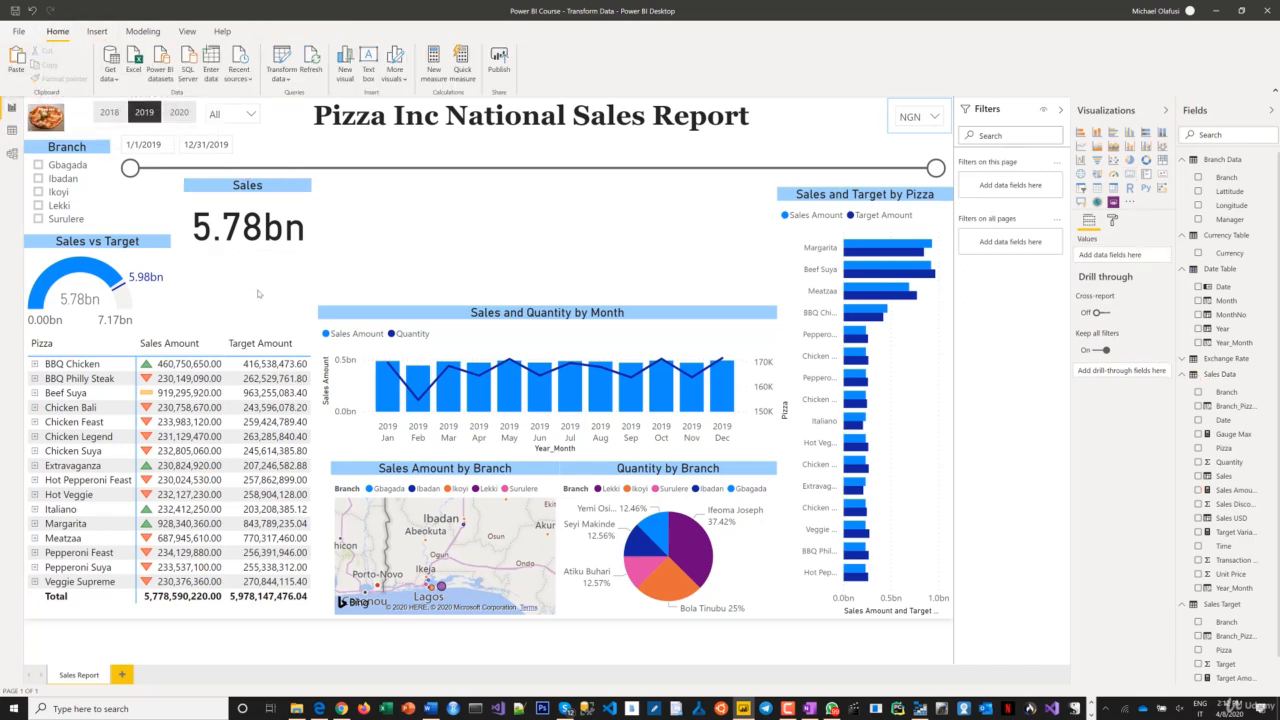
mouse_move(274, 256)
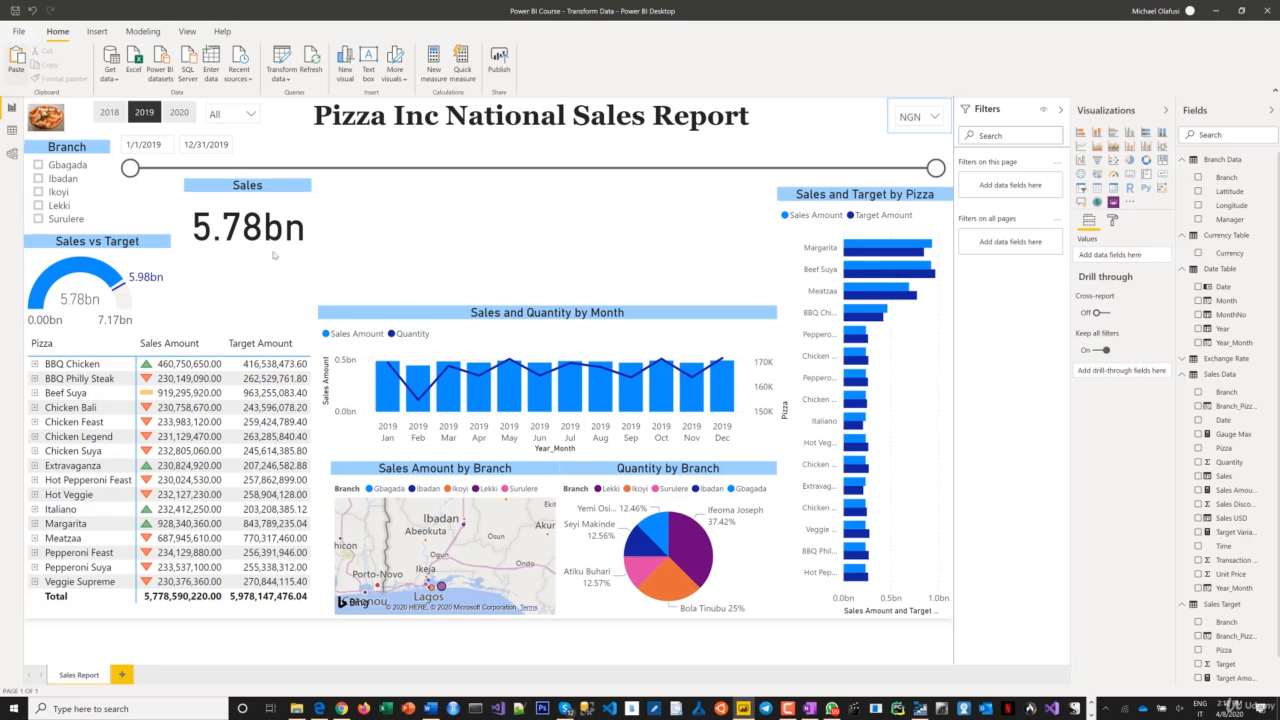
left_click(247, 225)
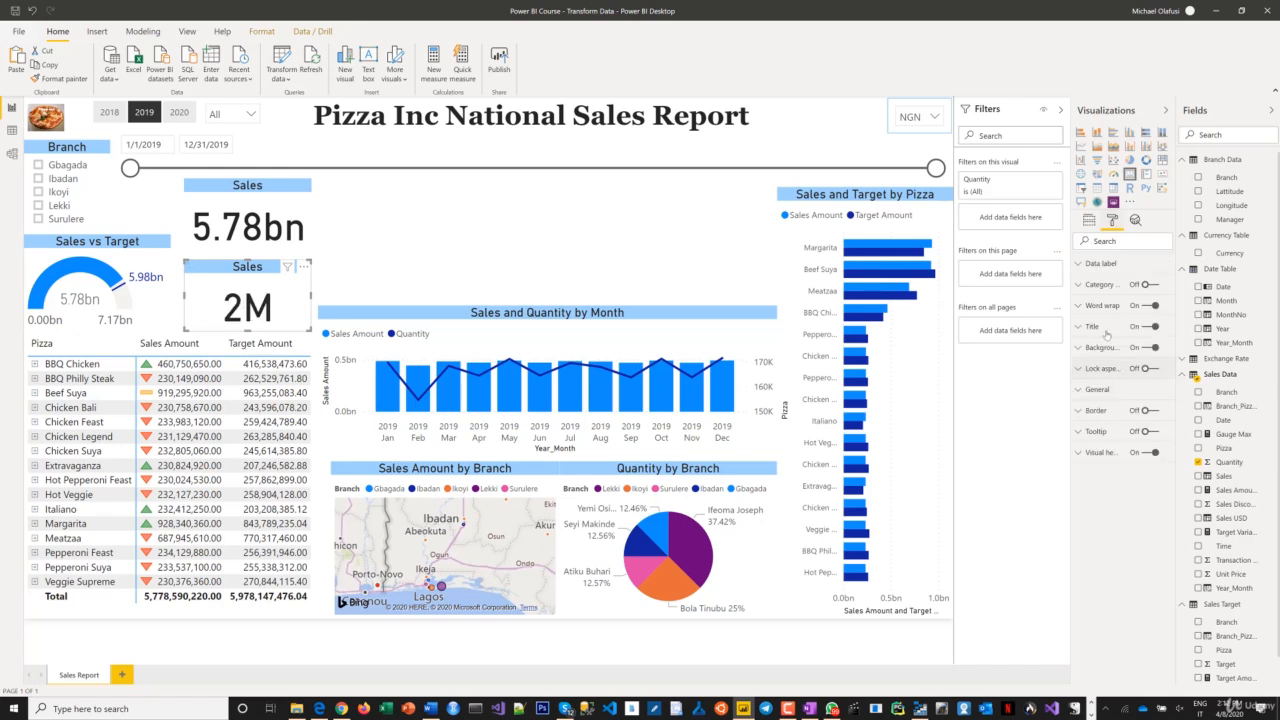
left_click(1091, 326)
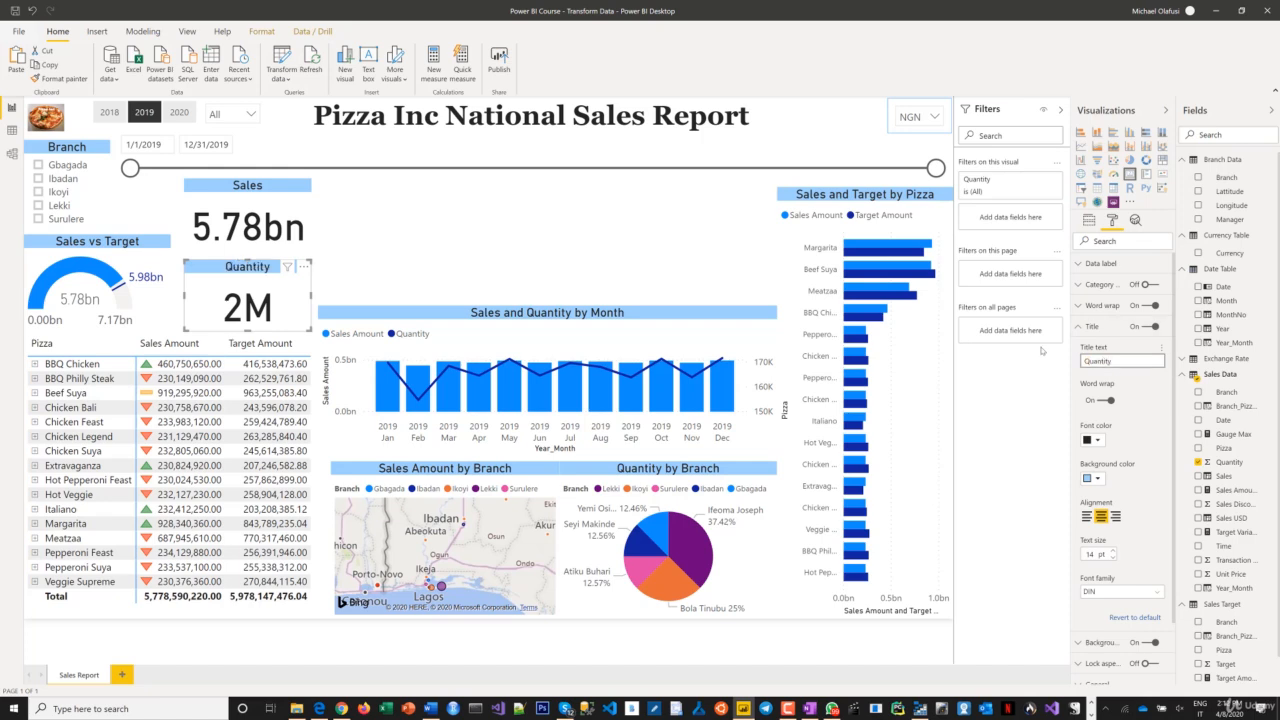
mouse_move(443, 328)
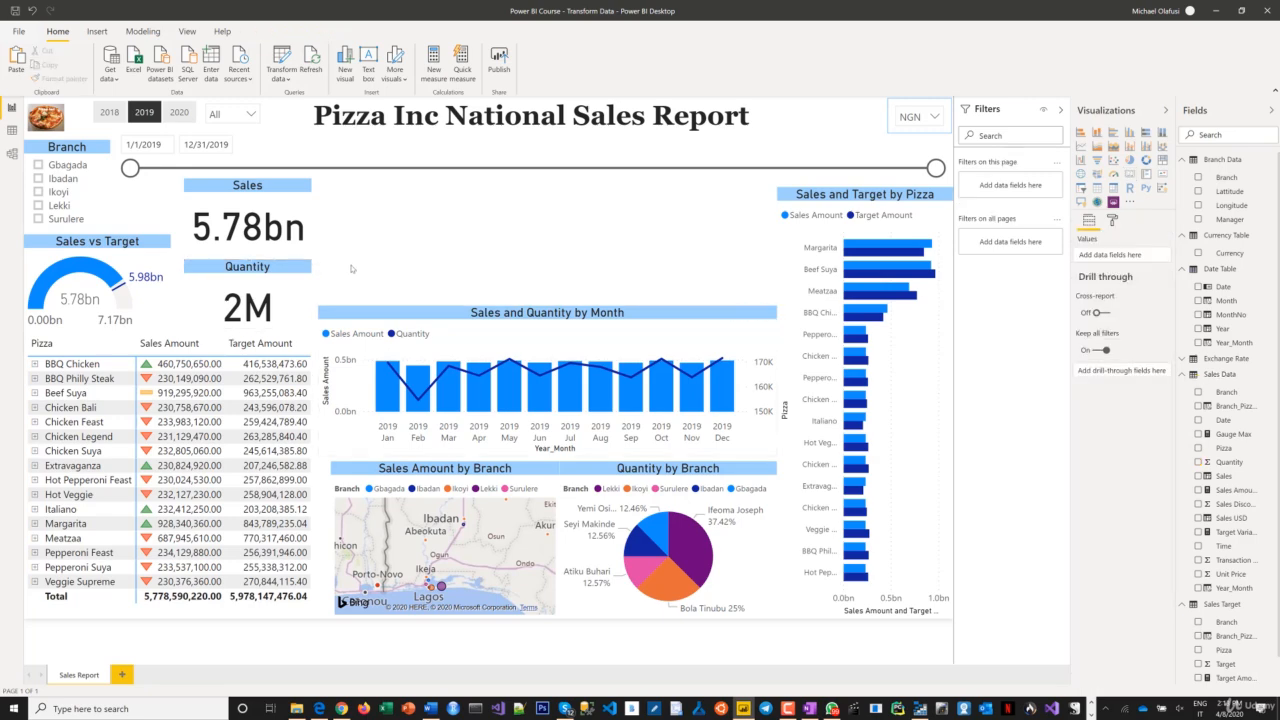
mouse_move(358, 265)
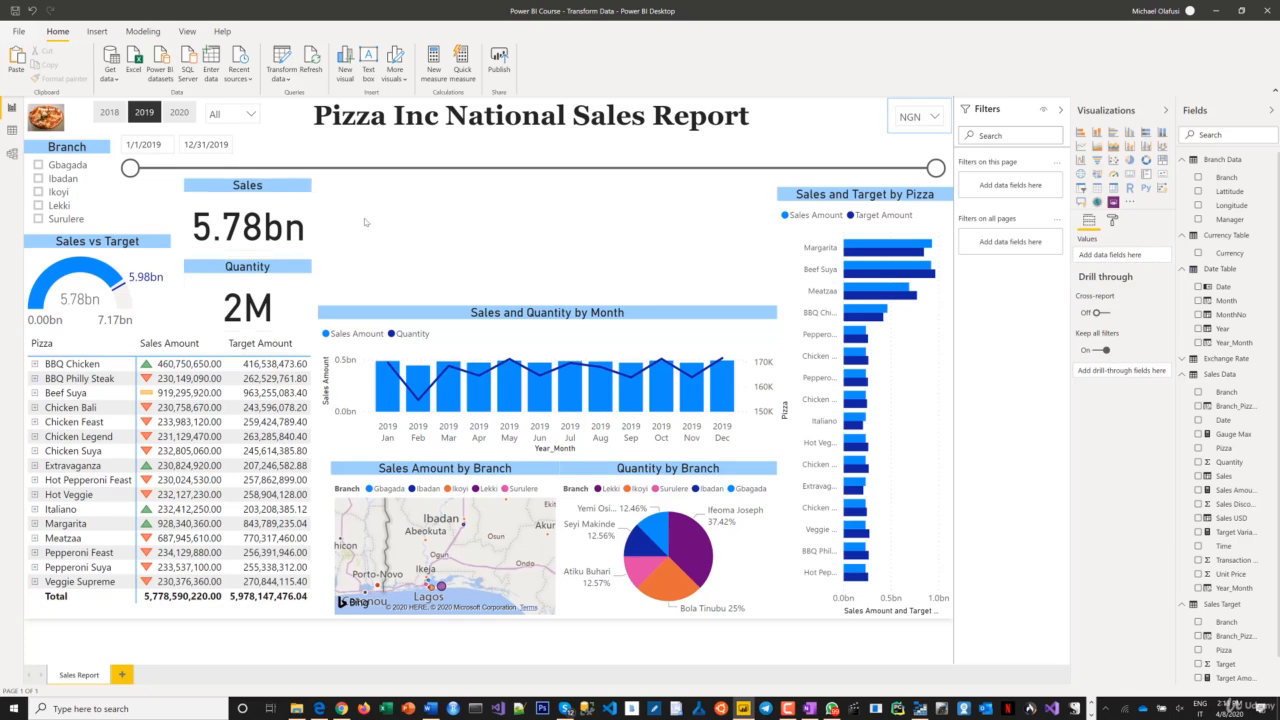
mouse_move(949, 182)
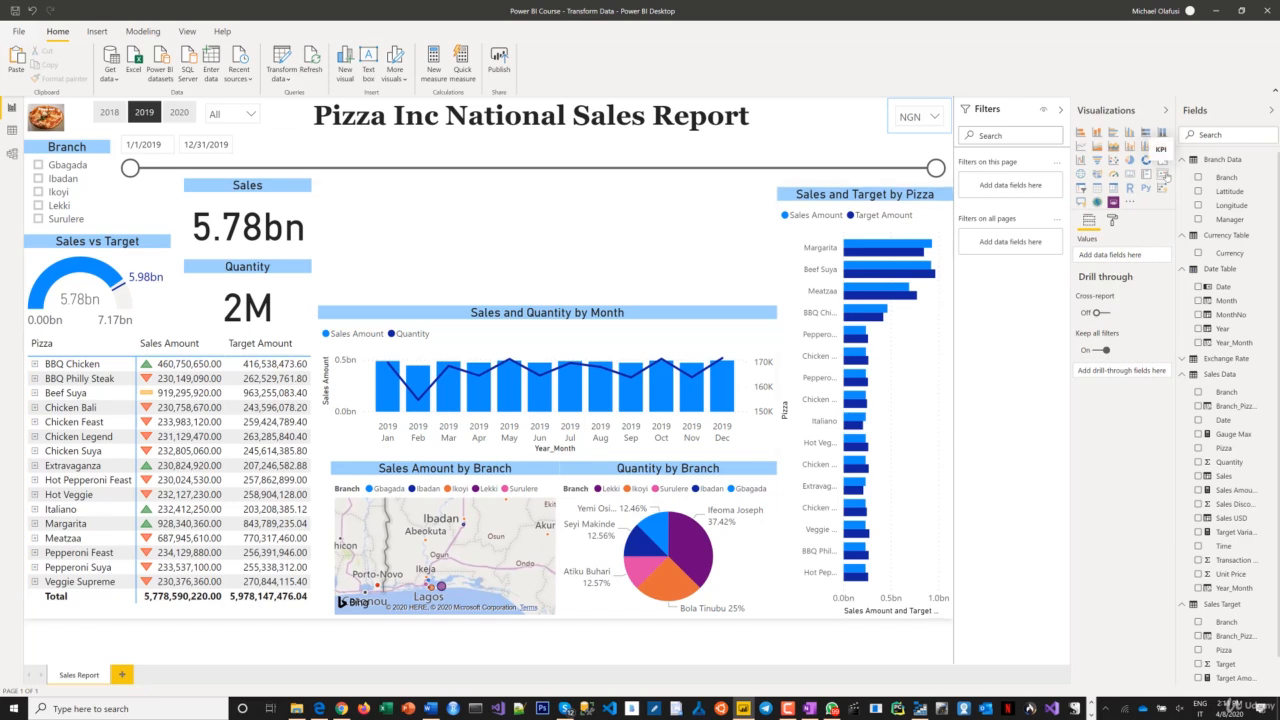
mouse_move(514, 178)
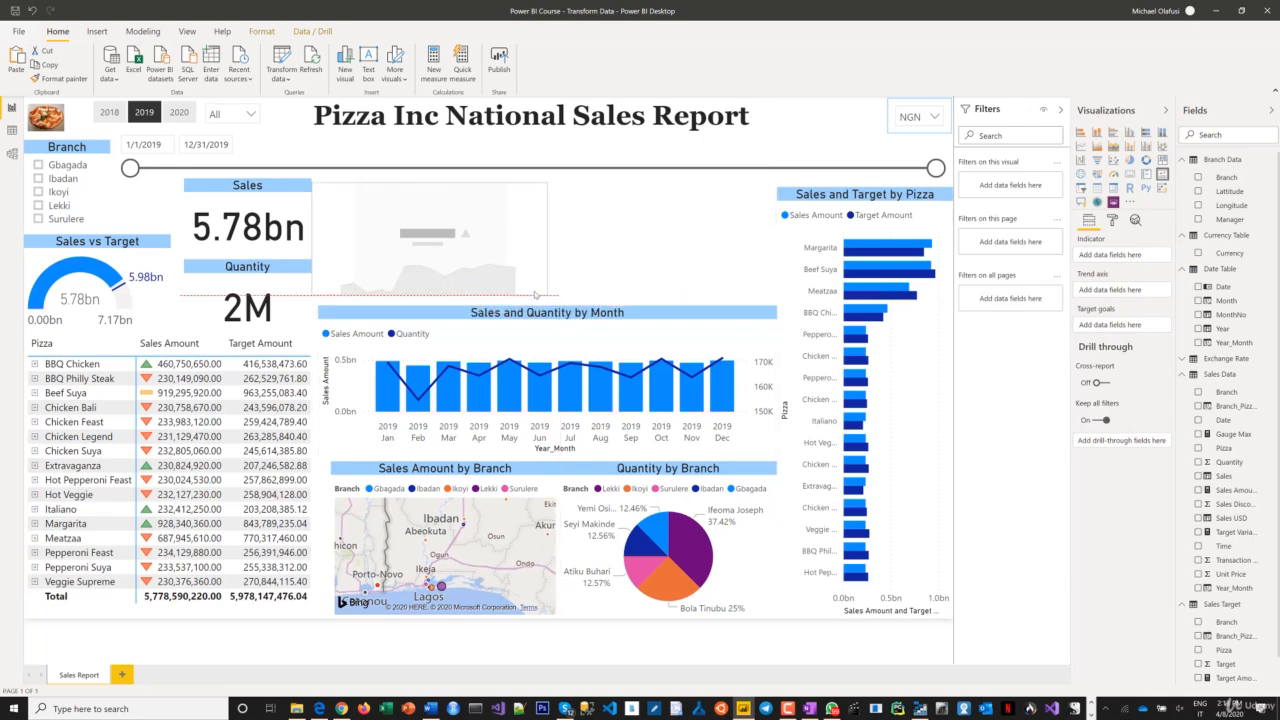
Step: Place a new KPI visual beside the Sales and Quantity cards
left_click(425, 235)
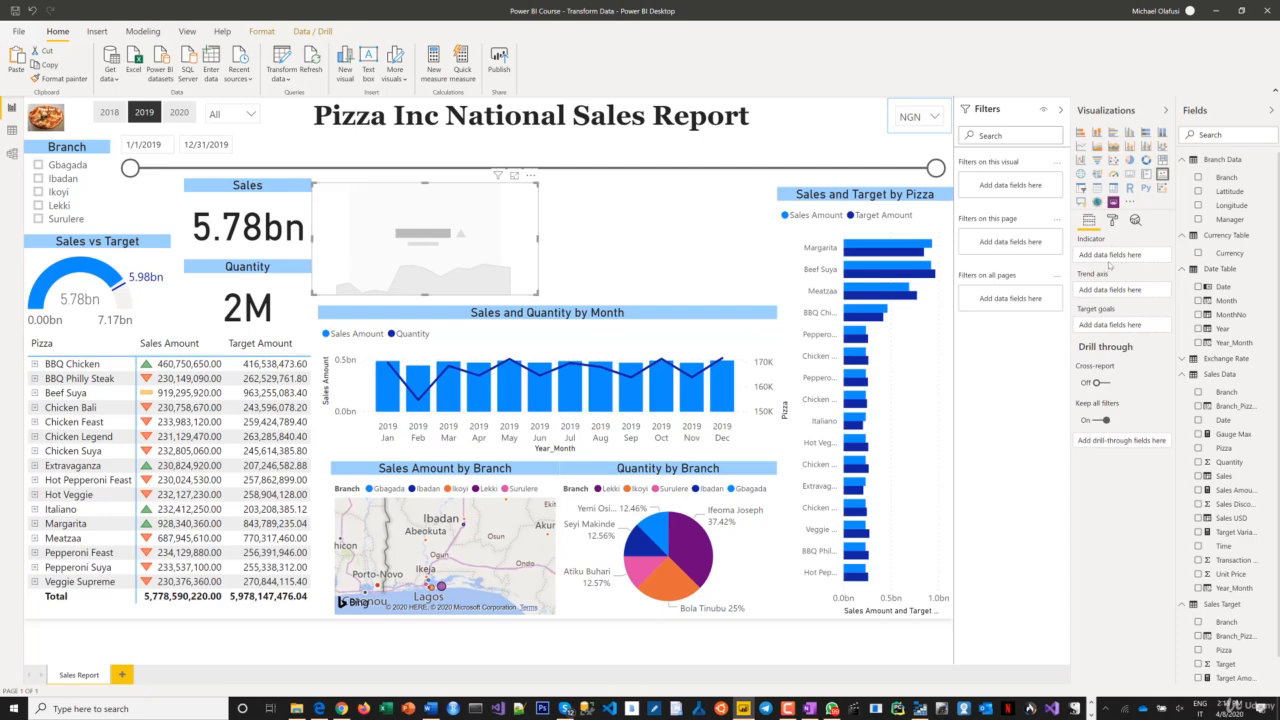
mouse_move(1122, 274)
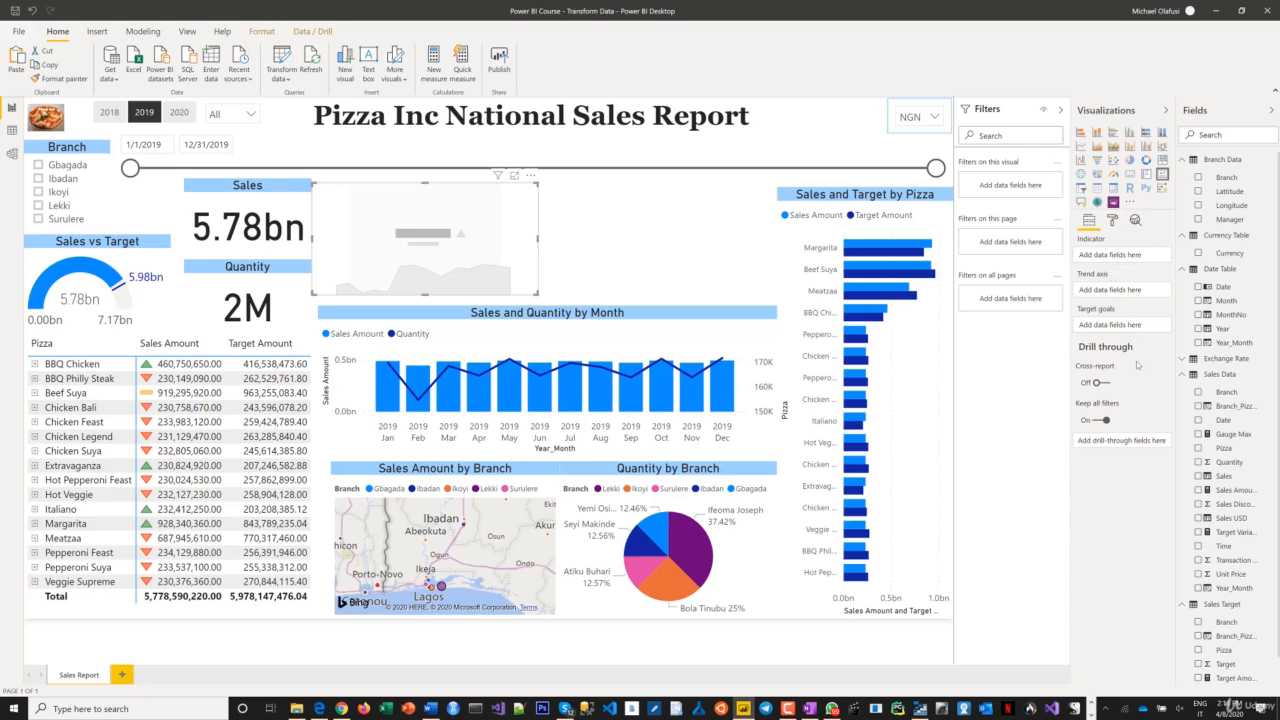
mouse_move(1096, 383)
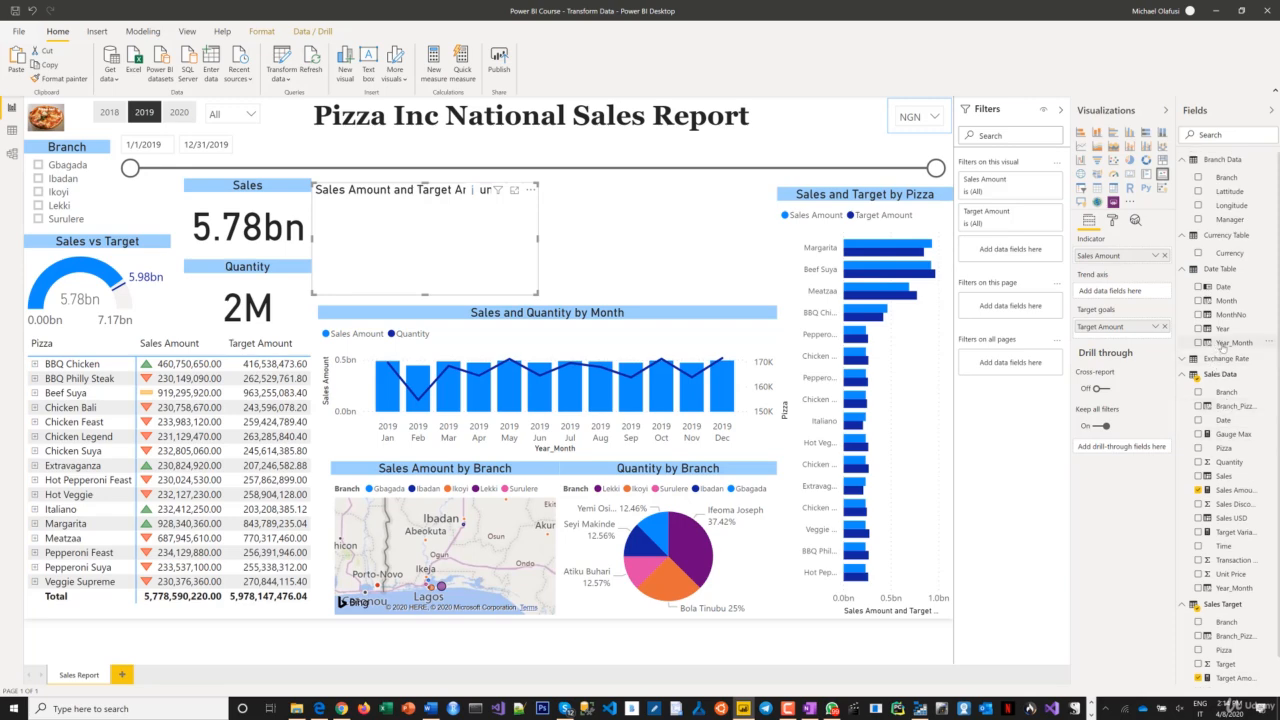
mouse_move(1120, 326)
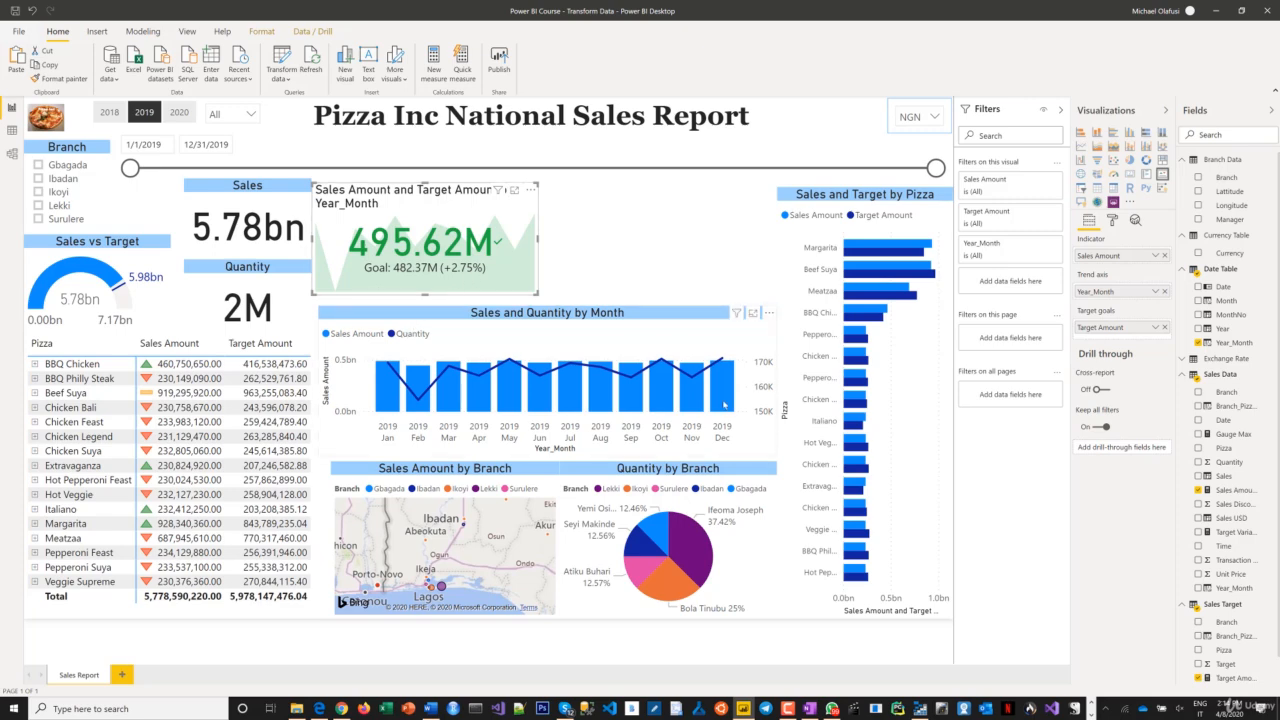
mouse_move(722, 403)
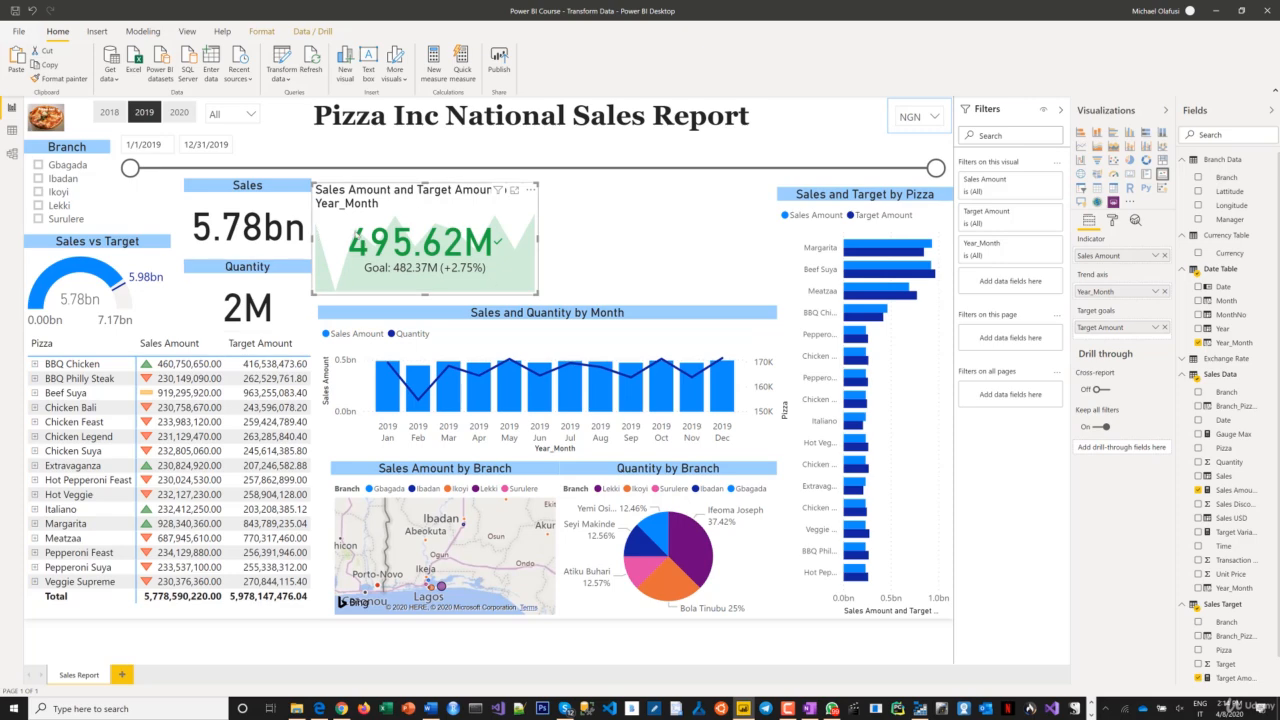
mouse_move(430, 287)
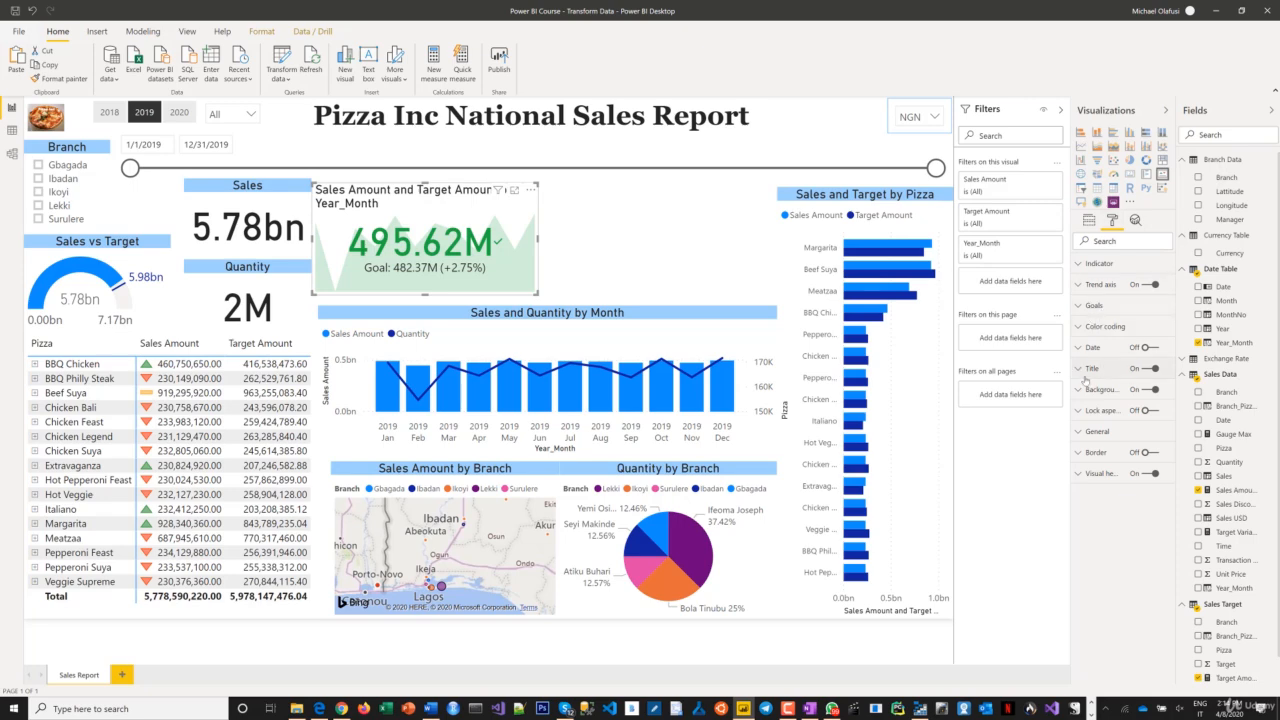
Step: Type 'Most Recent Sales vs Target' as the KPI title and centre it
left_click(1078, 368)
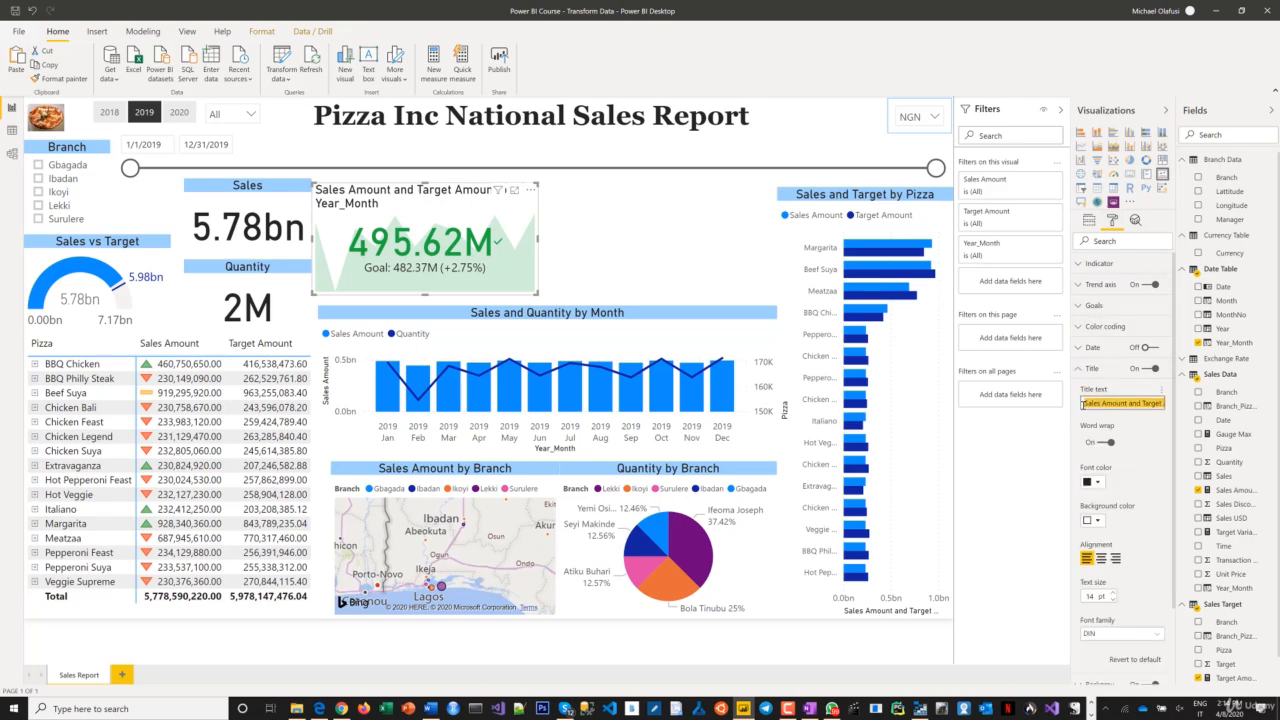
type("Recn")
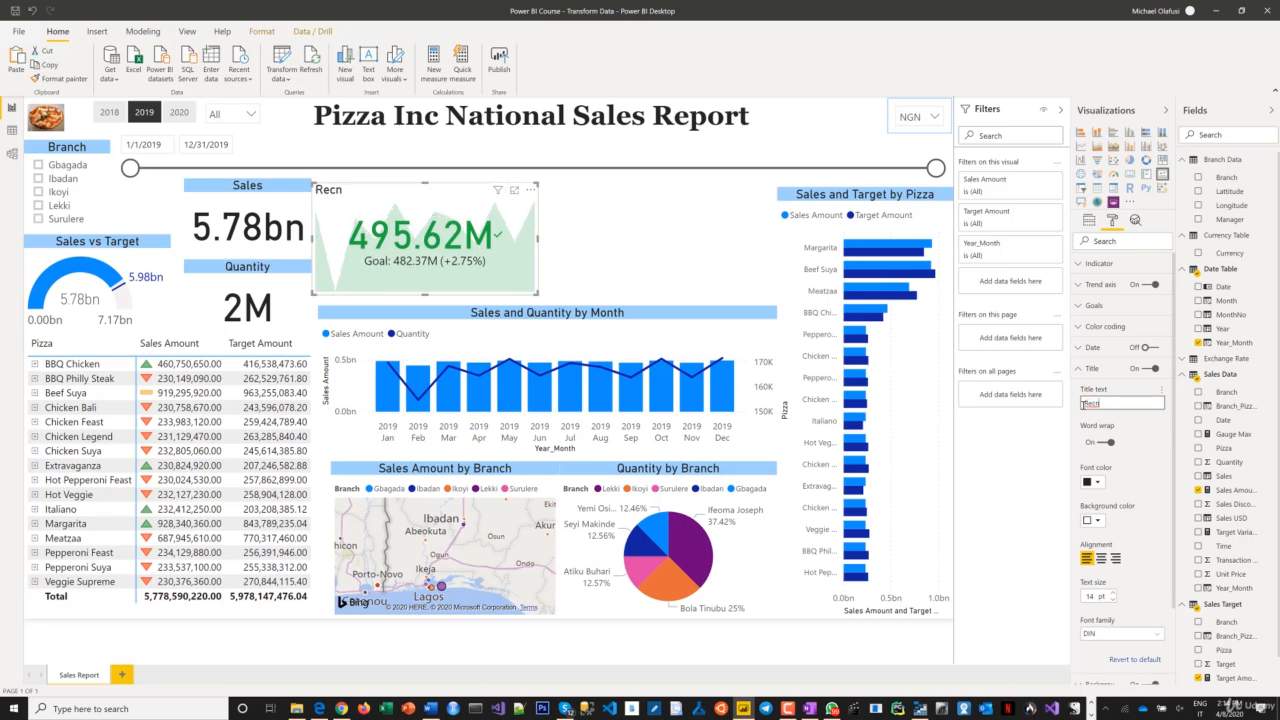
key("Backspace")
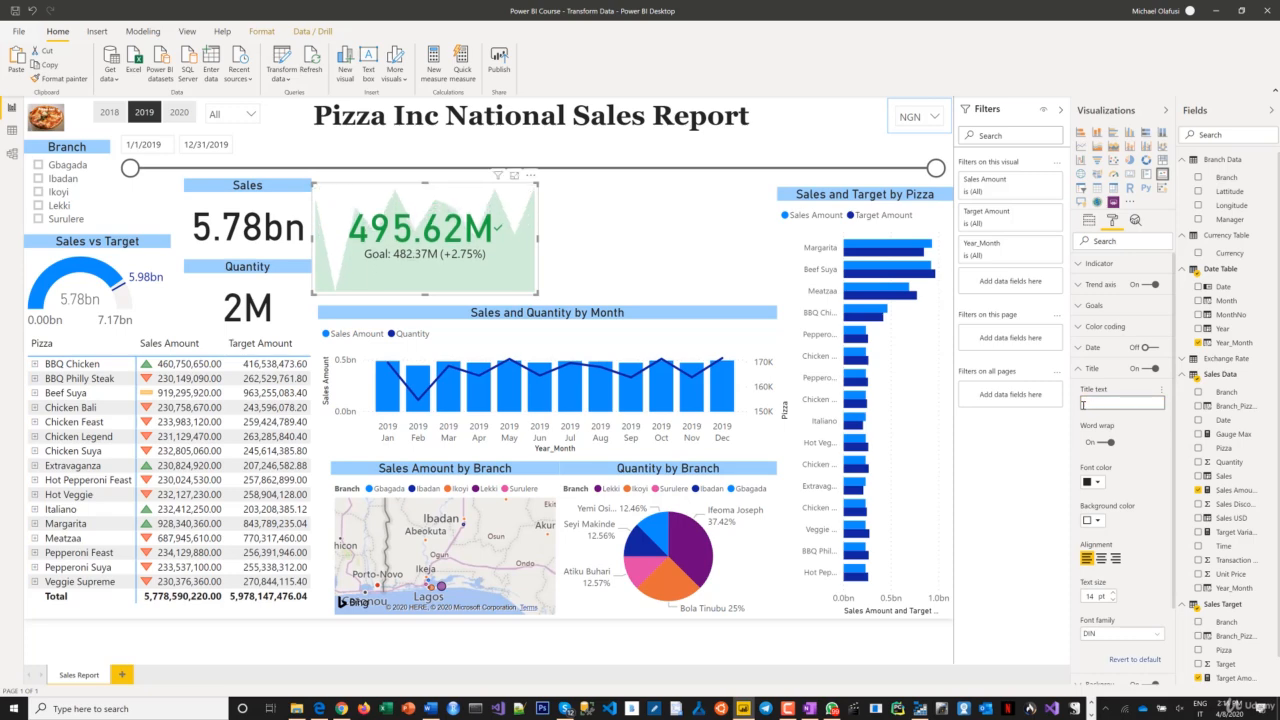
type("Latest Sale")
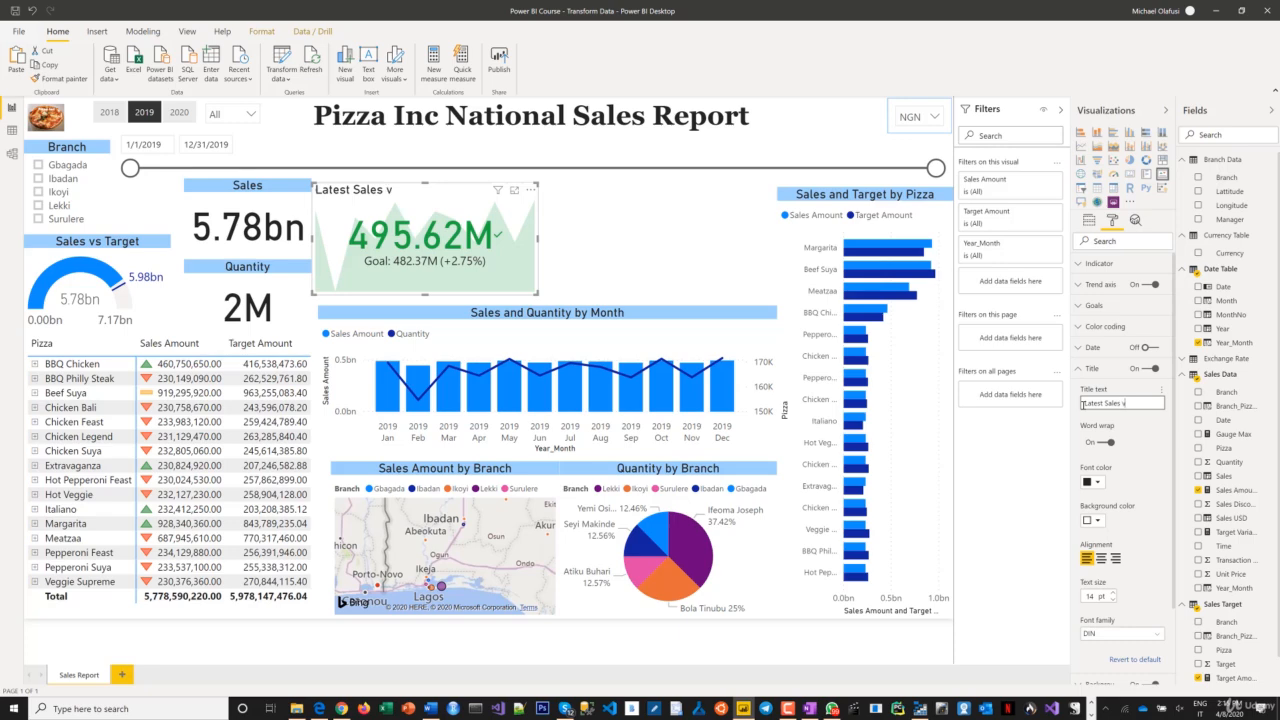
type("s")
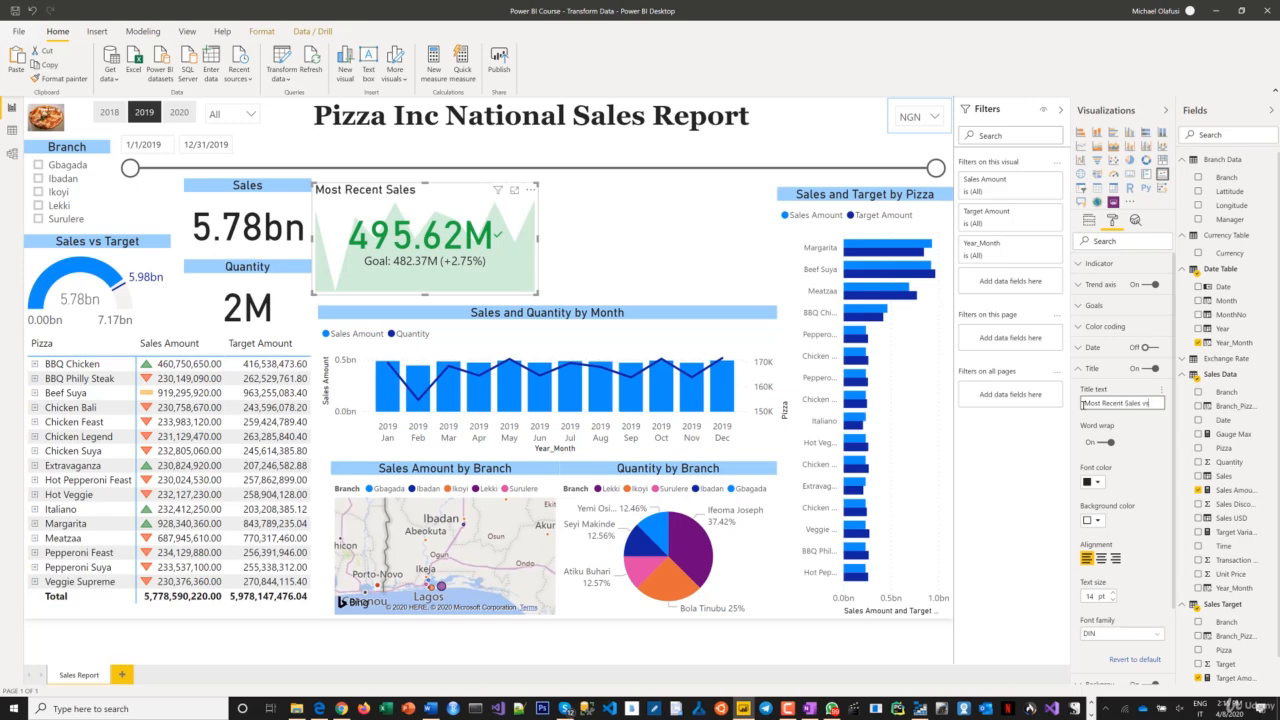
type("vs")
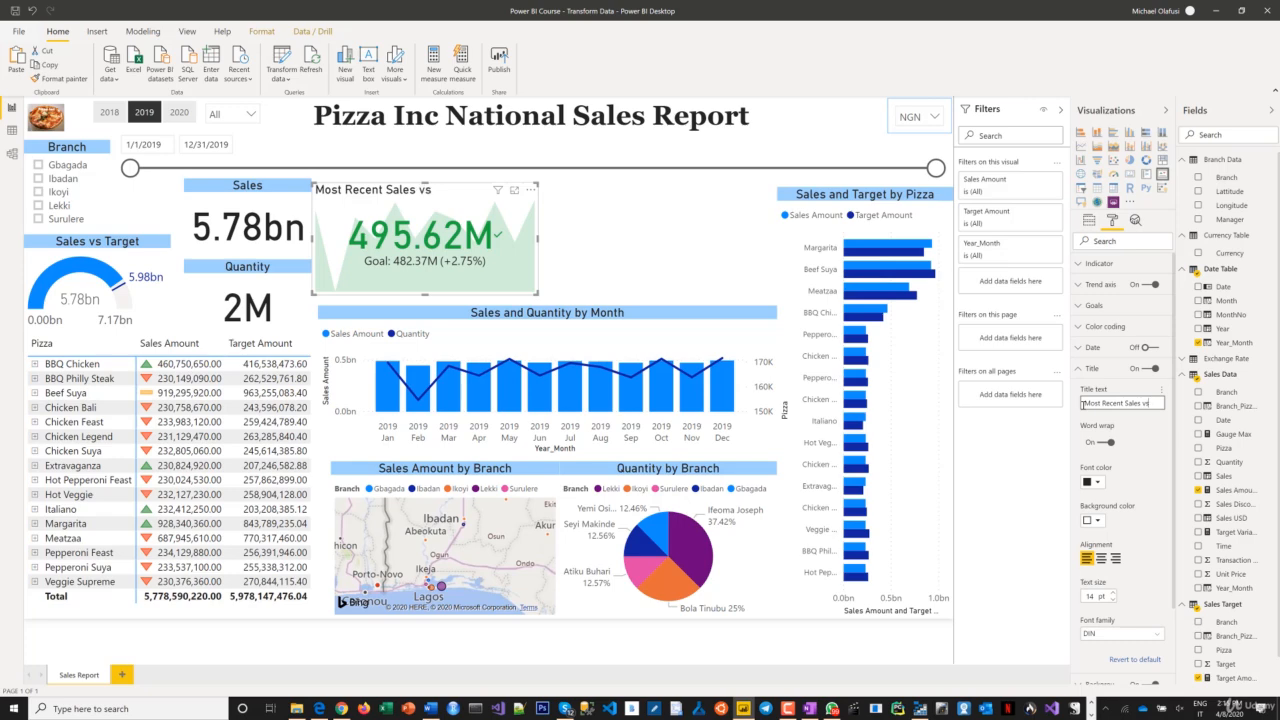
type("Target")
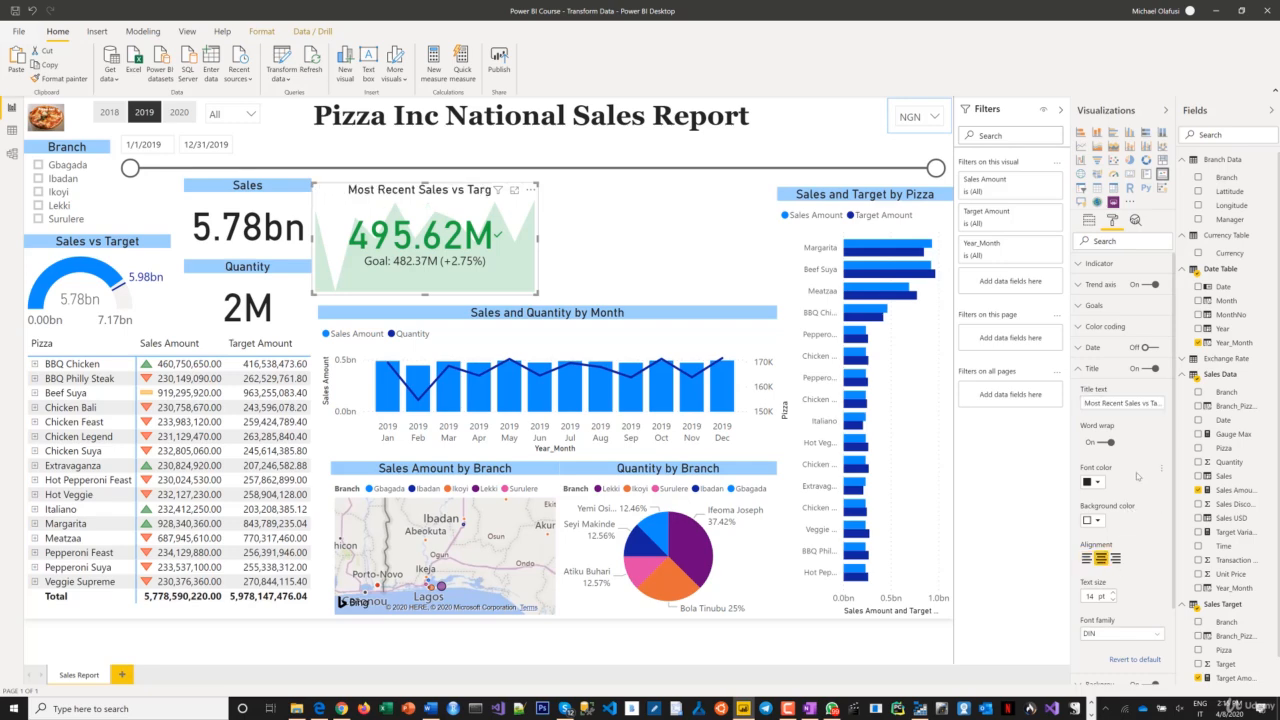
mouse_move(1130, 485)
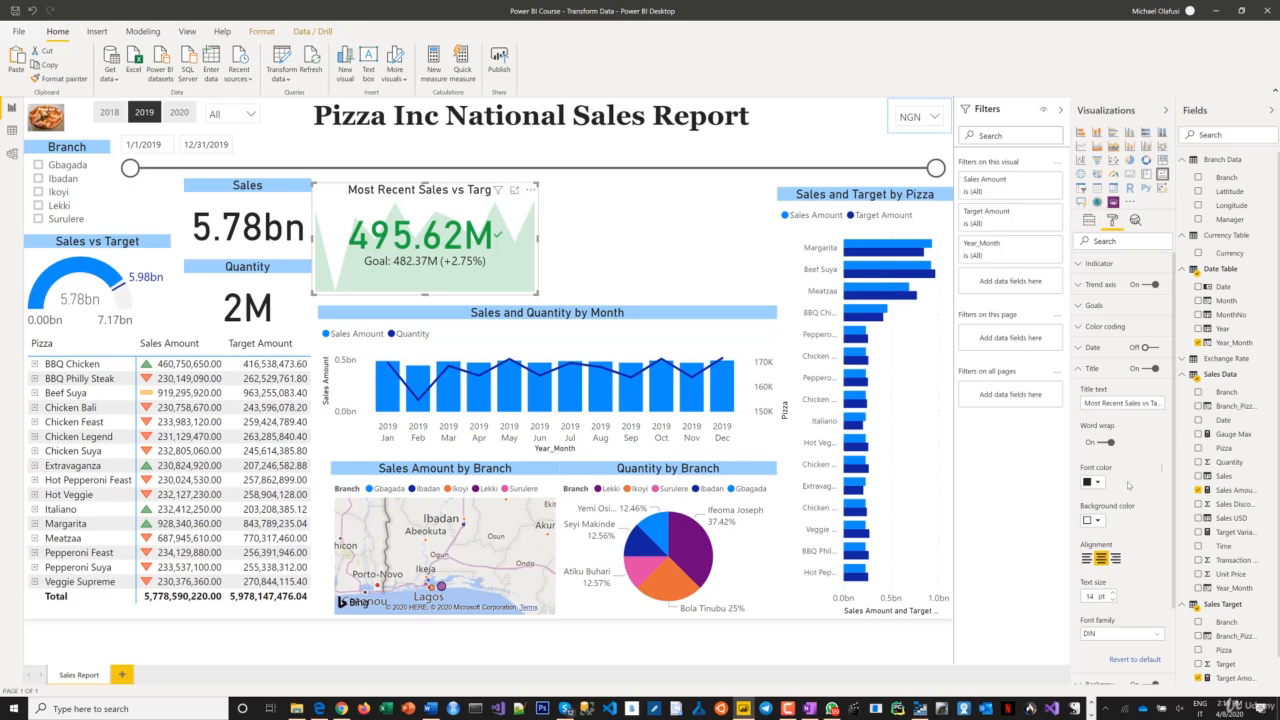
left_click(1090, 520)
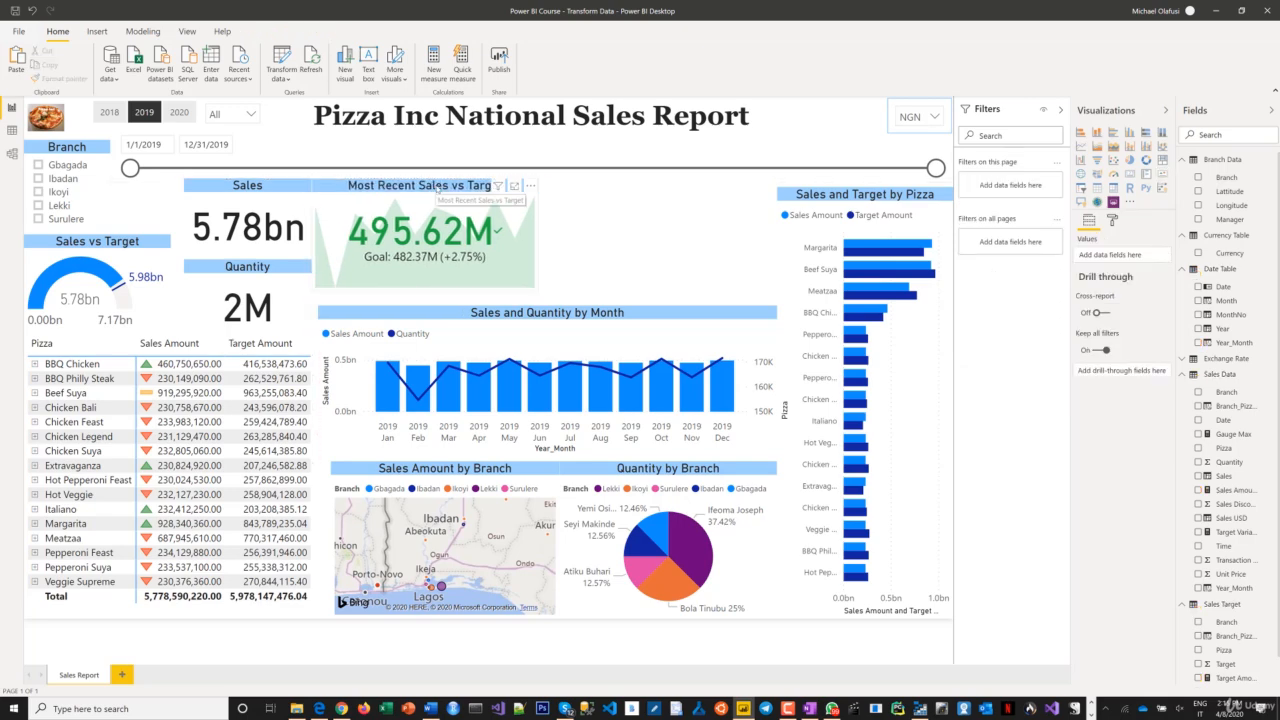
Step: Deselect the KPI visual and add a new matrix visual next to it
left_click(425, 230)
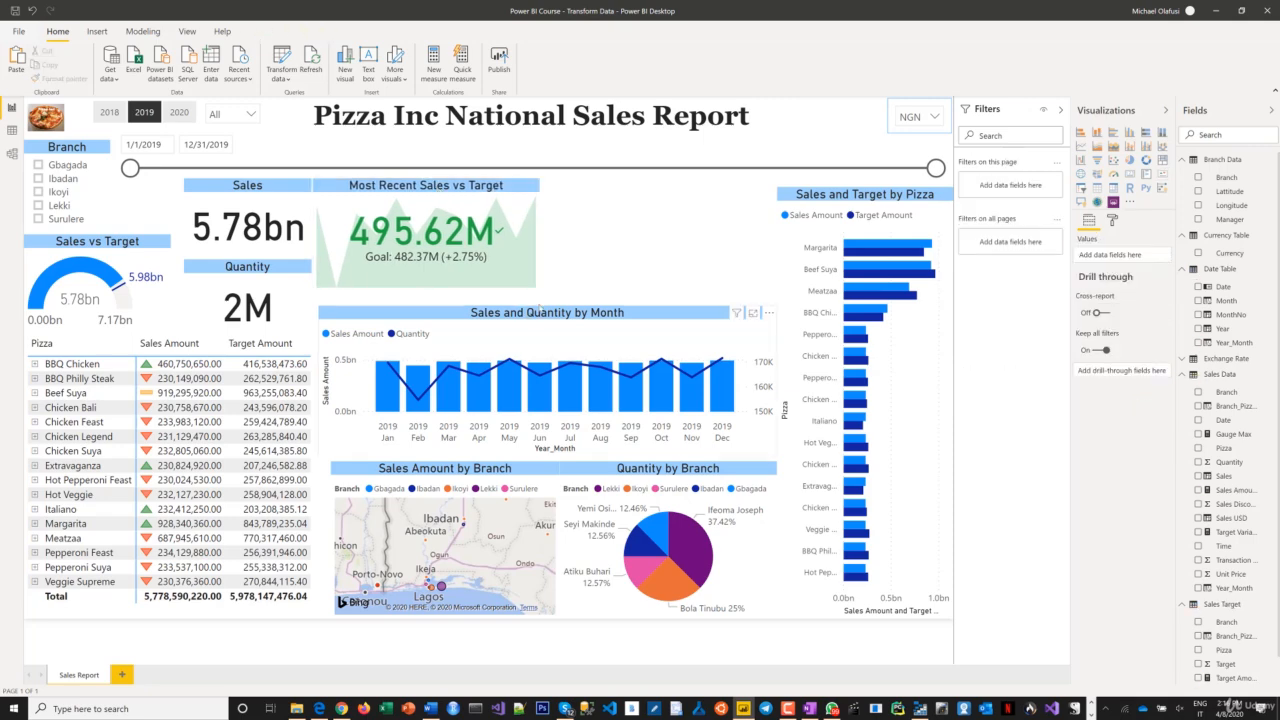
left_click(547, 312)
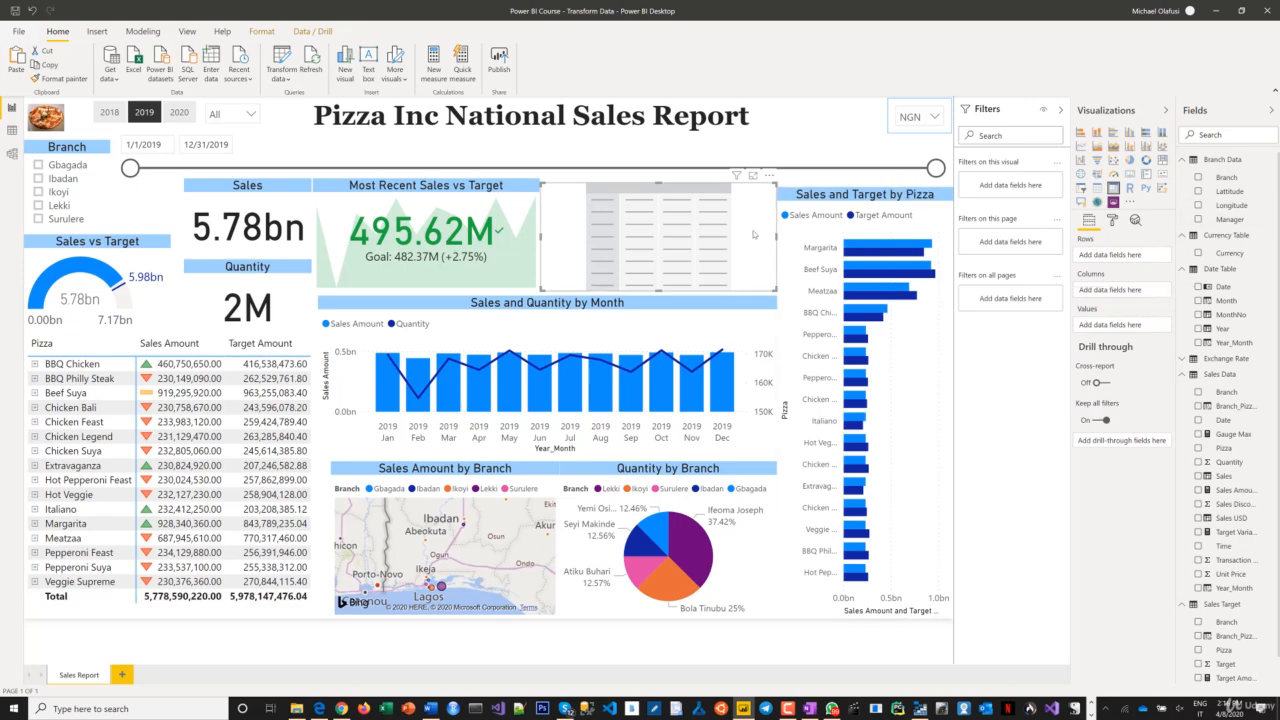
mouse_move(753, 235)
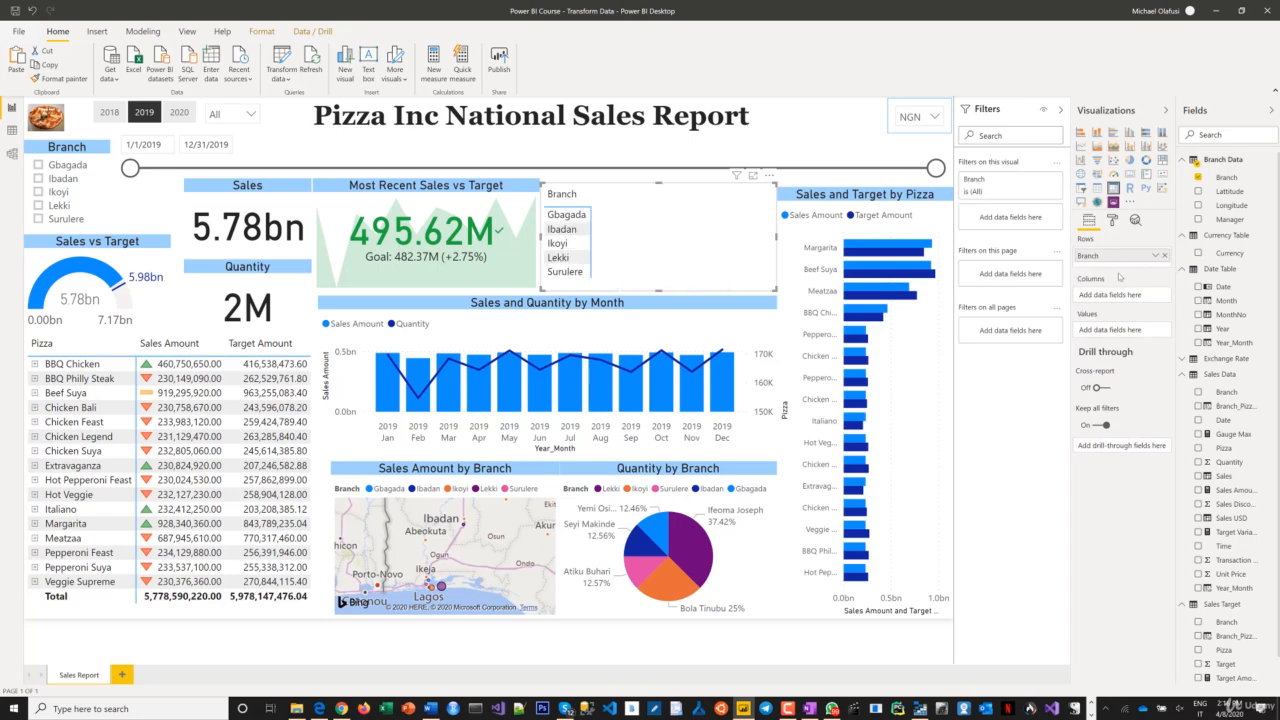
mouse_move(1137, 272)
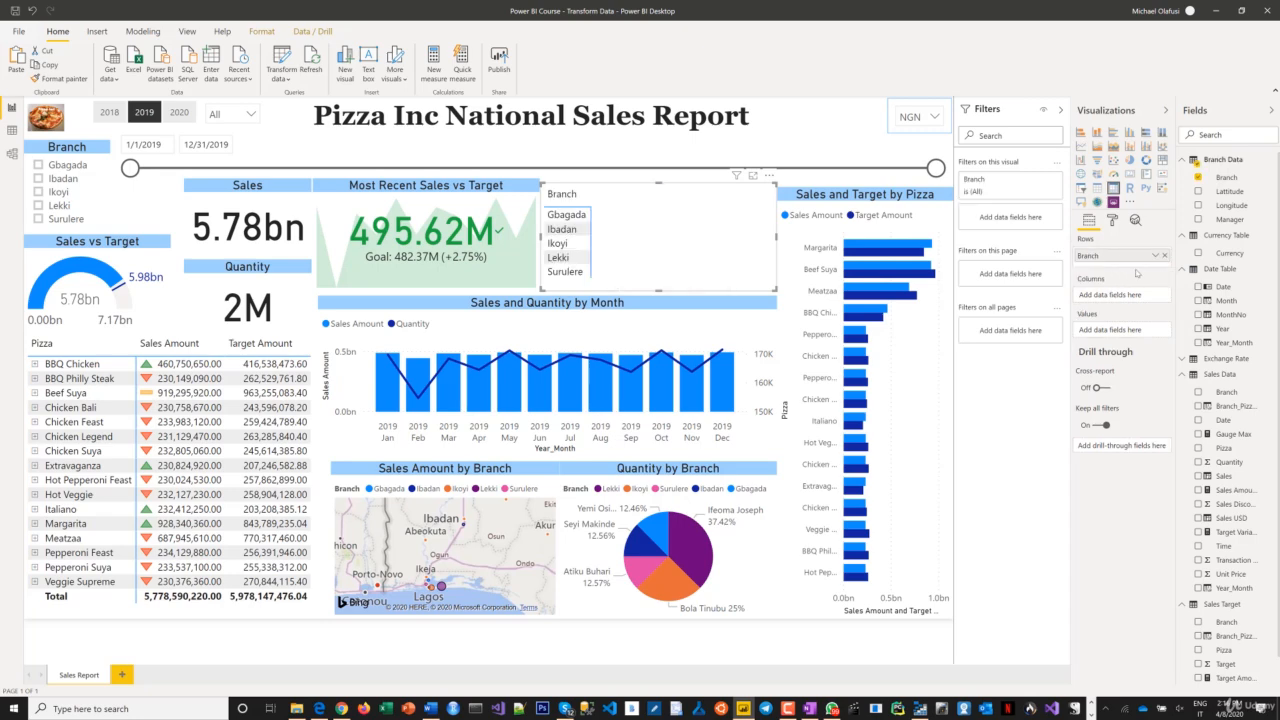
mouse_move(1237, 540)
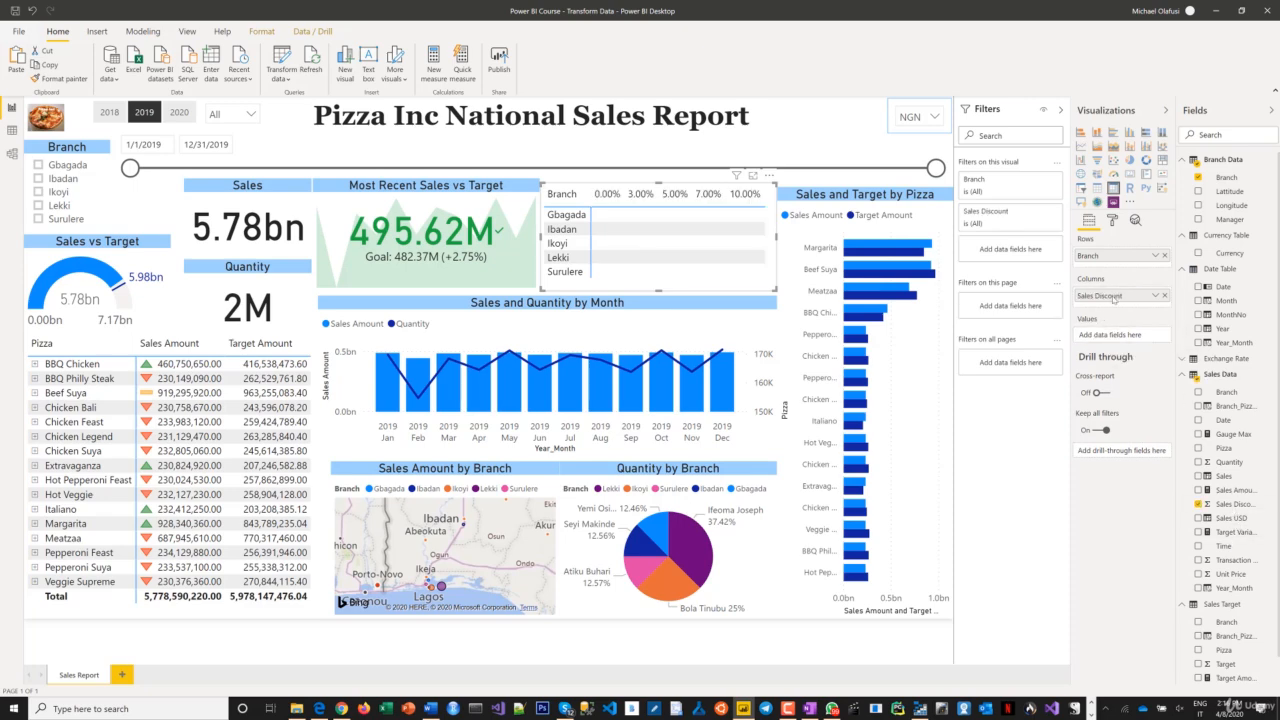
mouse_move(1113, 301)
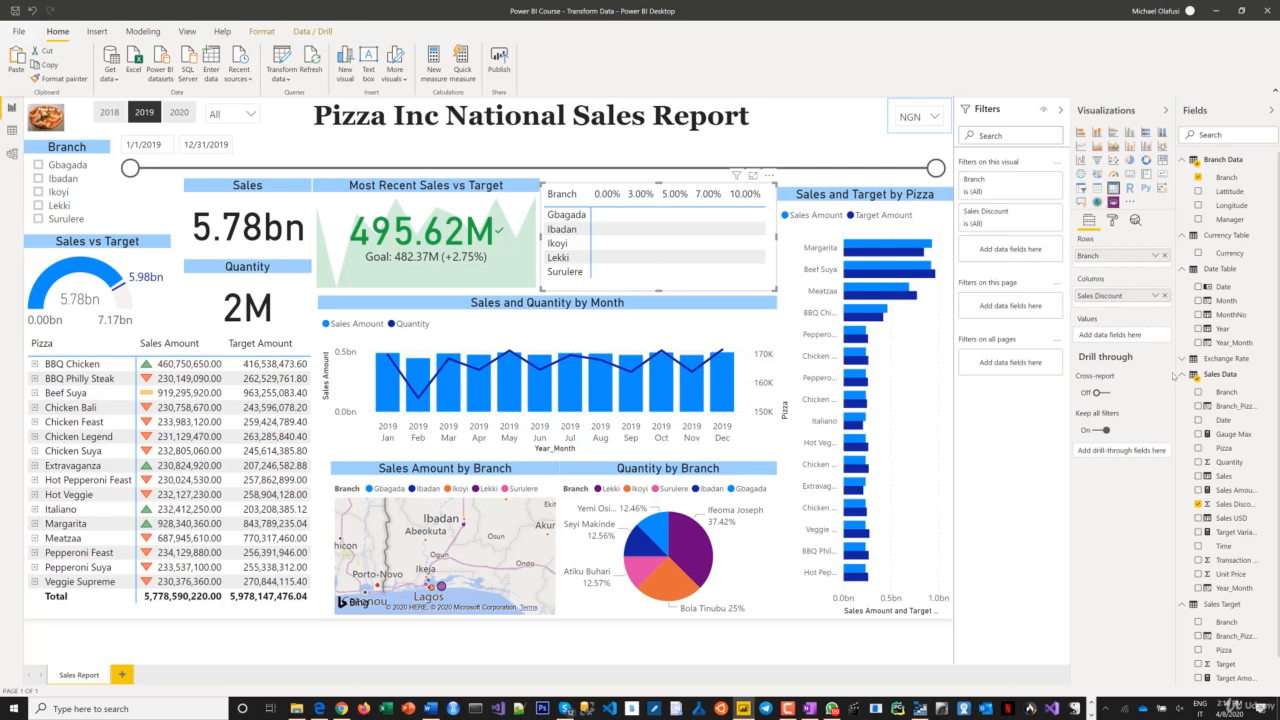
mouse_move(1221, 470)
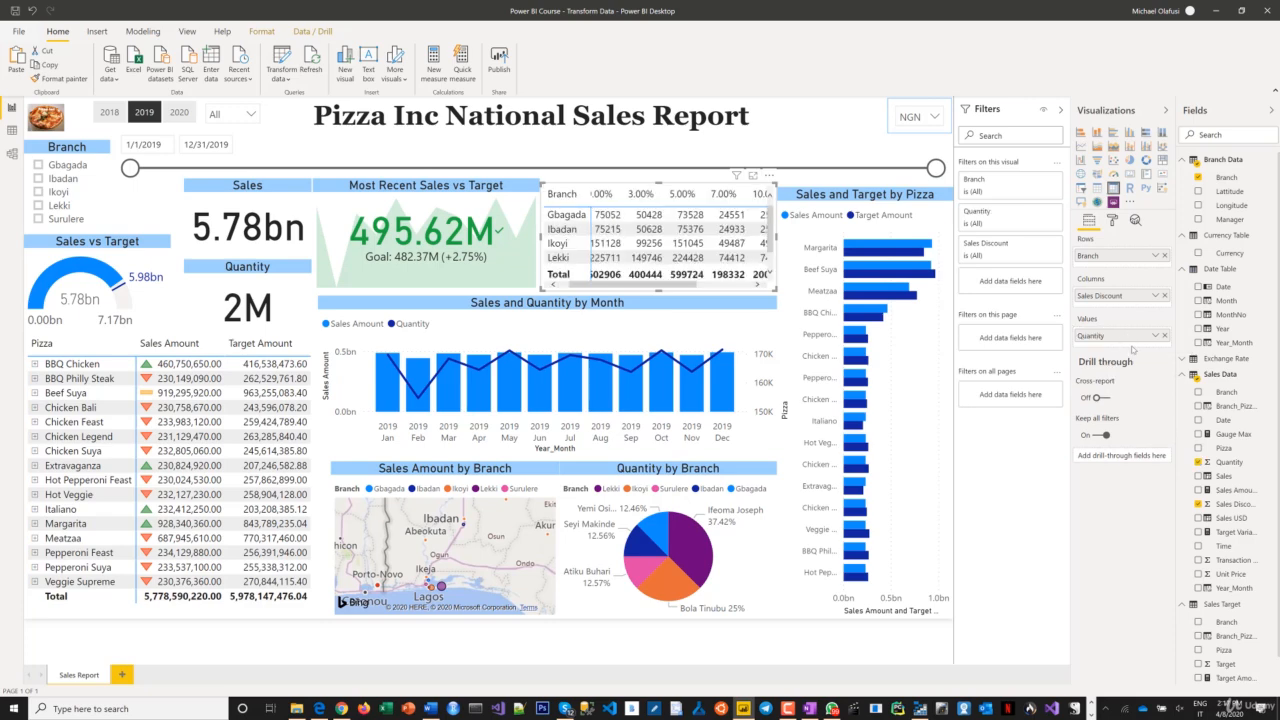
mouse_move(686, 274)
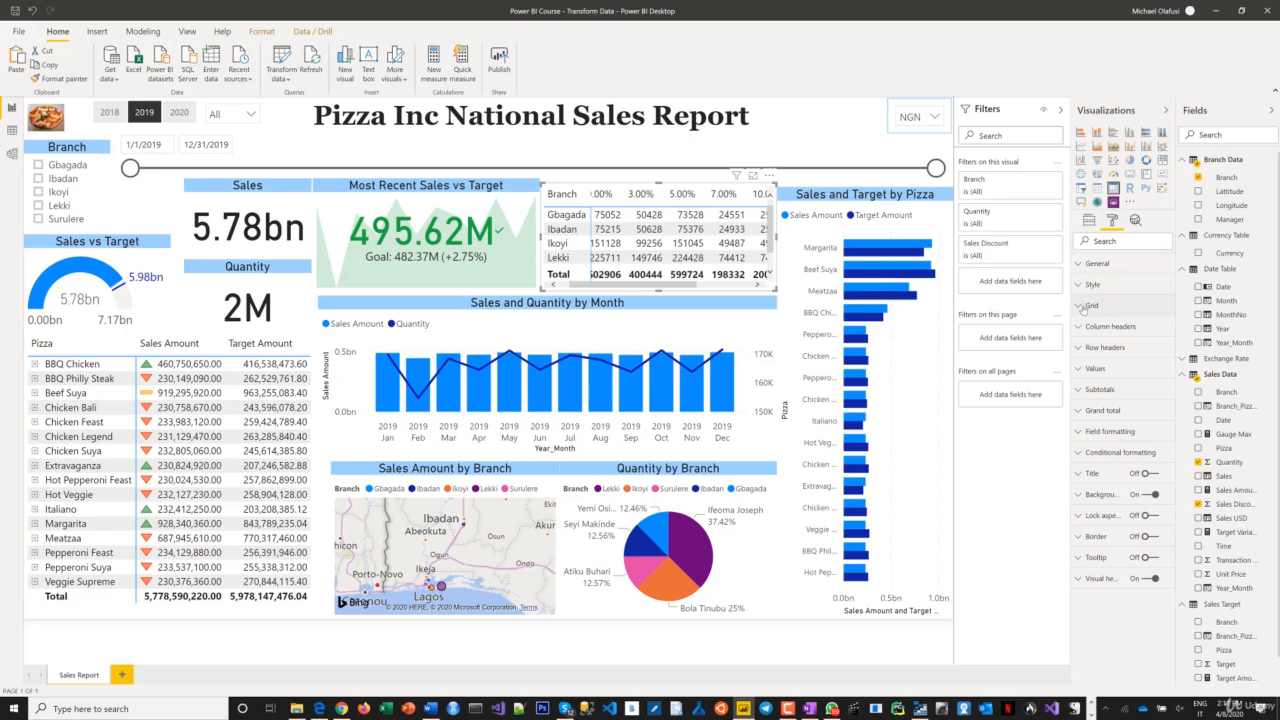
Step: Turn off the matrix's column subtotals to remove its Total column
left_click(1091, 305)
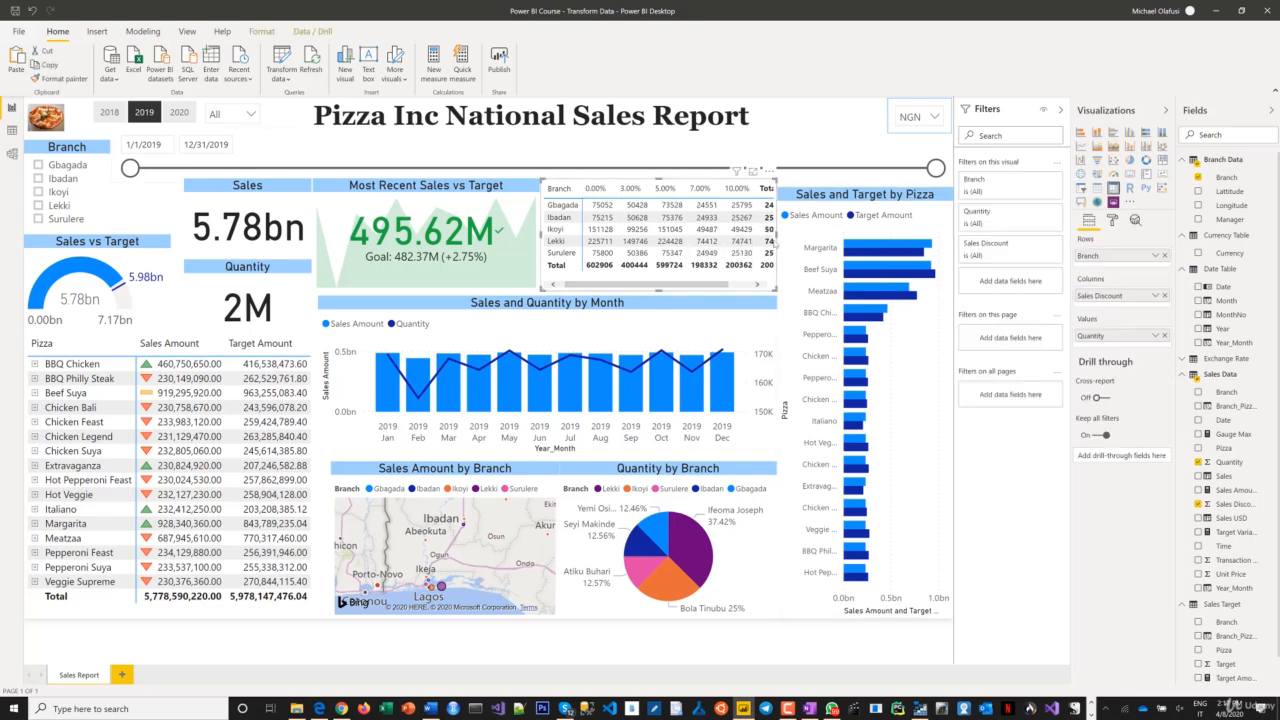
left_click(1113, 220)
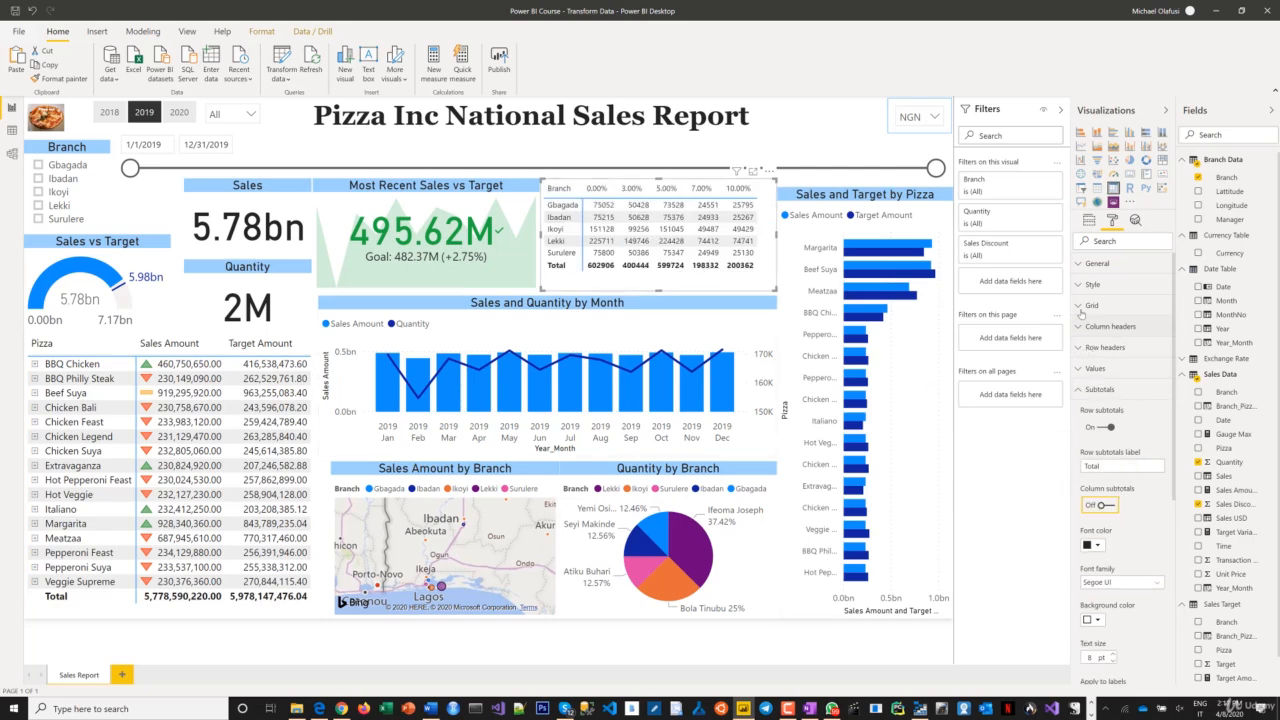
left_click(1092, 305)
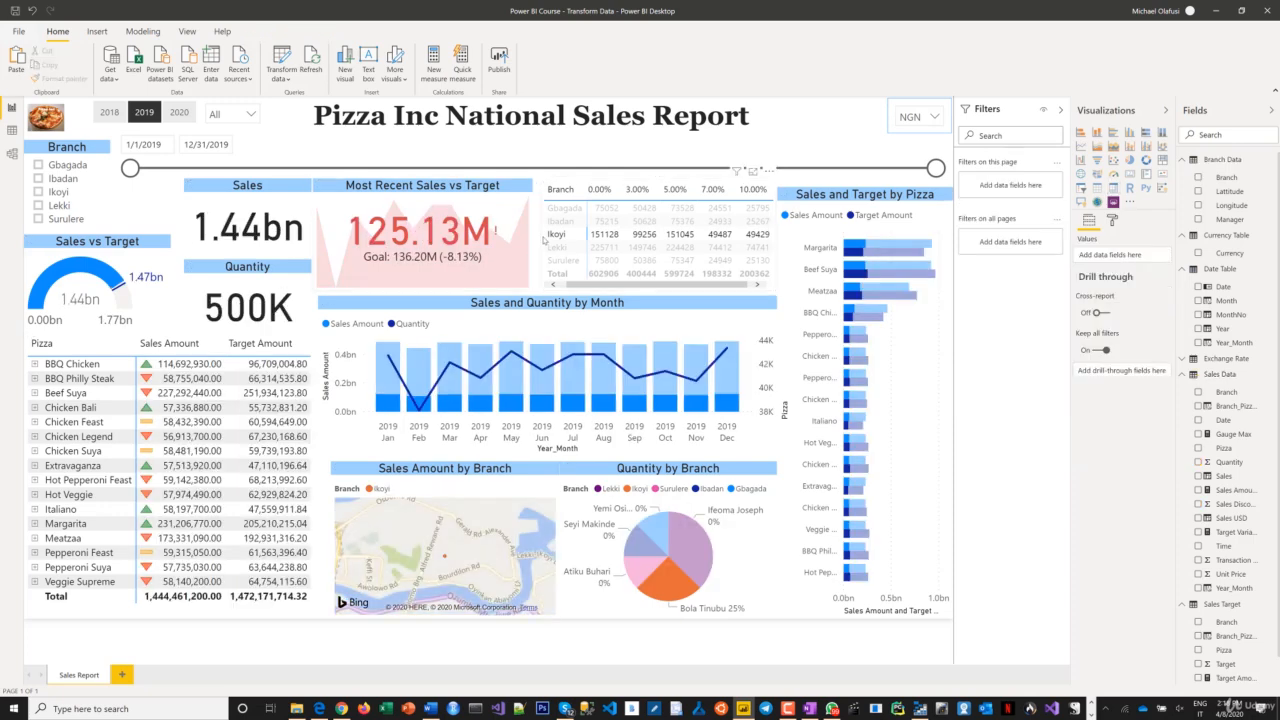
Step: Clear the Ikoyi cross-filter so totals return to 5.78bn sales and 2M quantity
left_click(655, 230)
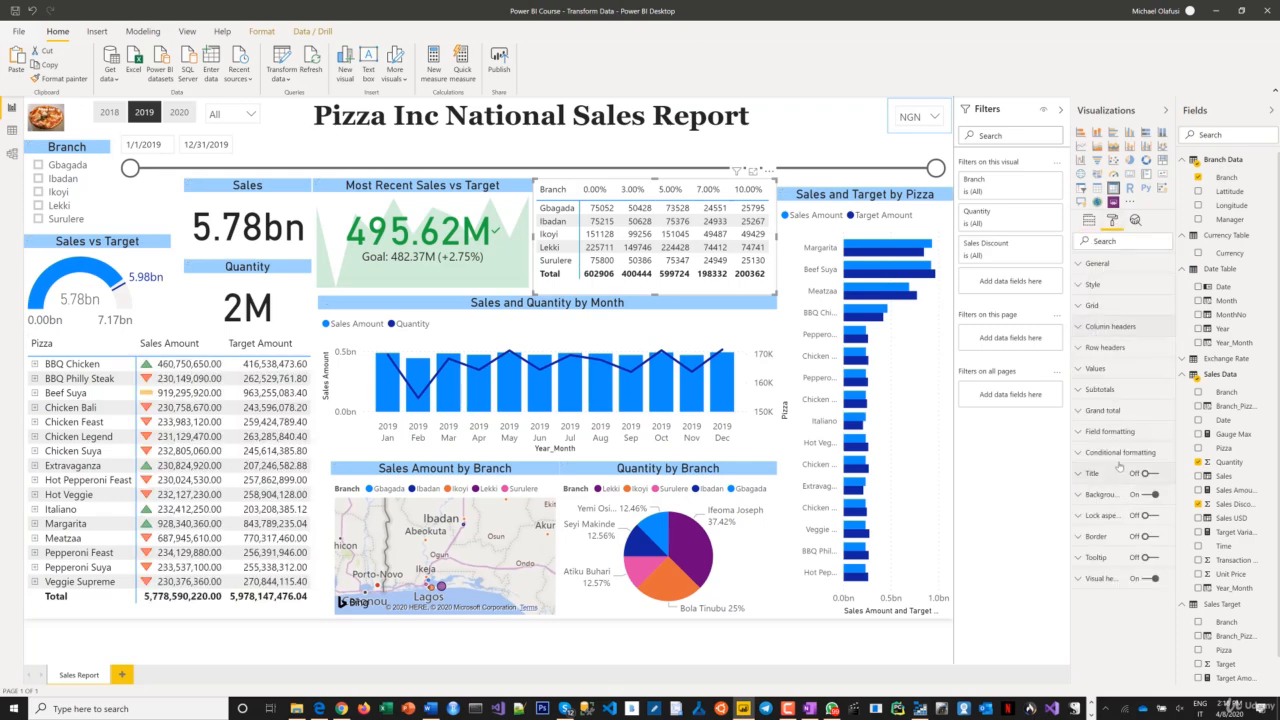
Step: Turn on the matrix title, enter 'Quantity by Discount Rate', and centre it
left_click(1140, 473)
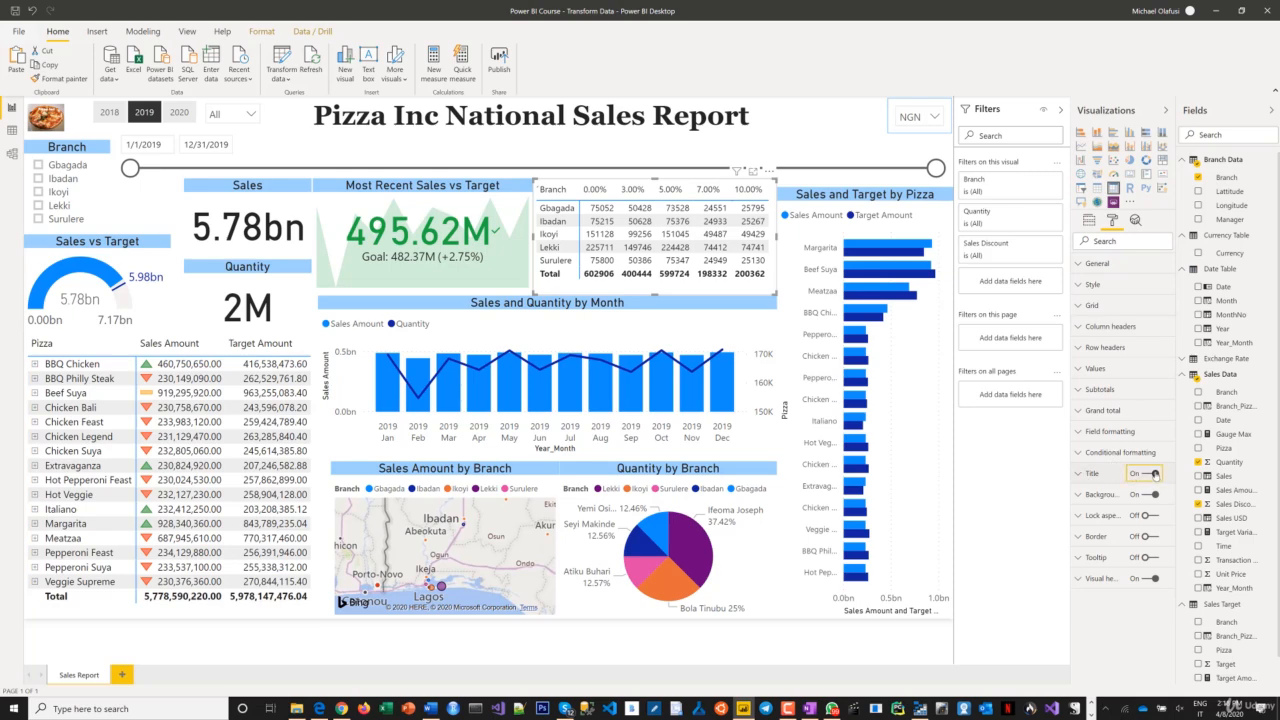
mouse_move(1098, 487)
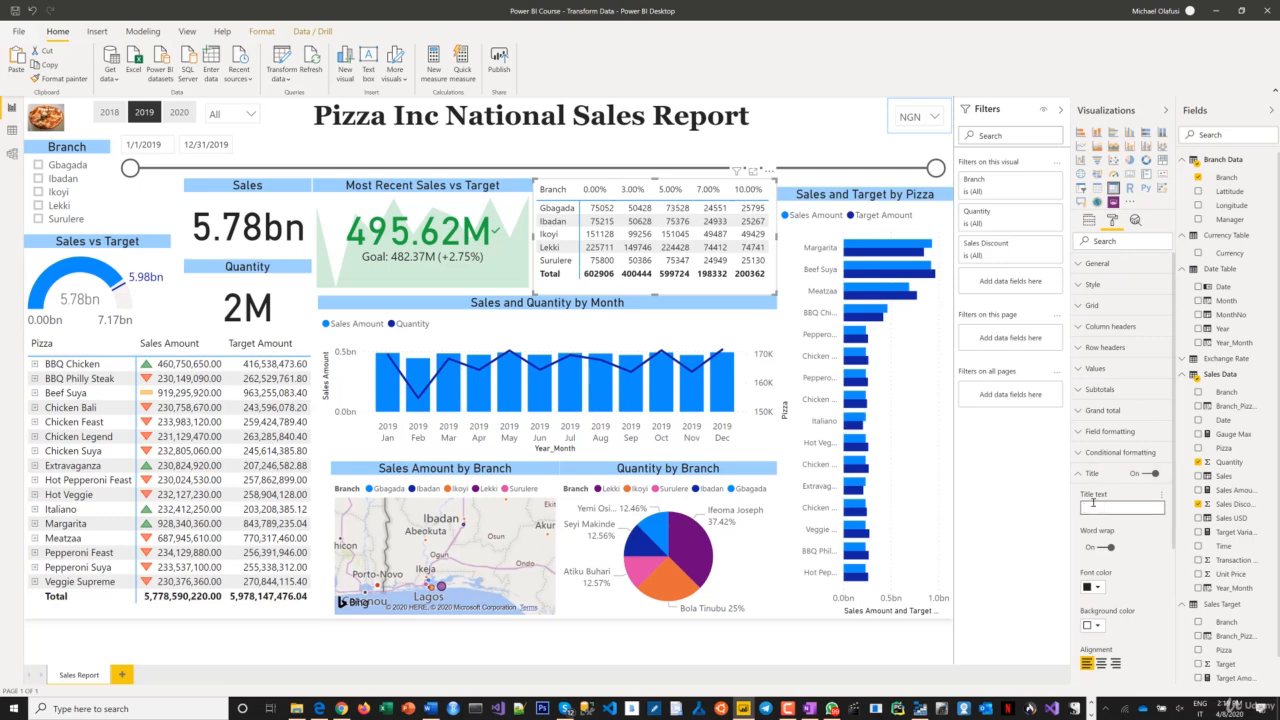
type("Quantity by Discount")
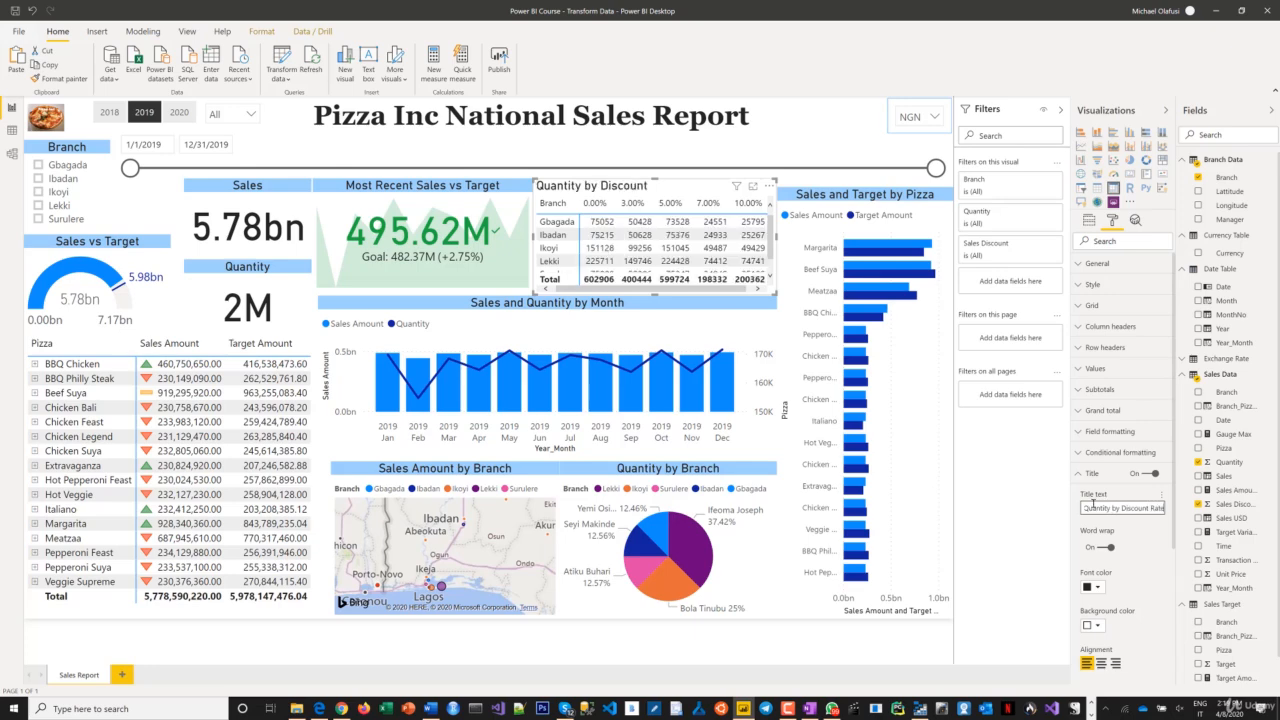
type("Rate")
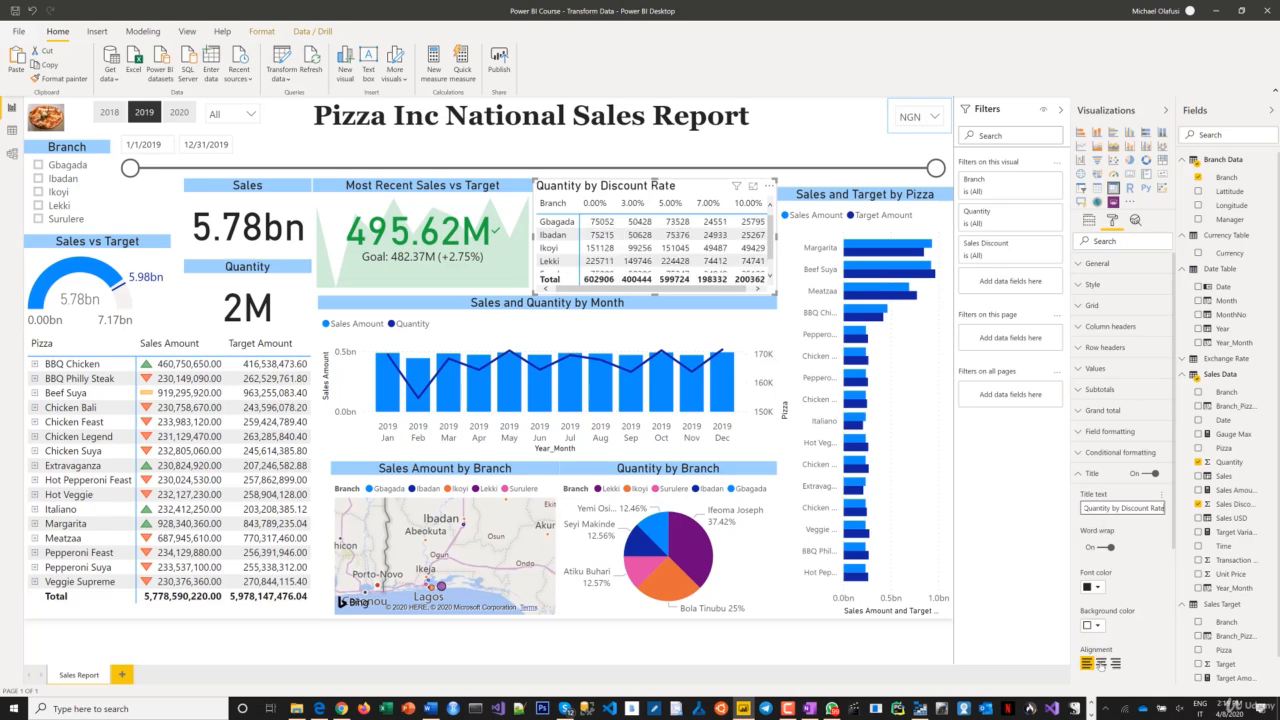
left_click(1091, 625)
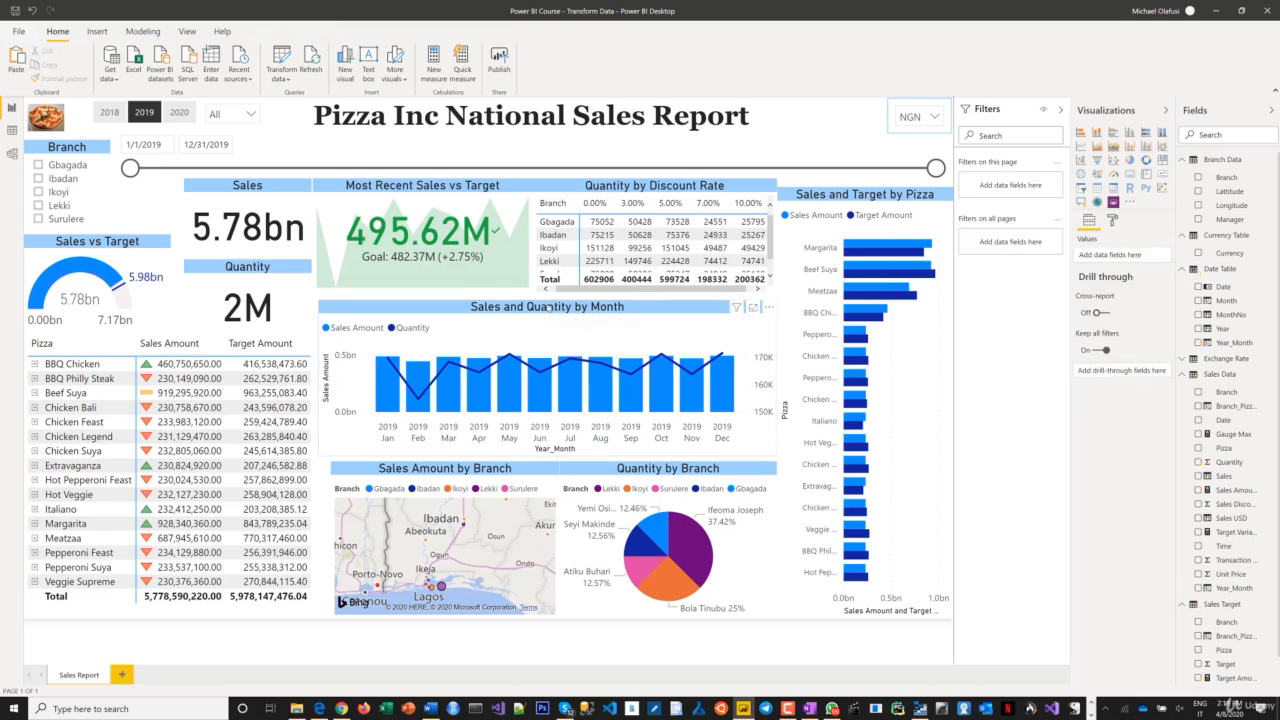
Step: Enlarge the Quantity by Discount Rate matrix to show all five branches and Total, realigning the map
left_click(547, 306)
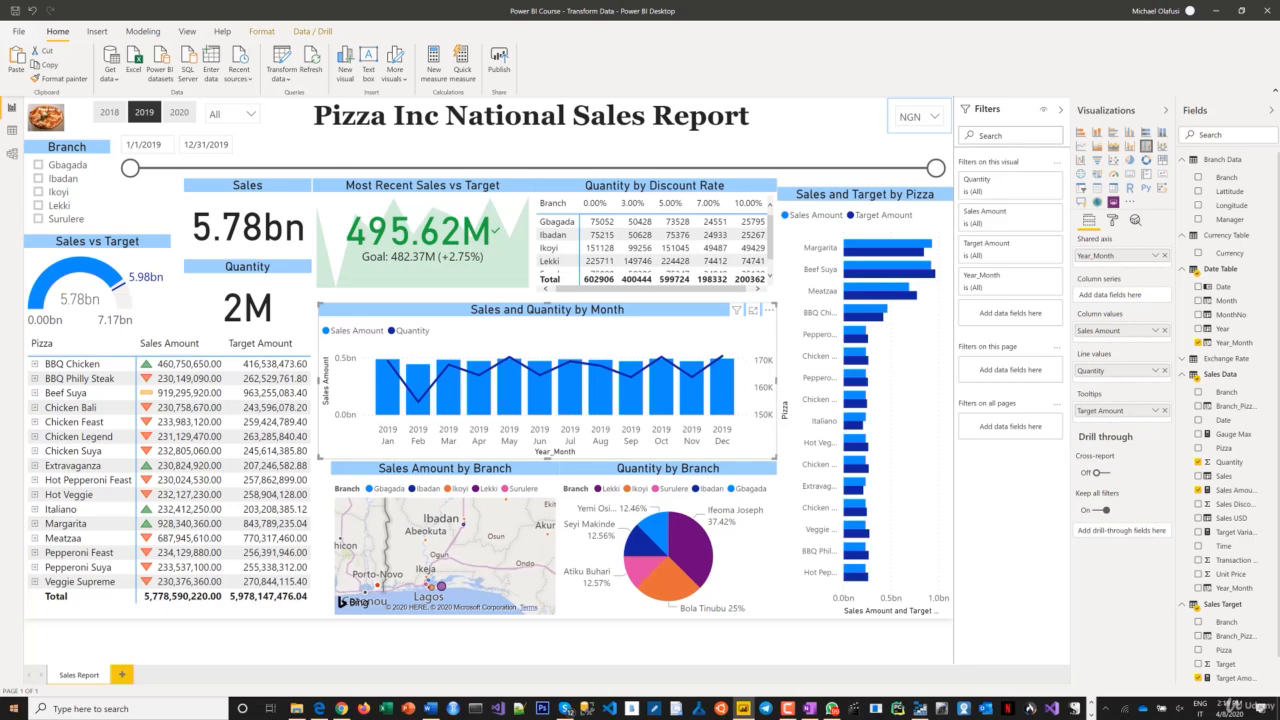
mouse_move(189, 567)
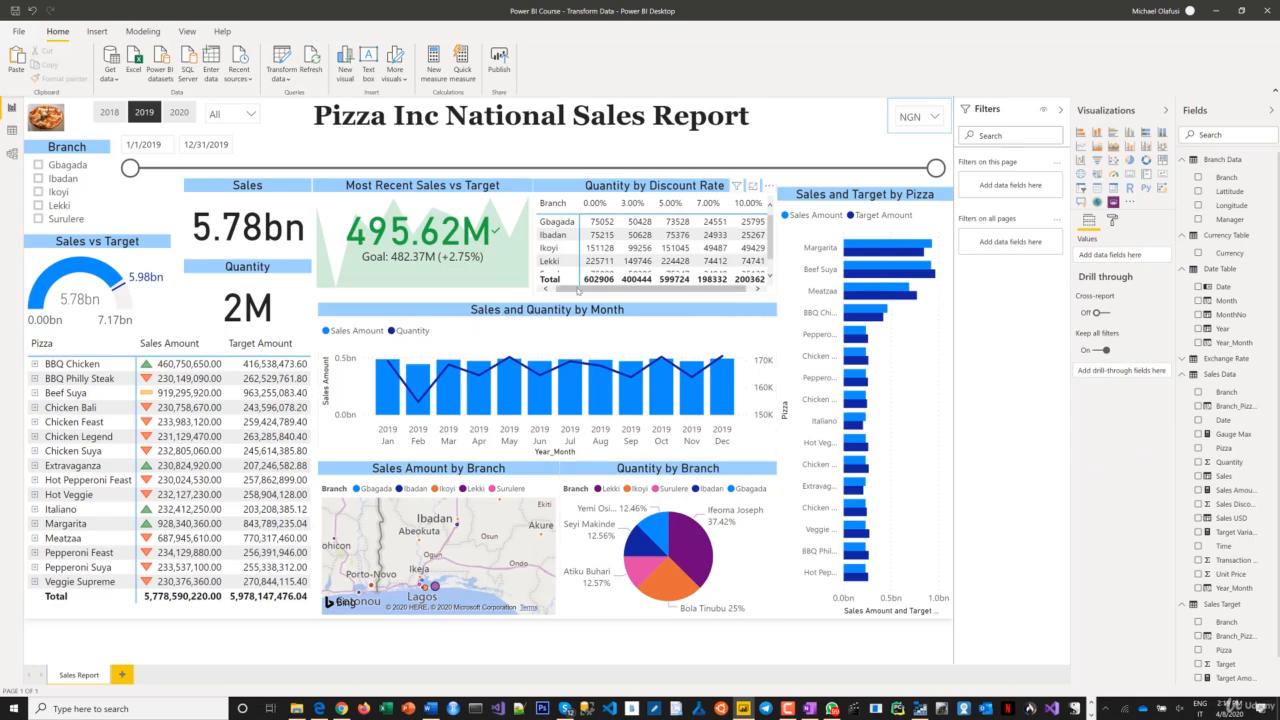
left_click(655, 240)
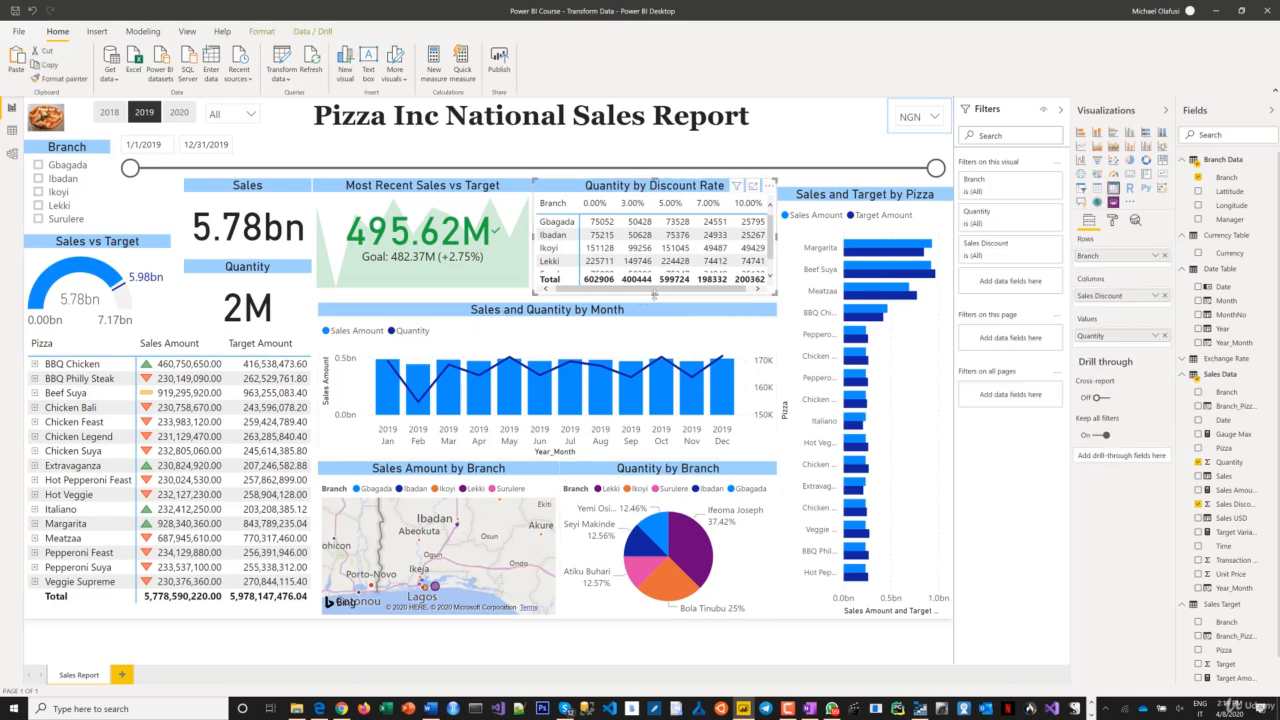
scroll("down", 3)
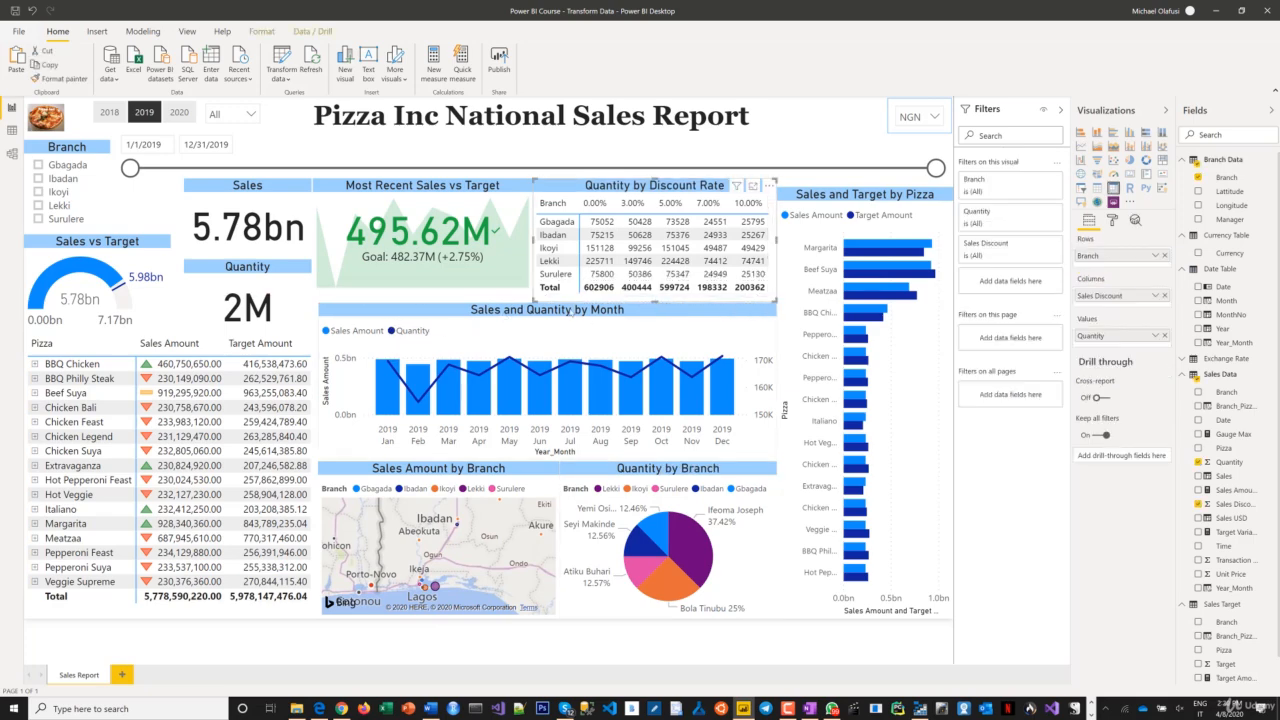
left_click(420, 240)
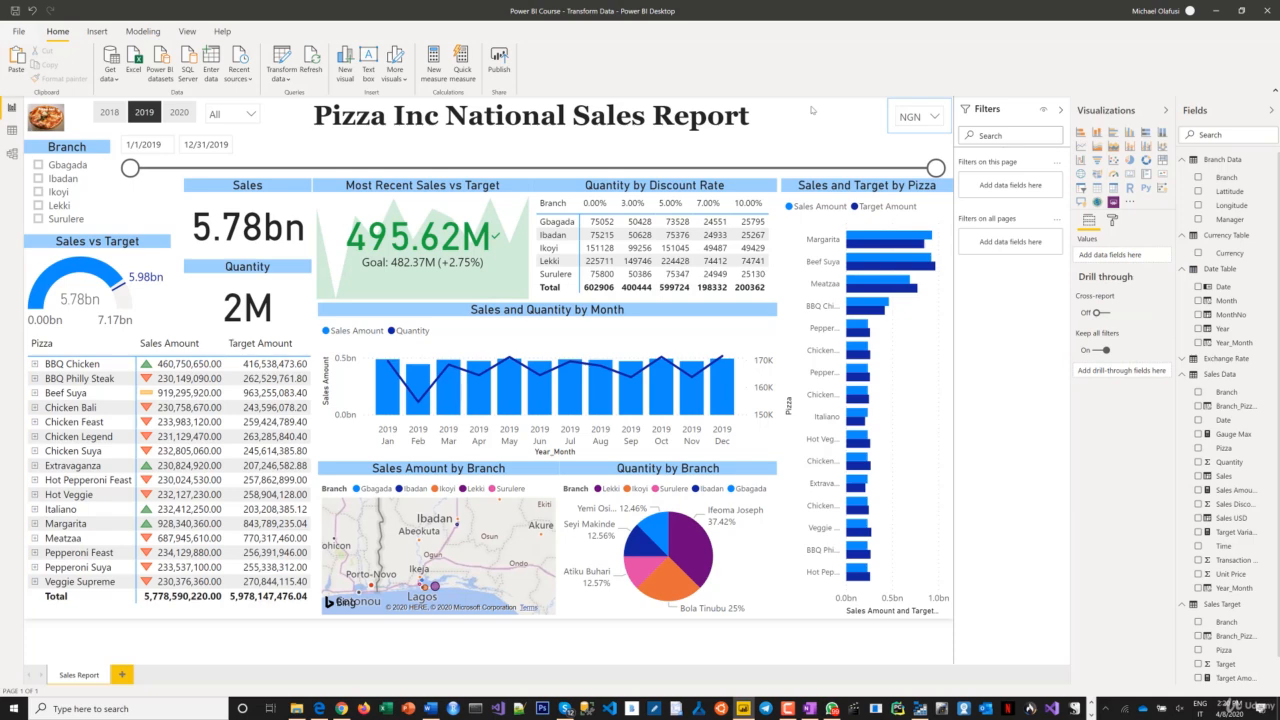
mouse_move(545, 193)
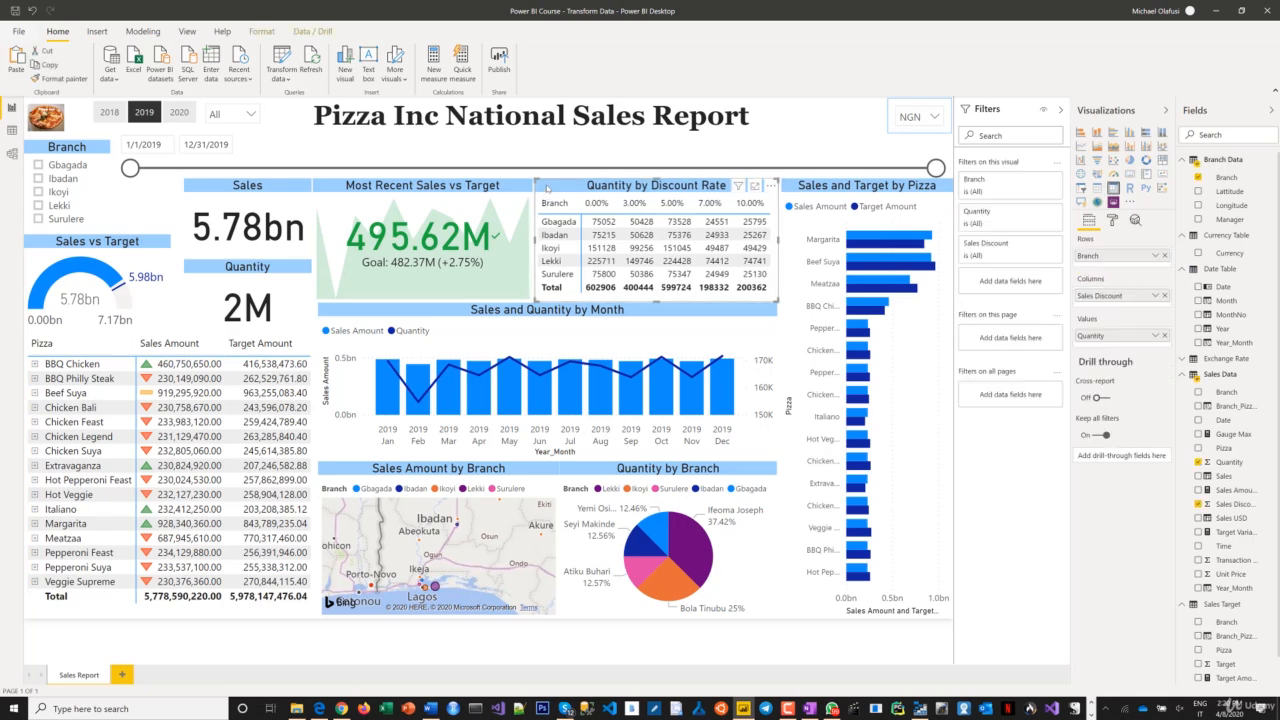
left_click(420, 185)
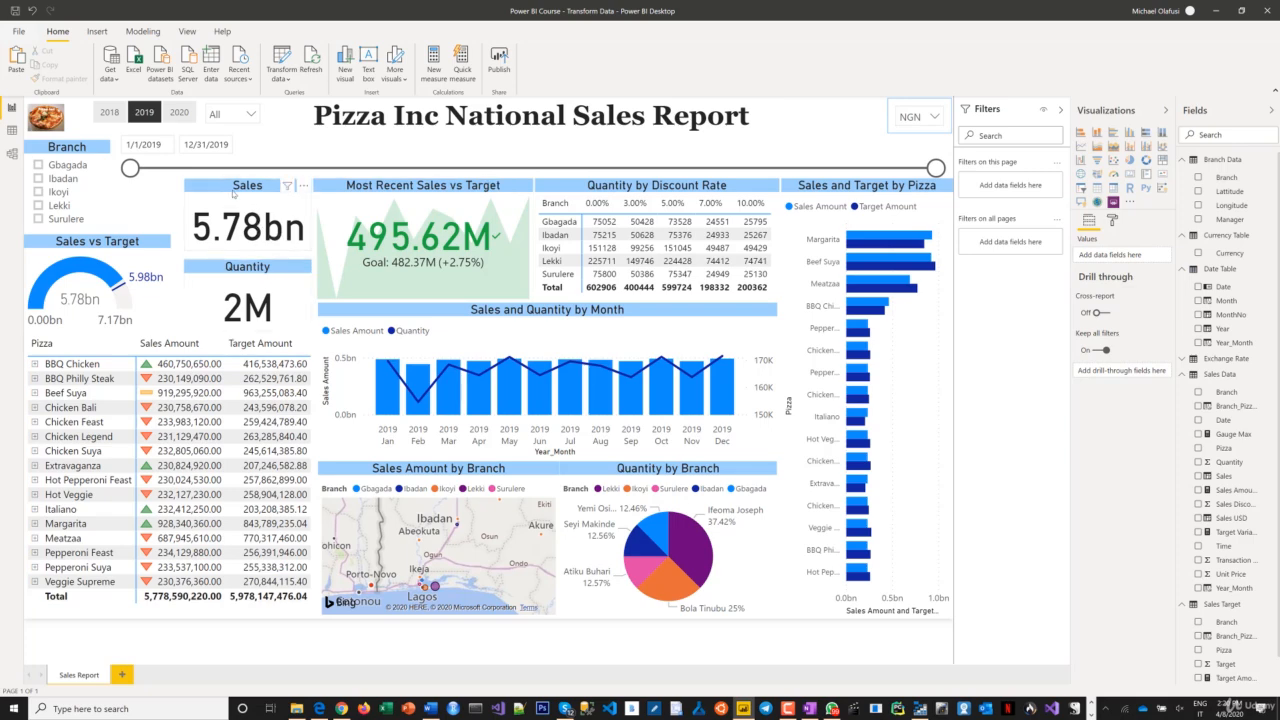
mouse_move(240, 195)
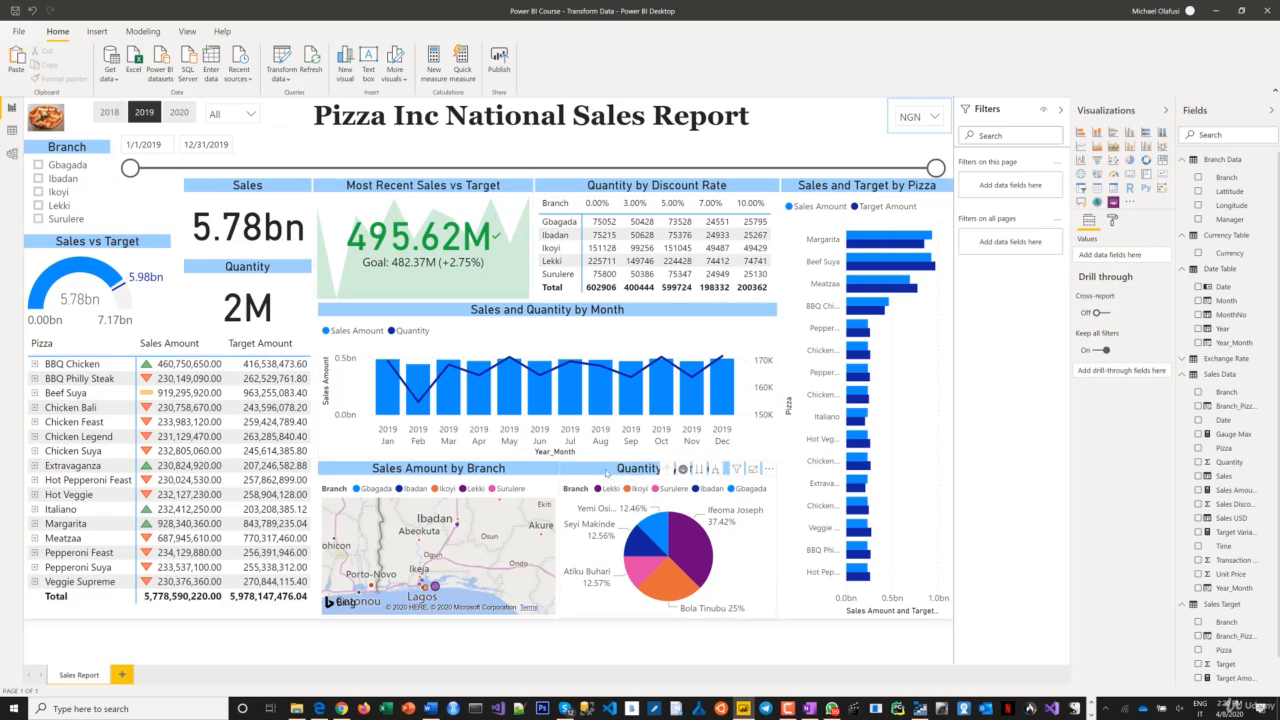
mouse_move(607, 474)
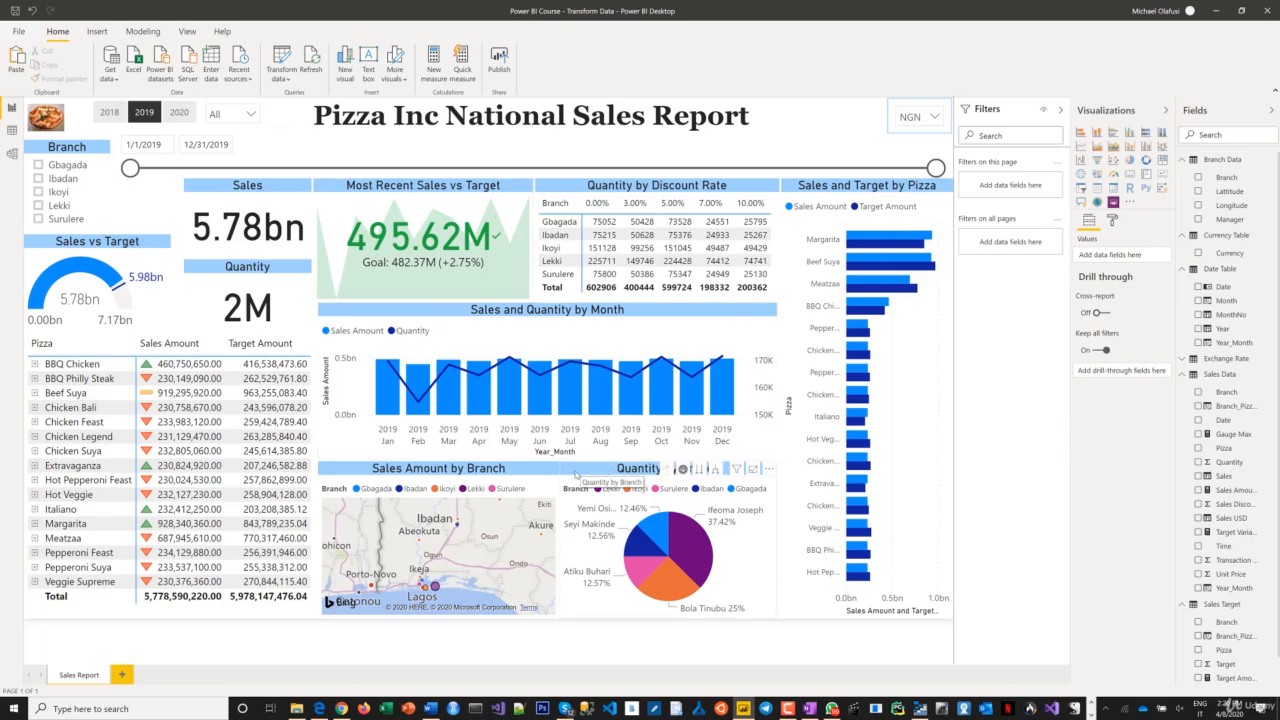
Step: Select the Sales card with the top-row visuals and bring up the Format alignment choices
left_click(668, 540)
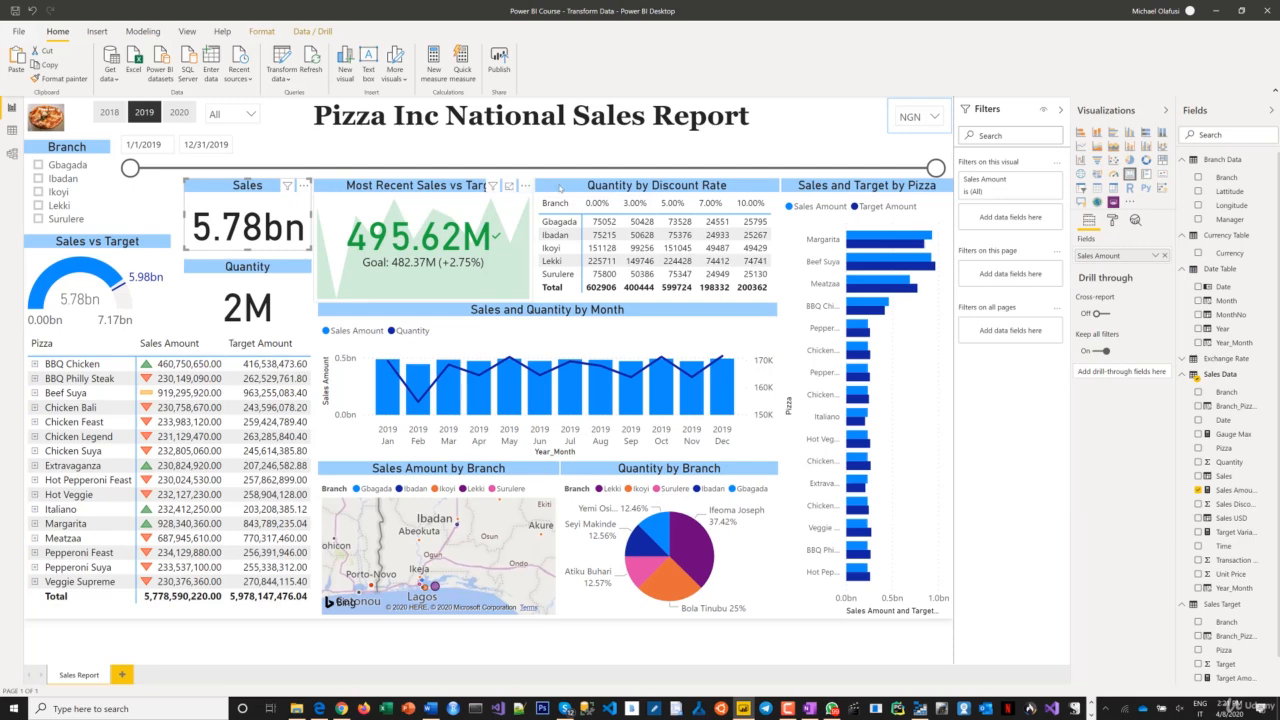
mouse_move(785, 188)
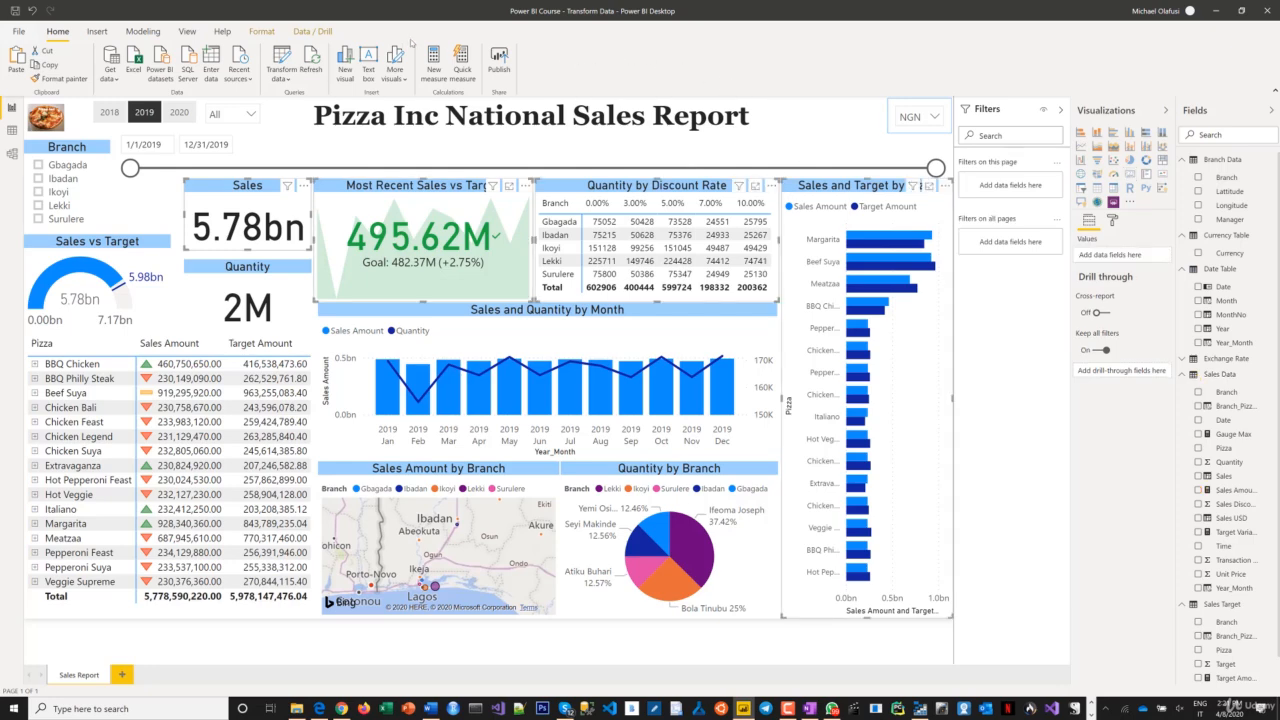
left_click(261, 31)
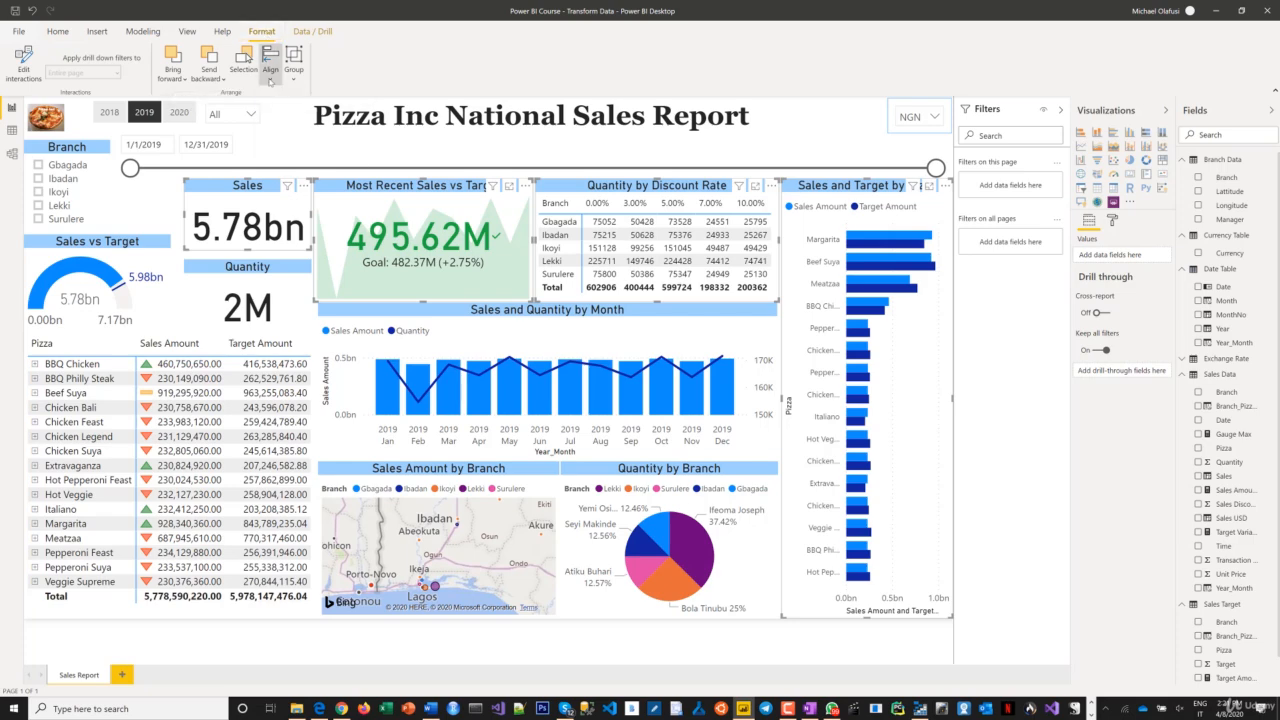
left_click(270, 62)
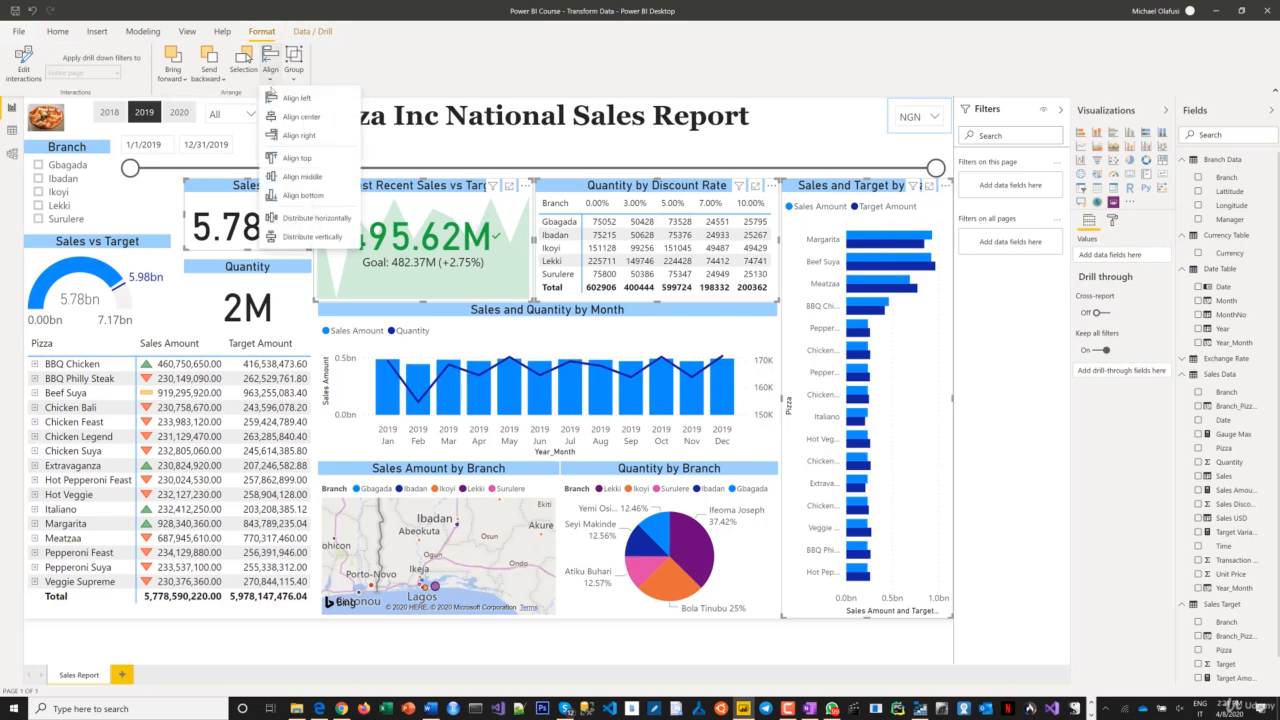
mouse_move(313, 218)
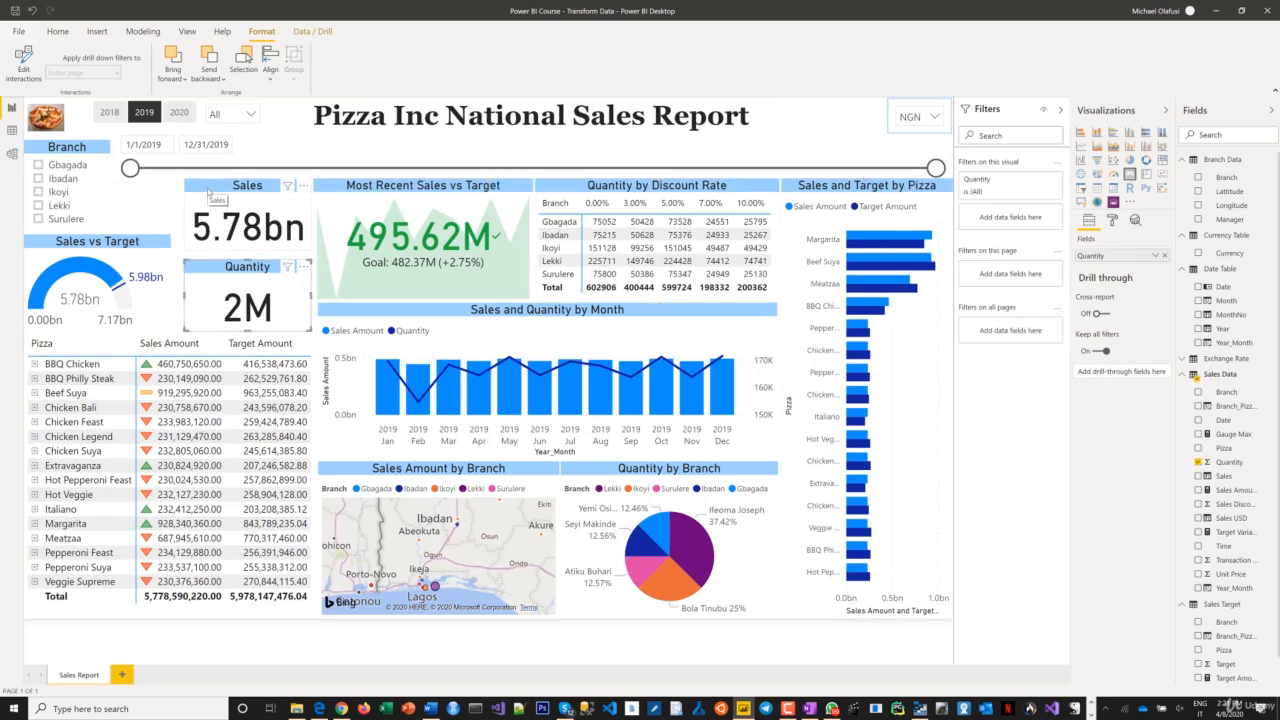
mouse_move(792, 42)
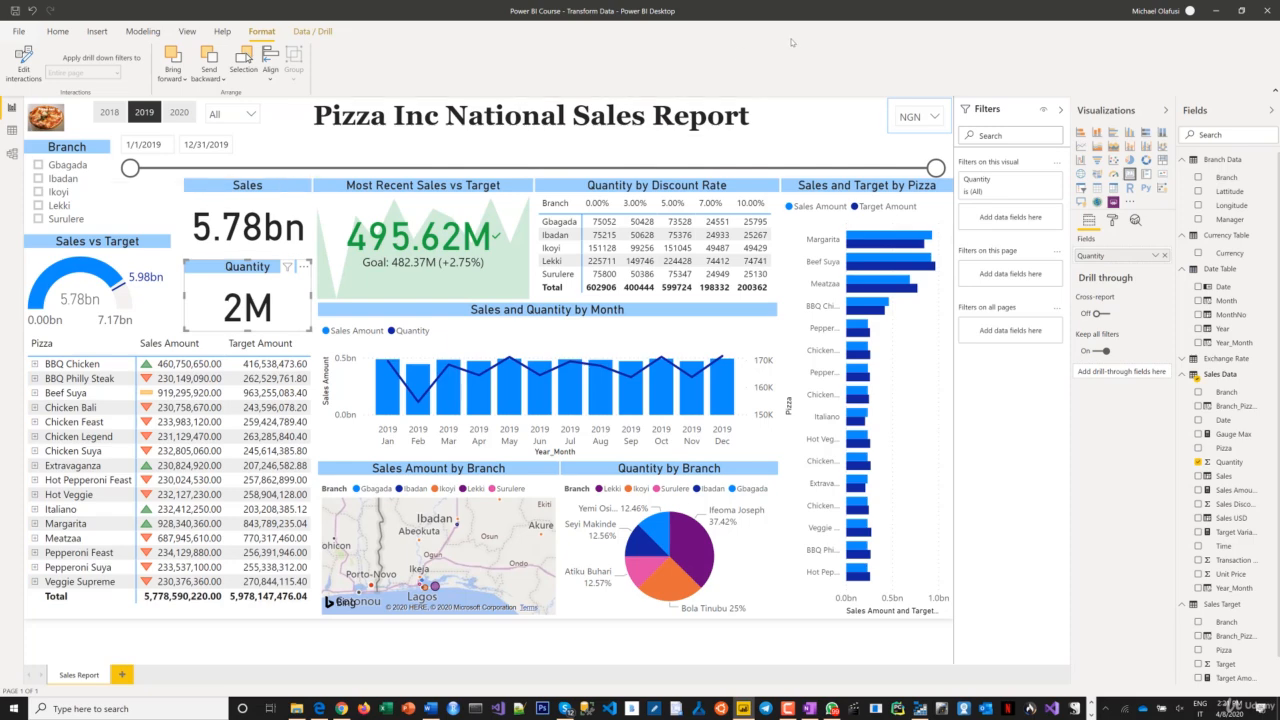
mouse_move(697, 60)
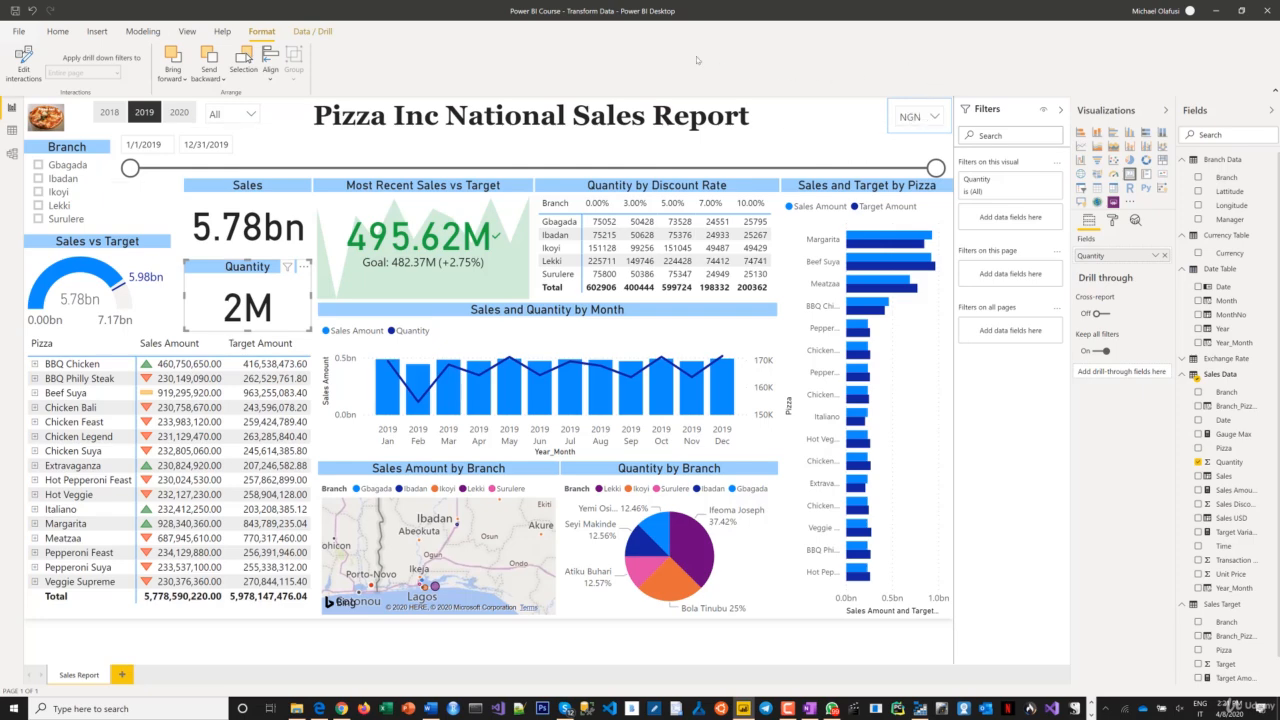
mouse_move(508, 67)
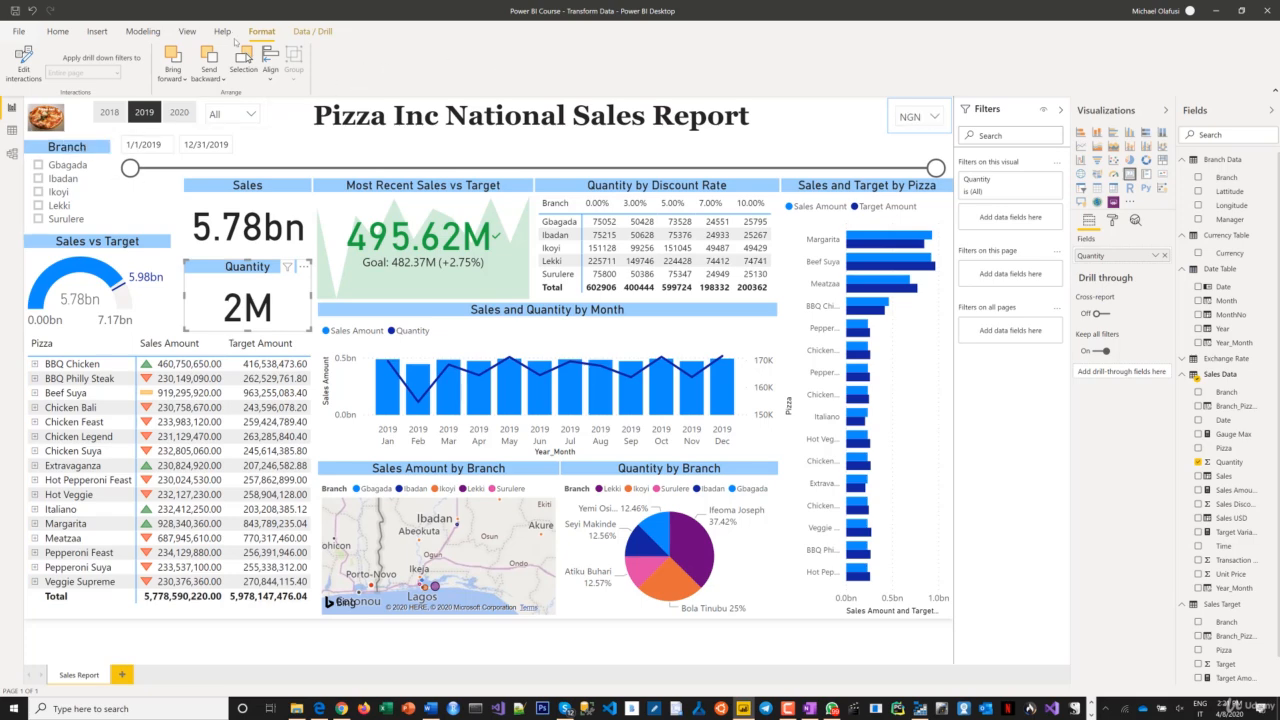
Step: Open Manage roles under Modeling and create a General Manager role
left_click(142, 31)
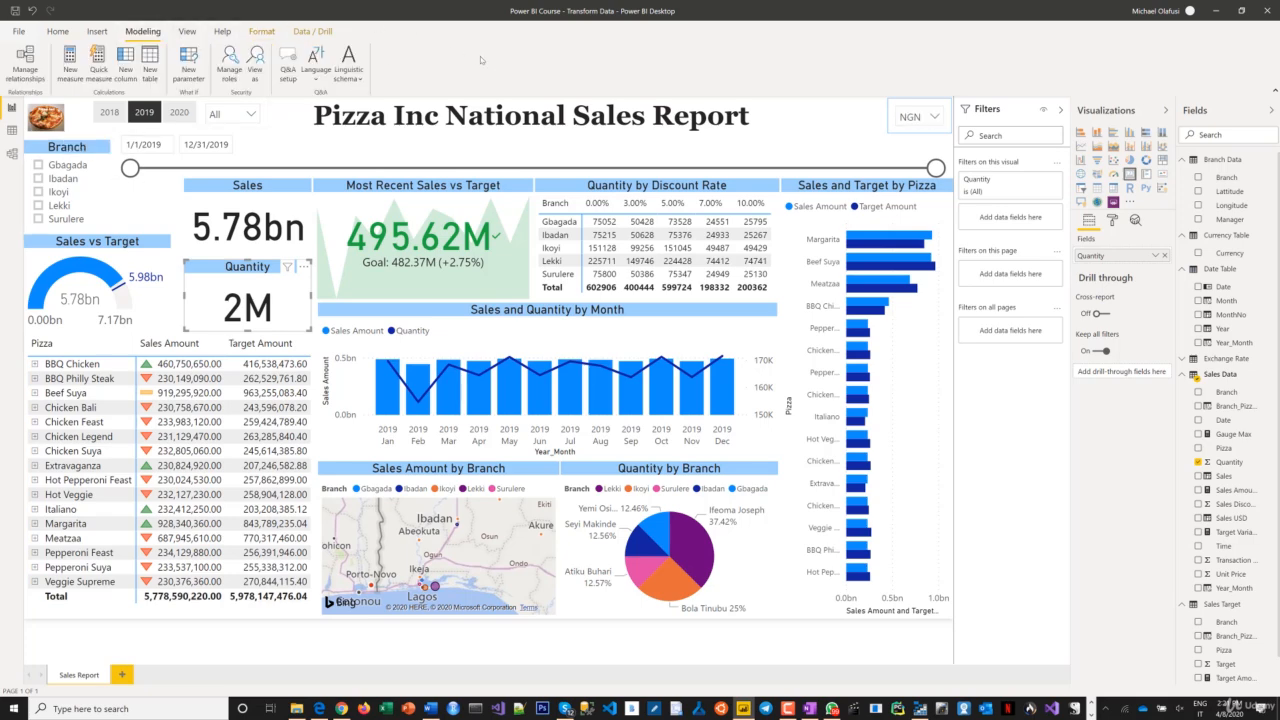
mouse_move(241, 60)
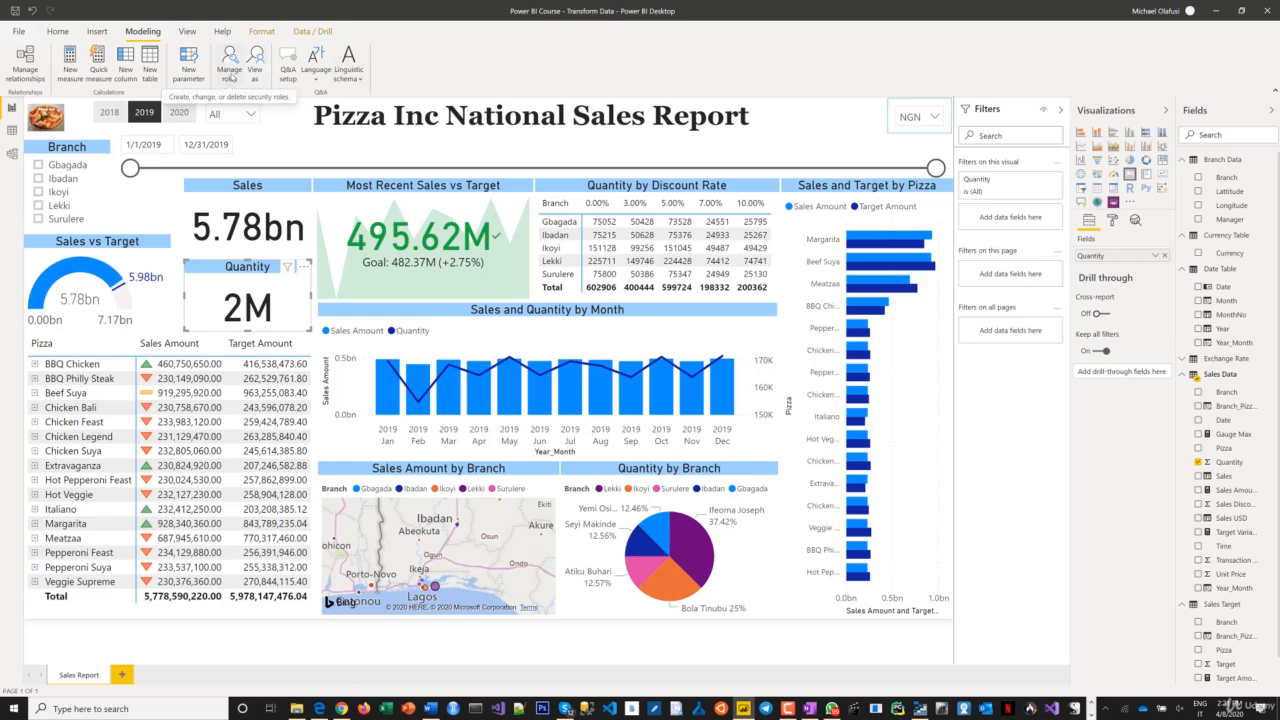
left_click(228, 60)
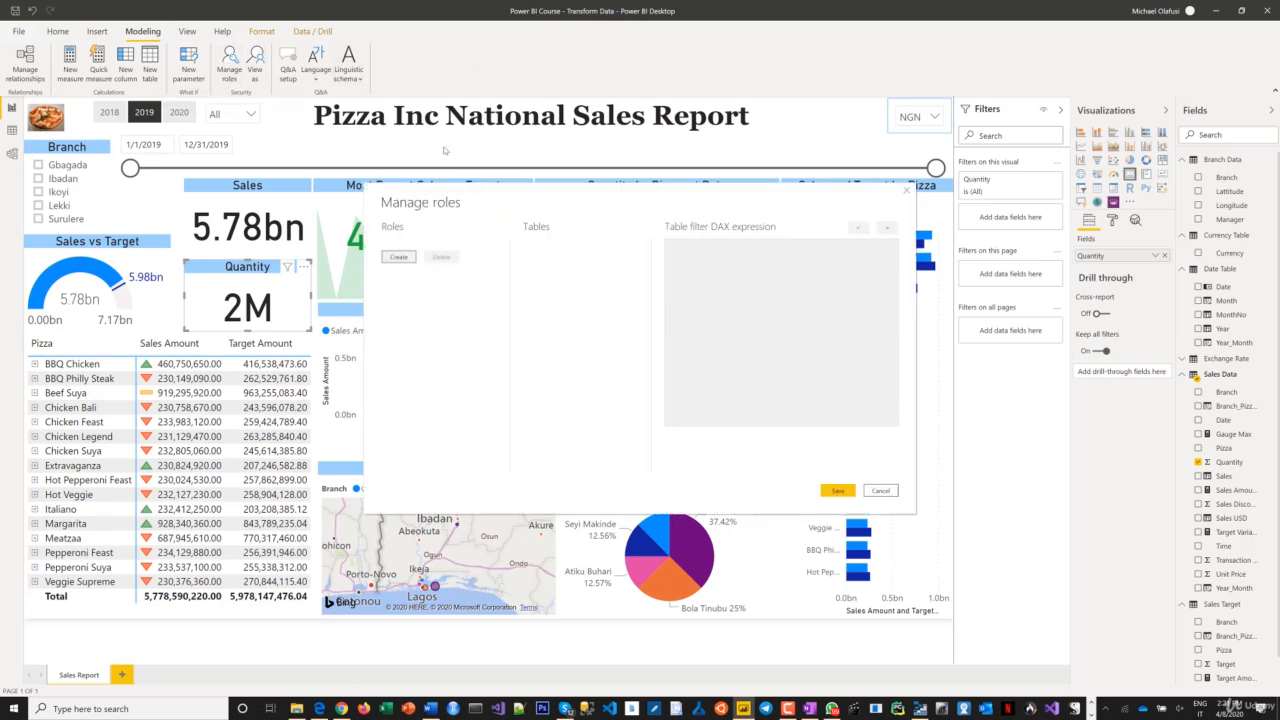
left_click(398, 257)
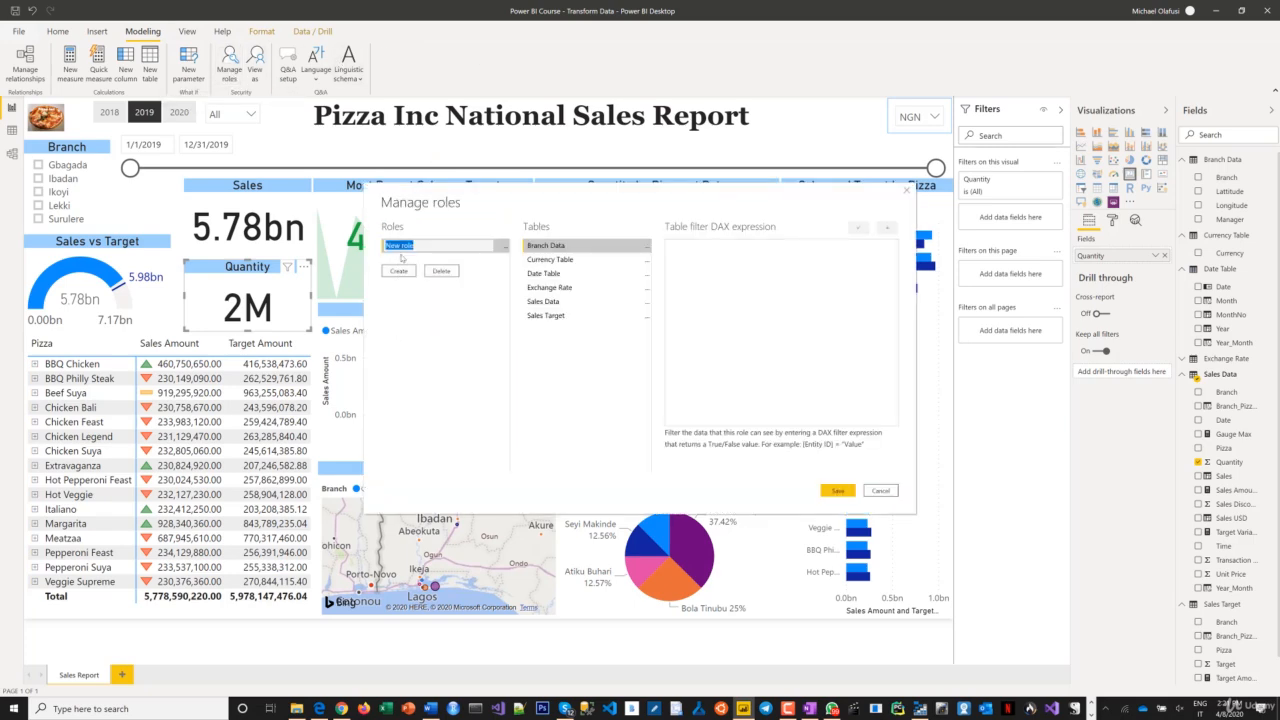
type("Geb")
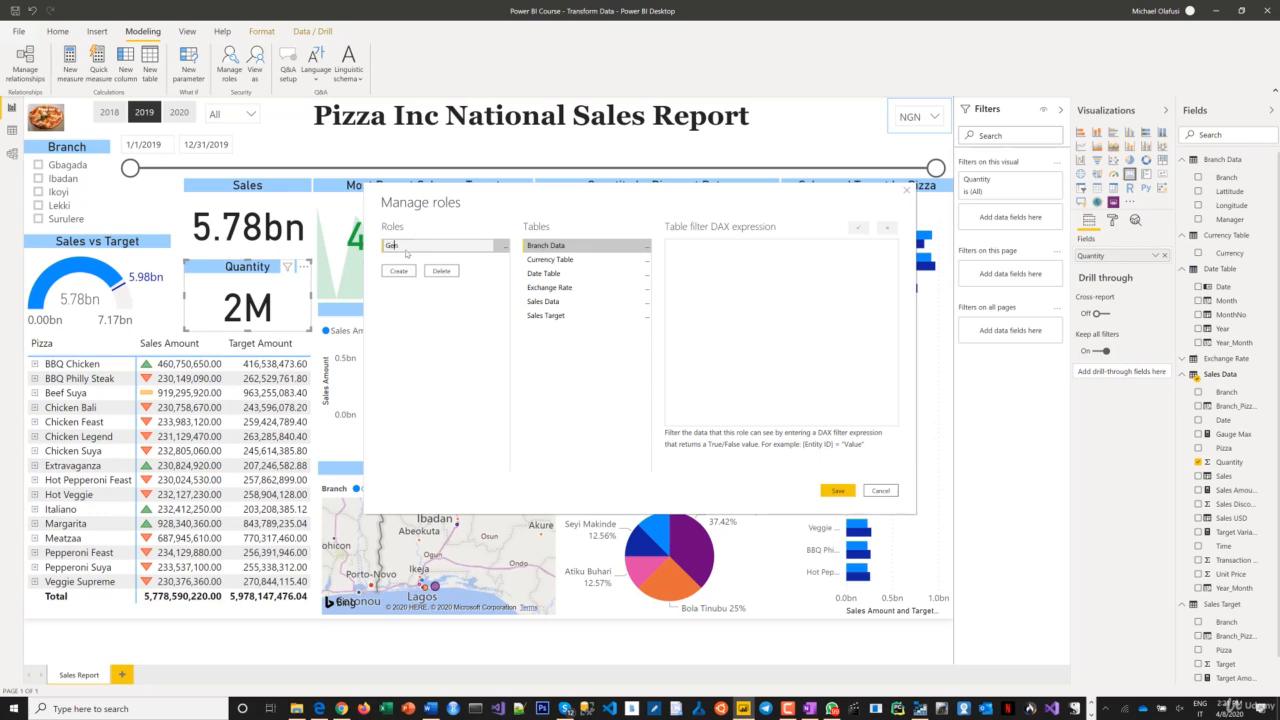
type("General Manager")
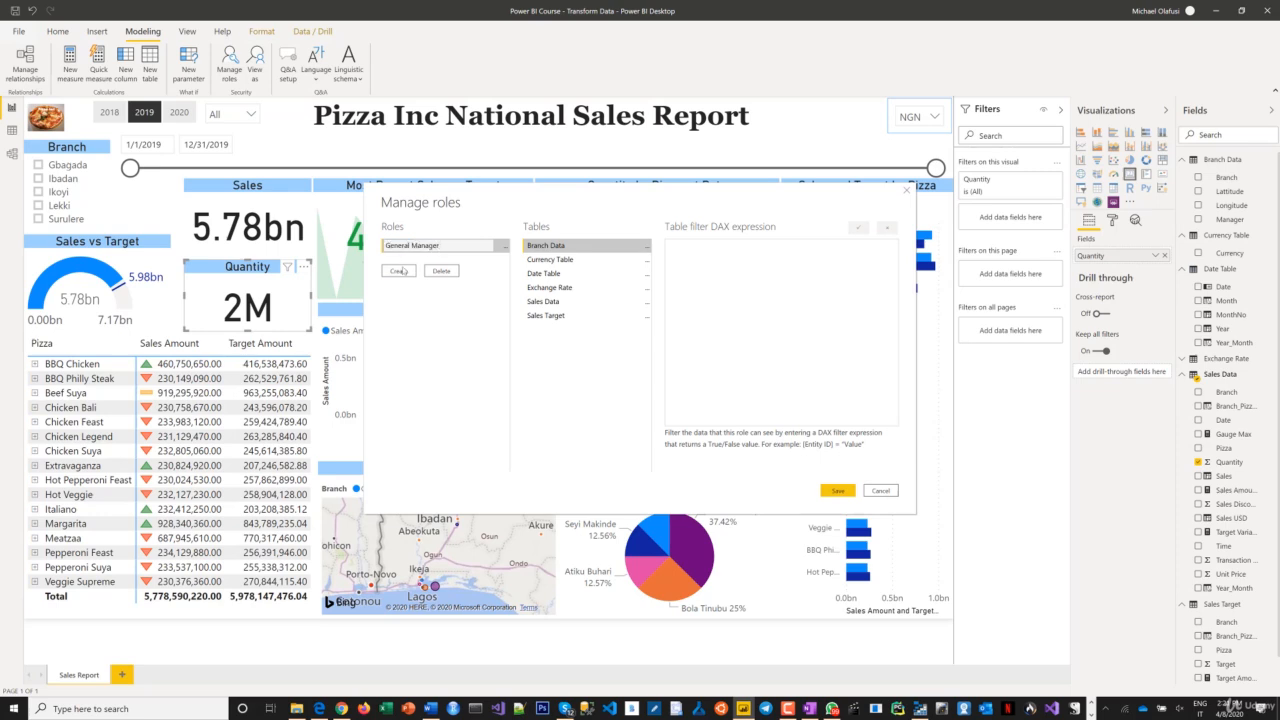
Step: Add a Gbagada Team role filtering Branch Data on the Branch column
left_click(398, 271)
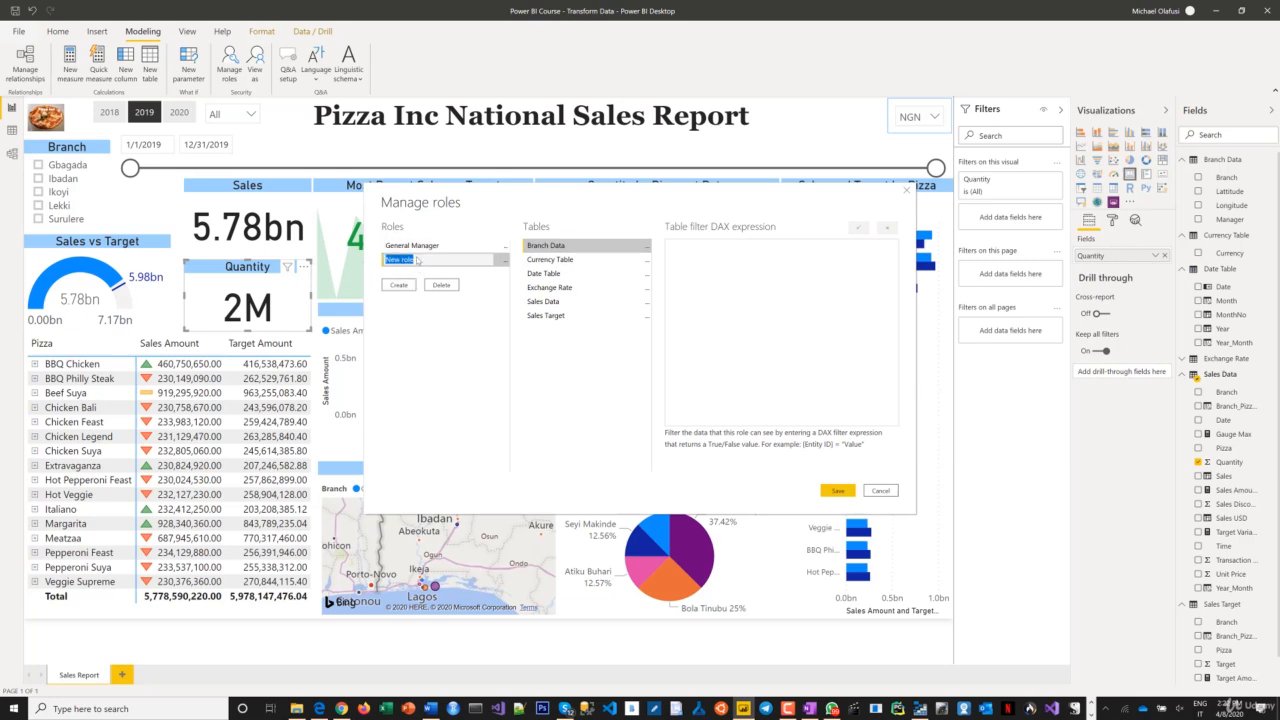
type("Gbagada")
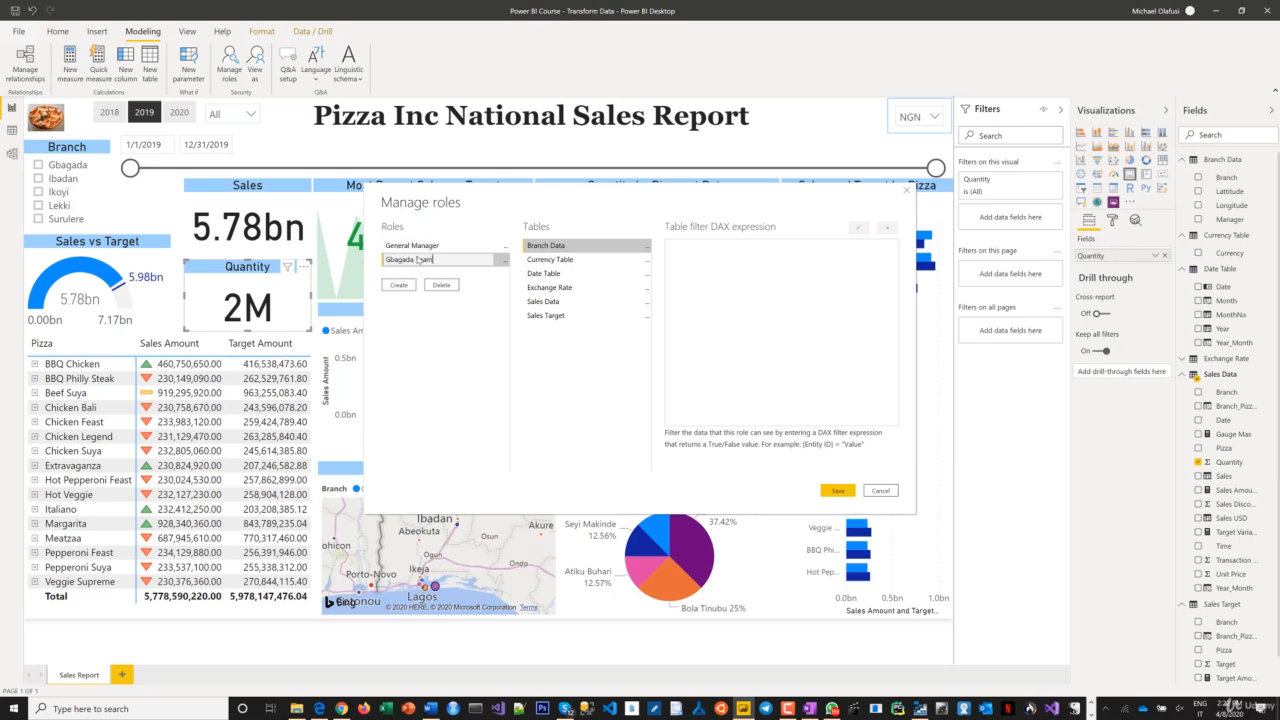
type("Team")
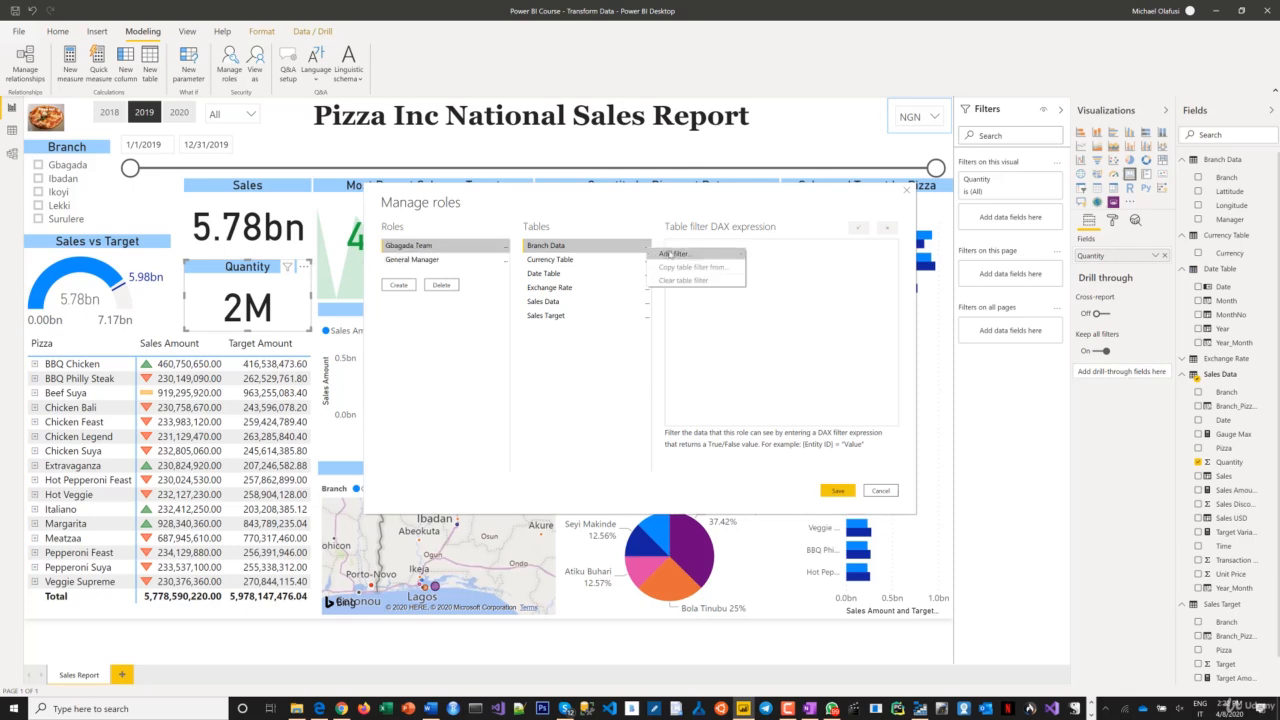
left_click(674, 253)
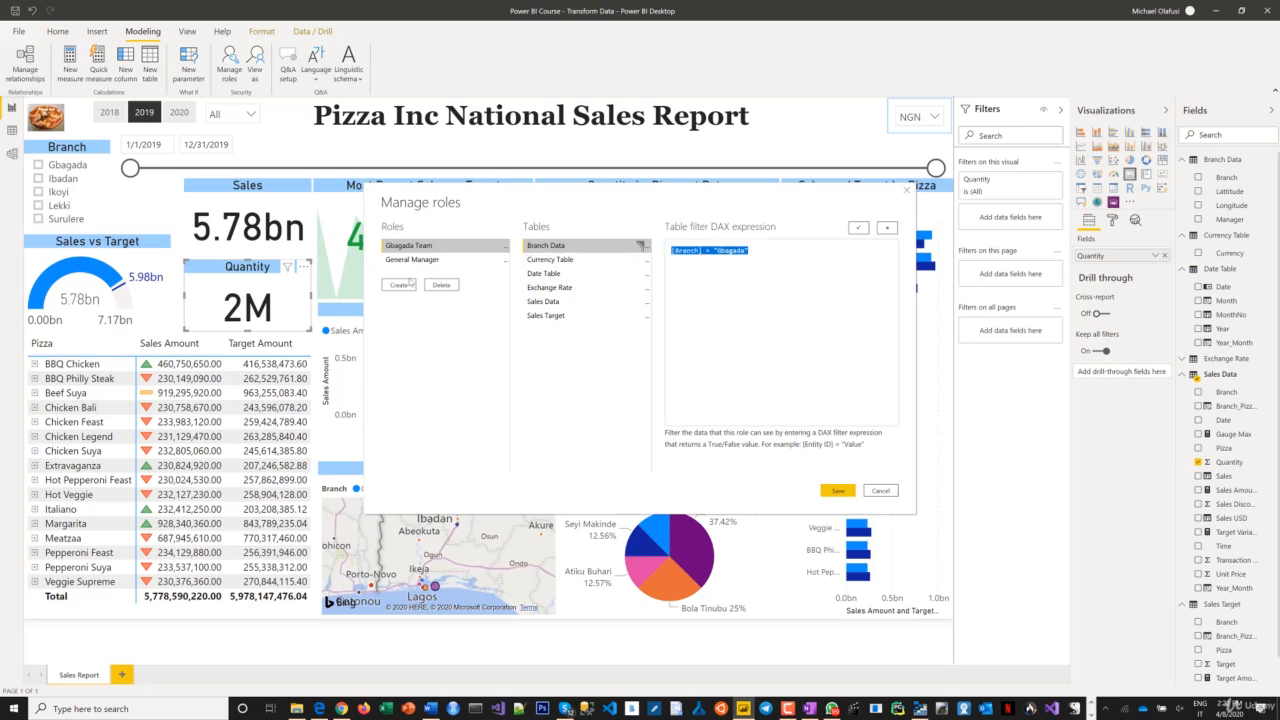
Step: Create Ibadan Team with [Branch] = "Ibadan", then Ikoyi Team with the pasted Branch filter
left_click(398, 285)
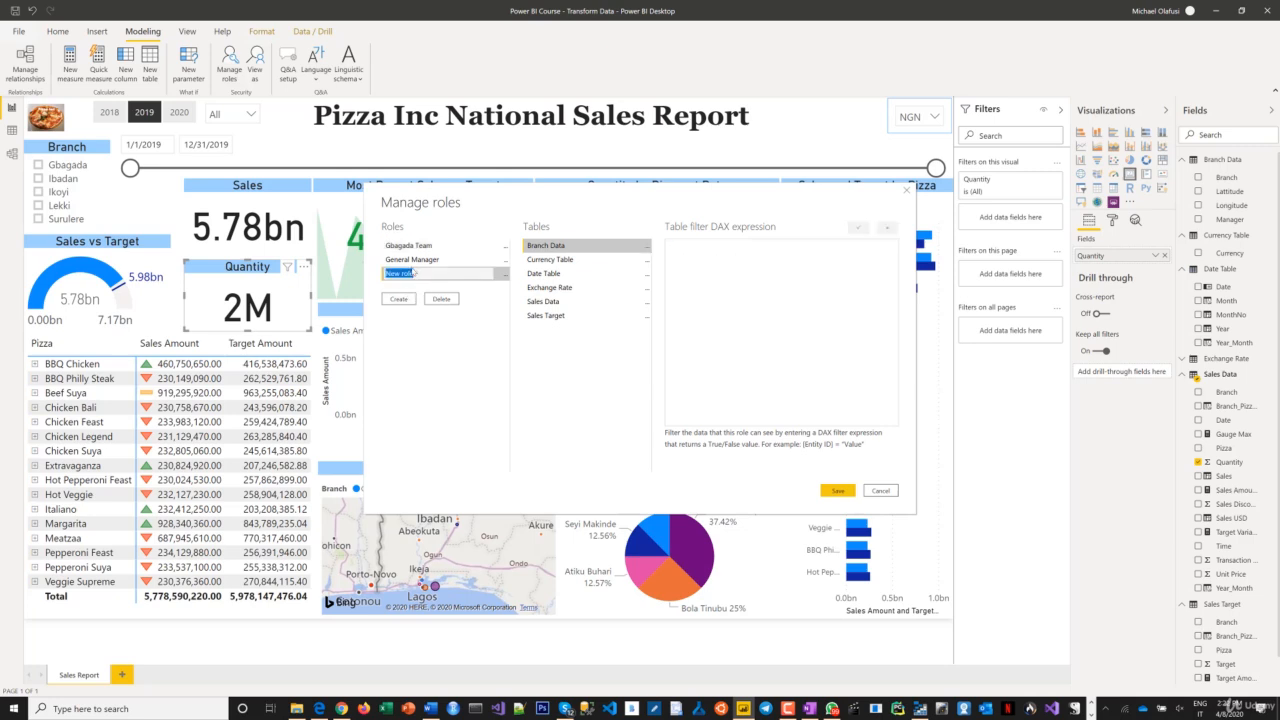
type("Ibadan Team")
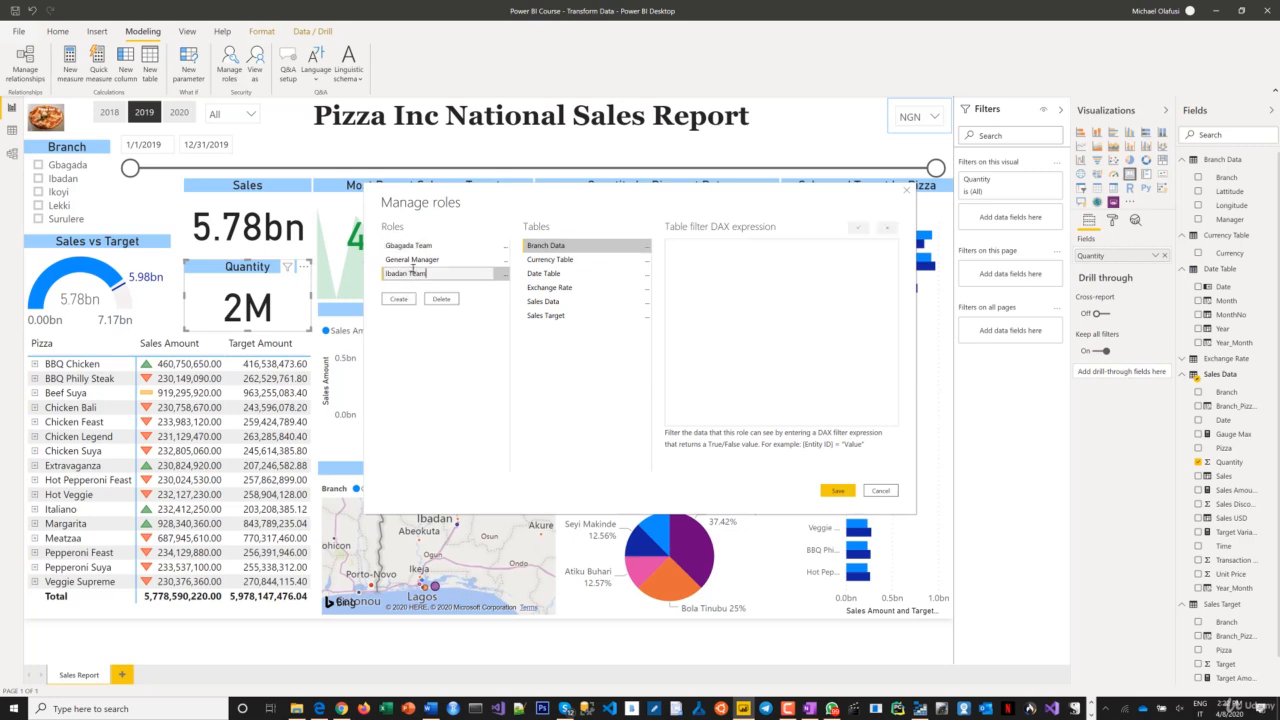
type("[Branch] = \"Gbagada\"")
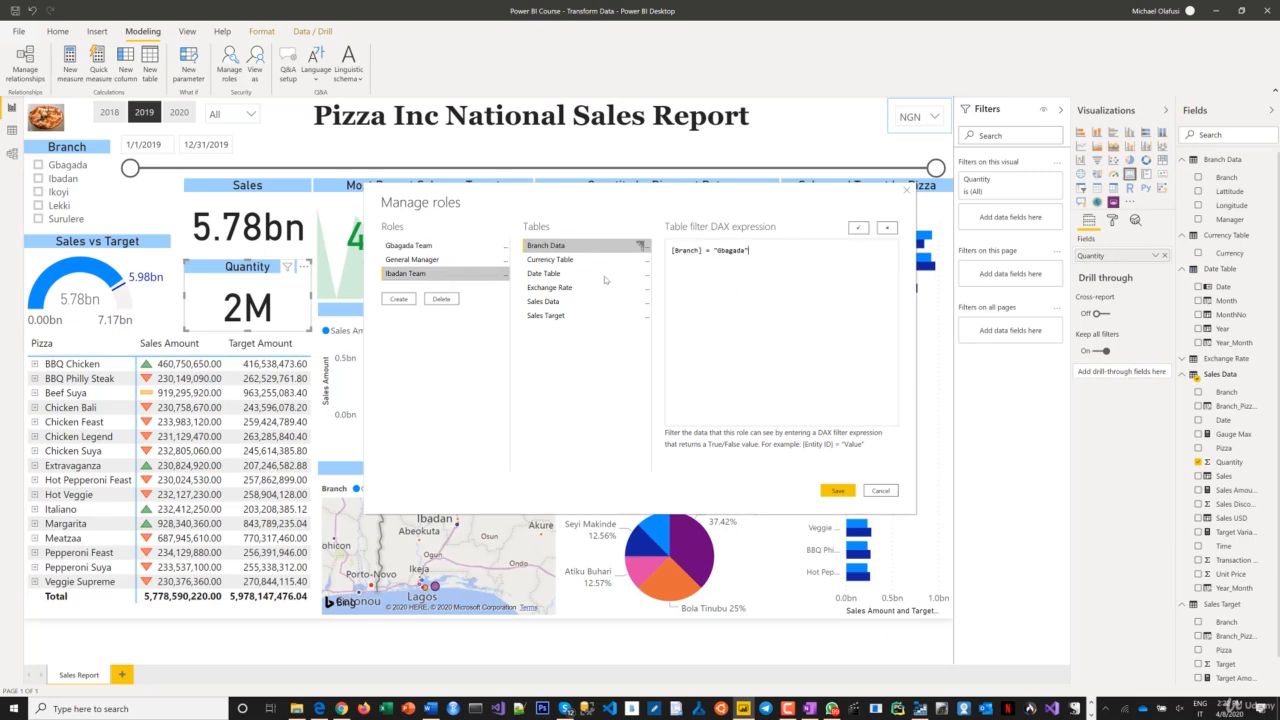
left_click(543, 273)
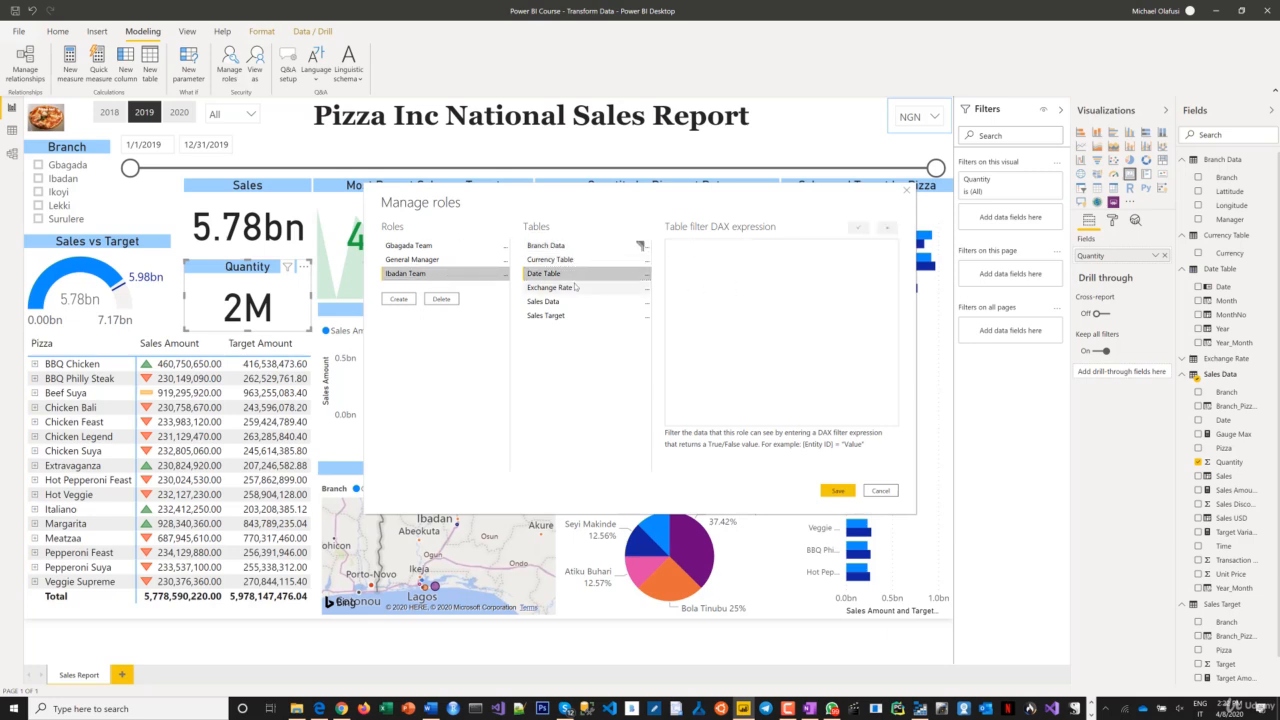
left_click(546, 245)
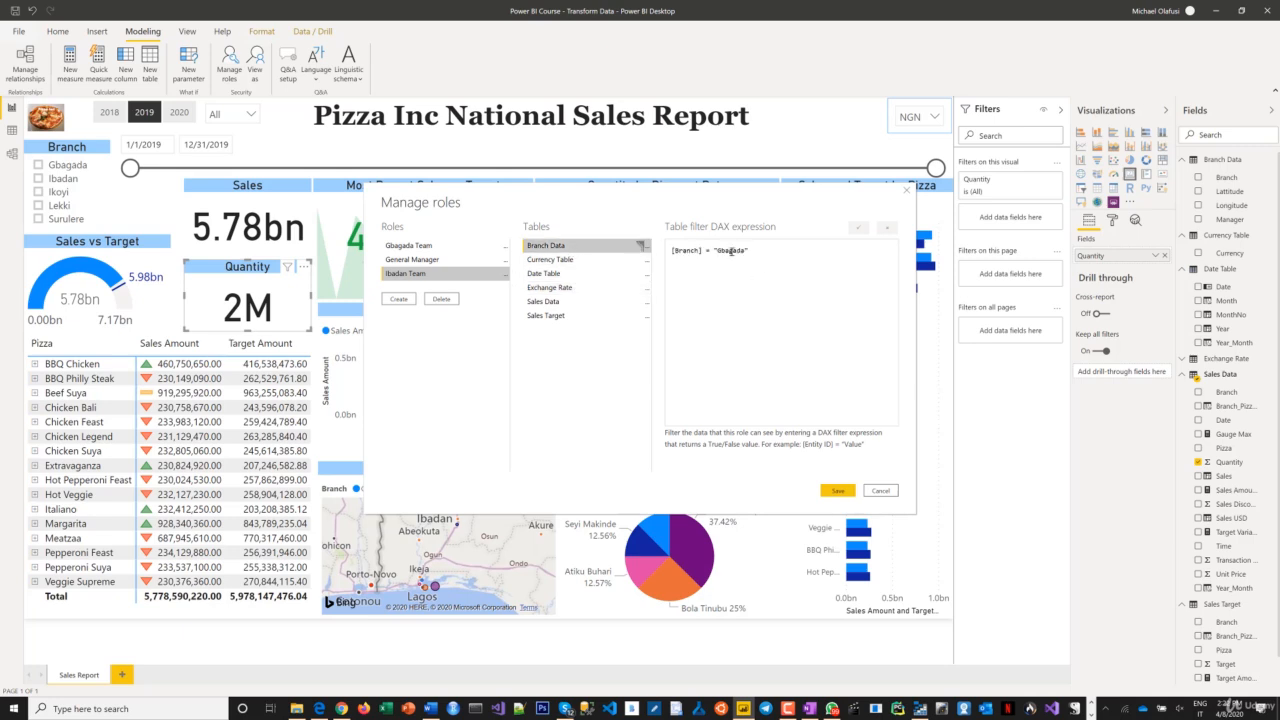
double_click(731, 250)
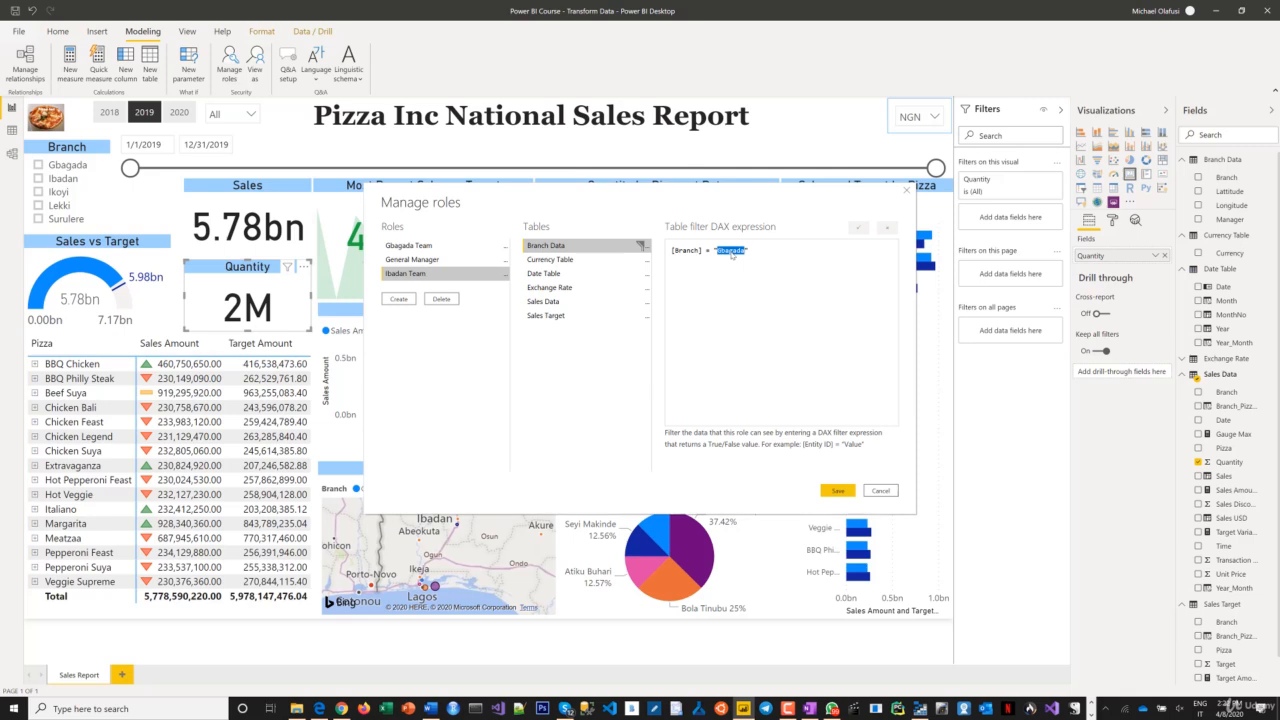
type("Ibada")
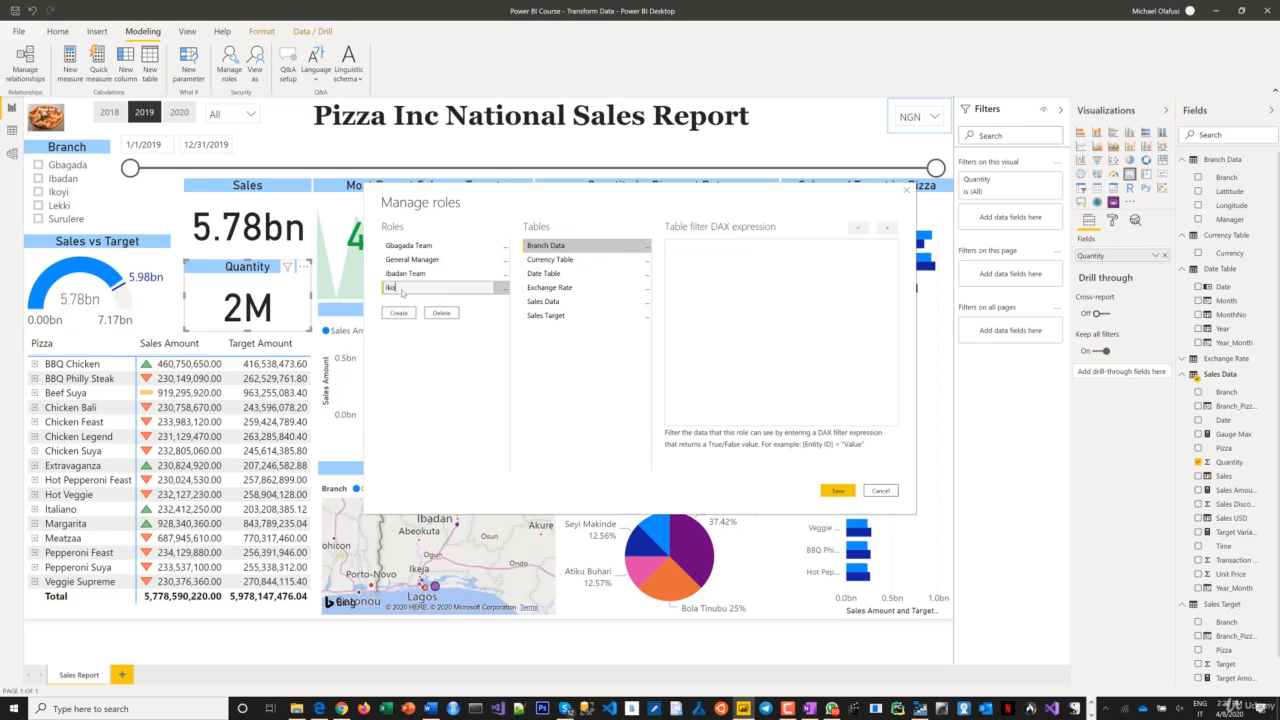
type("Ikoyi Team")
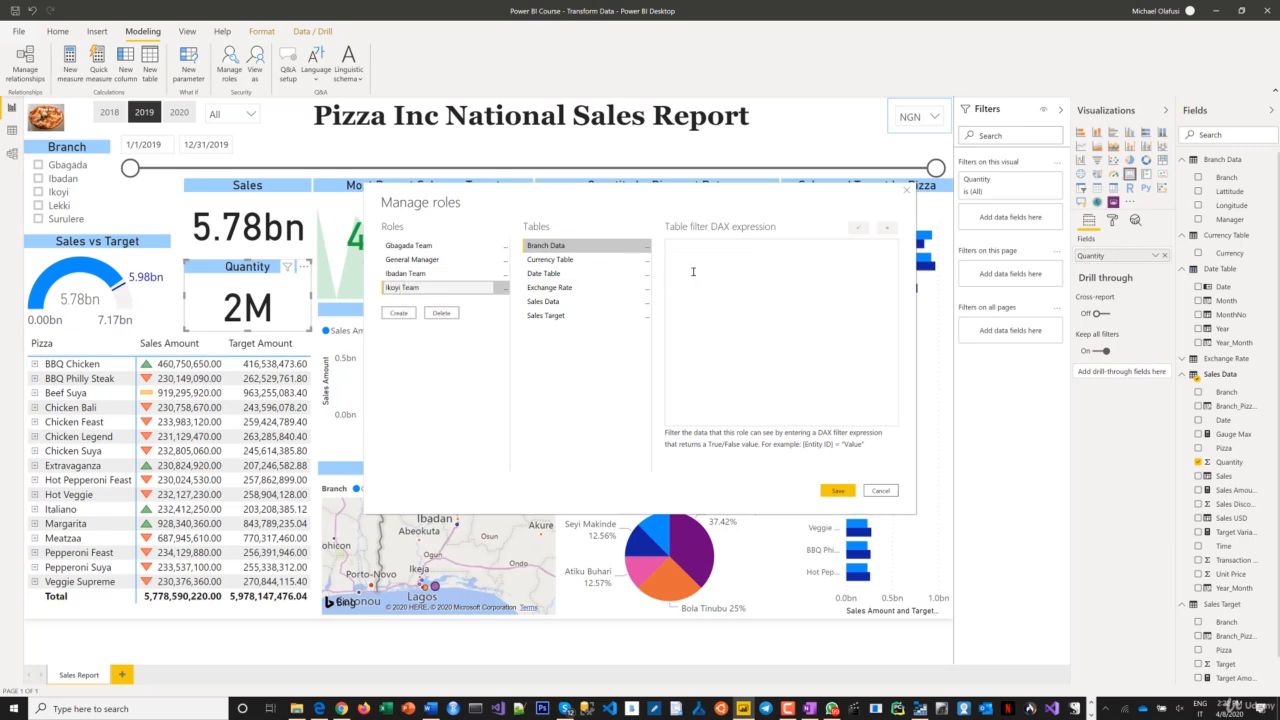
type("[Branch] = \"Gbagada\"")
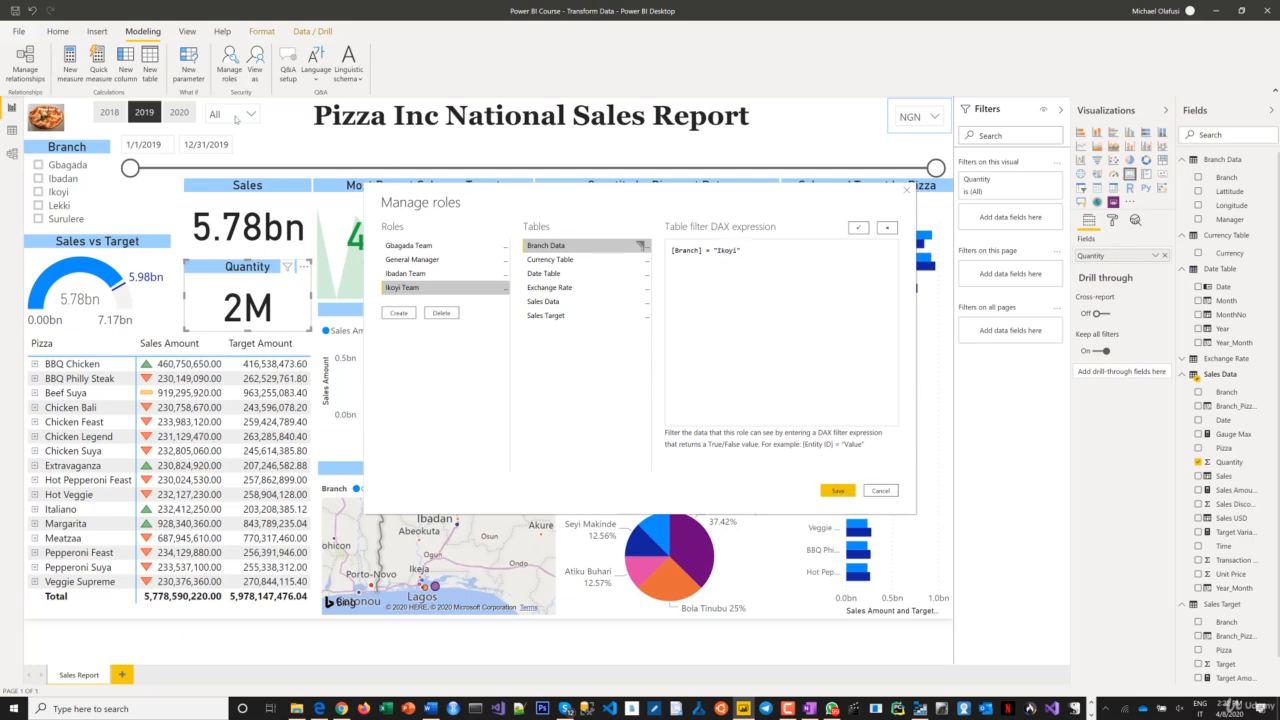
mouse_move(422, 322)
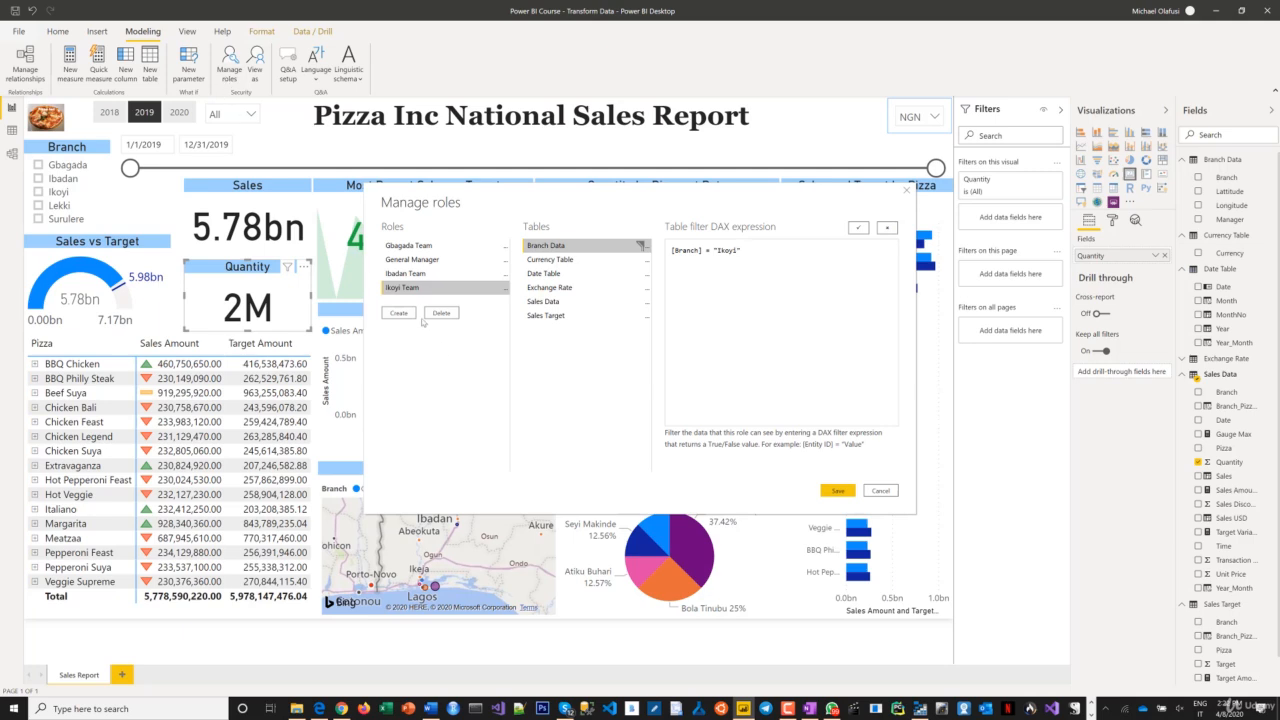
Step: Add a Lekki Team role filtering Branch Data to "Lekki"
left_click(398, 313)
type("Lekki Team")
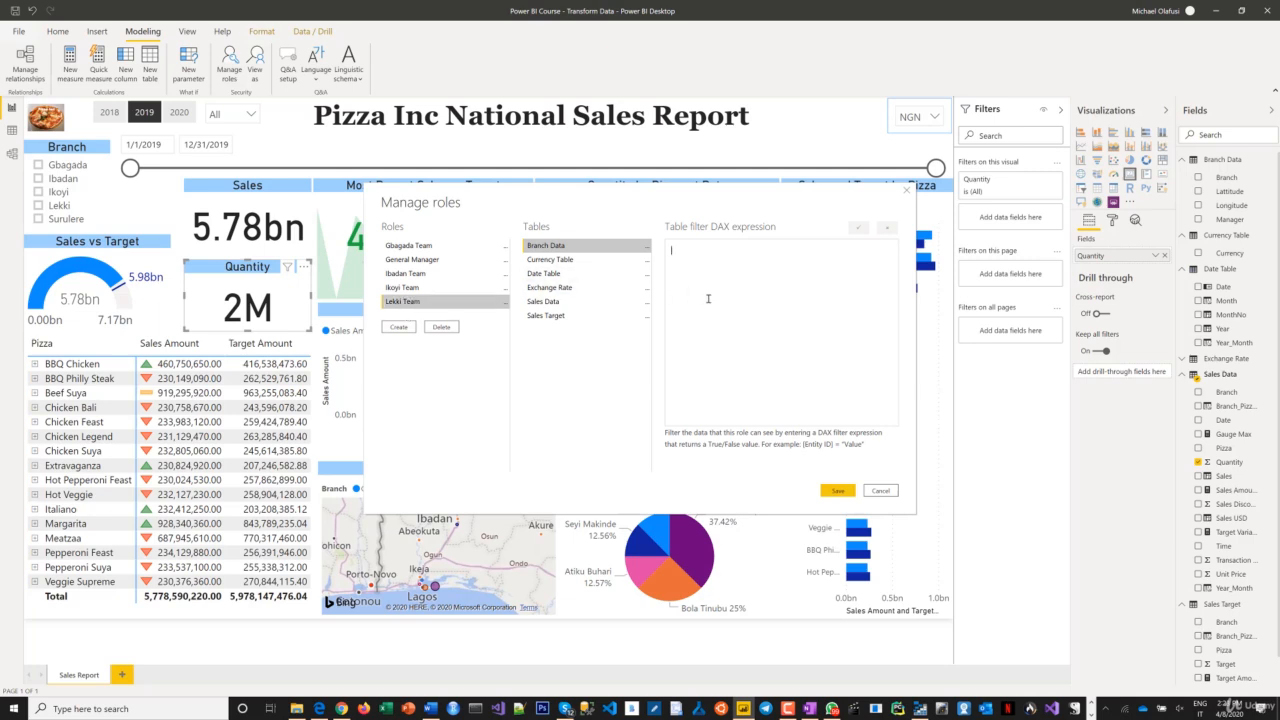
type("[Branch] = \"Gbagada\"")
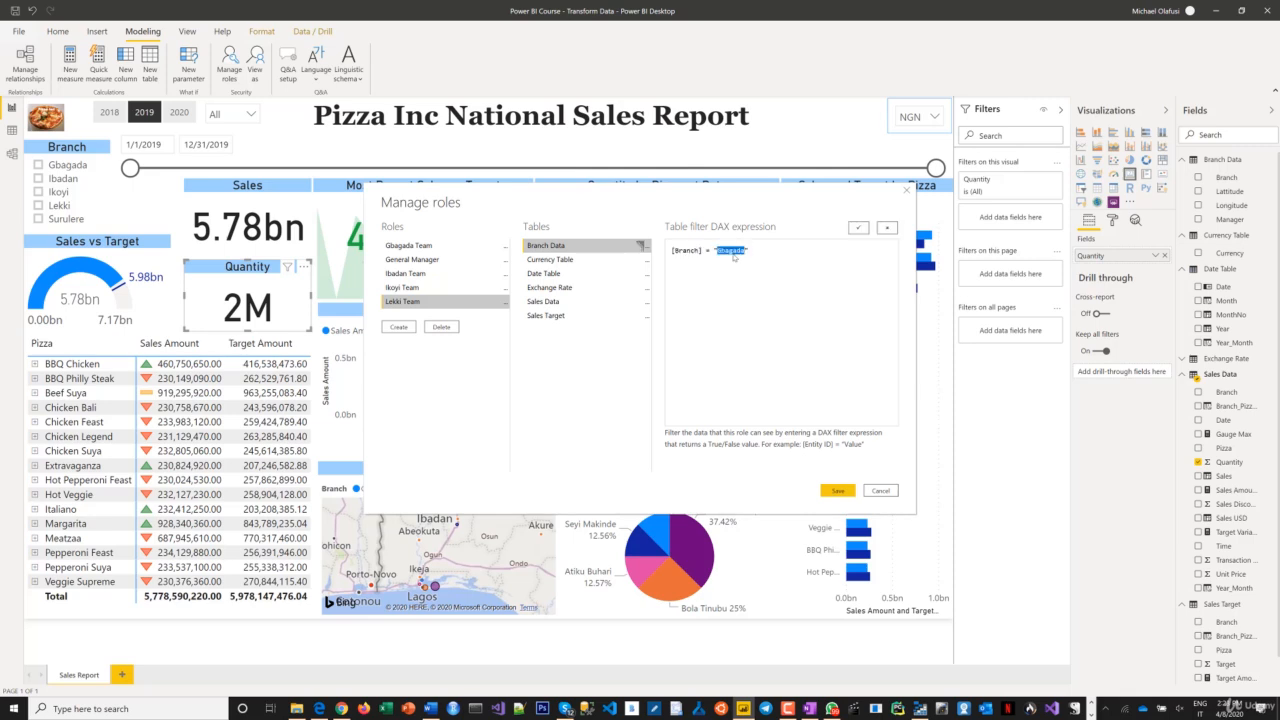
type("Lekki")
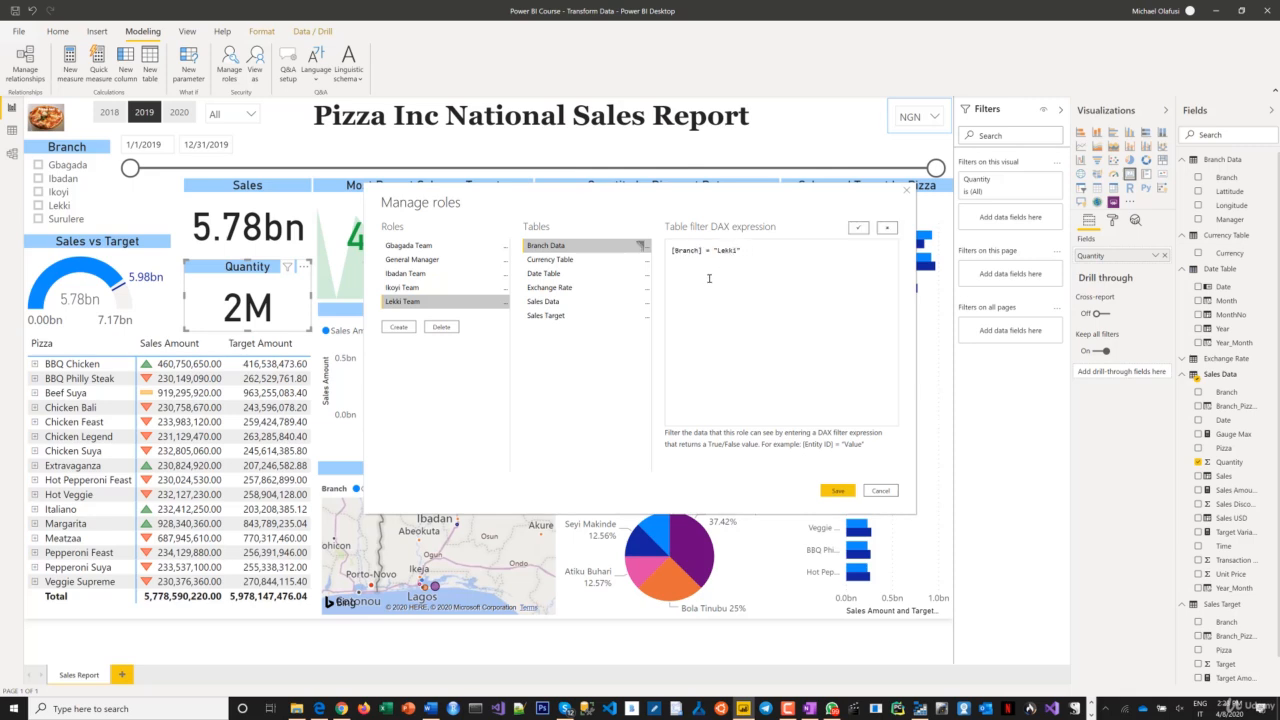
Step: Add a Surulere Team role filtering Branch Data to "Surulere" and save all roles
left_click(398, 327)
type("Surulere Team")
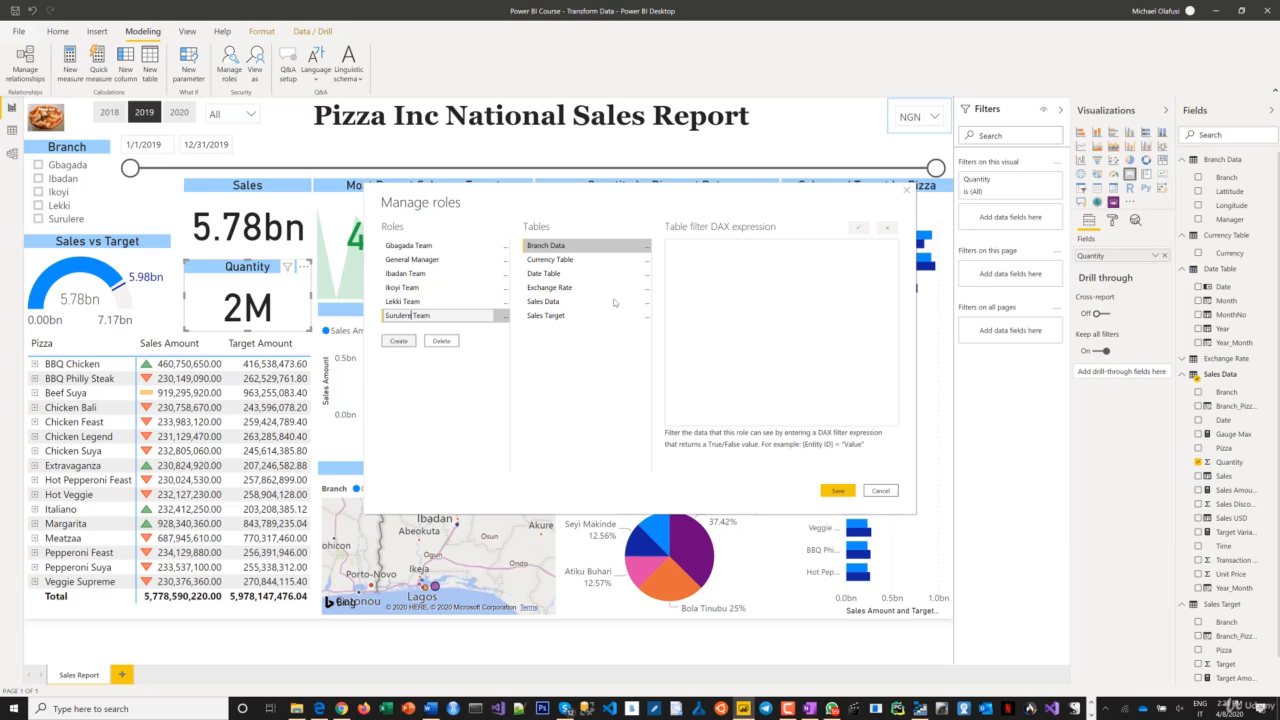
type("[Branch] = \"Gbagada\"")
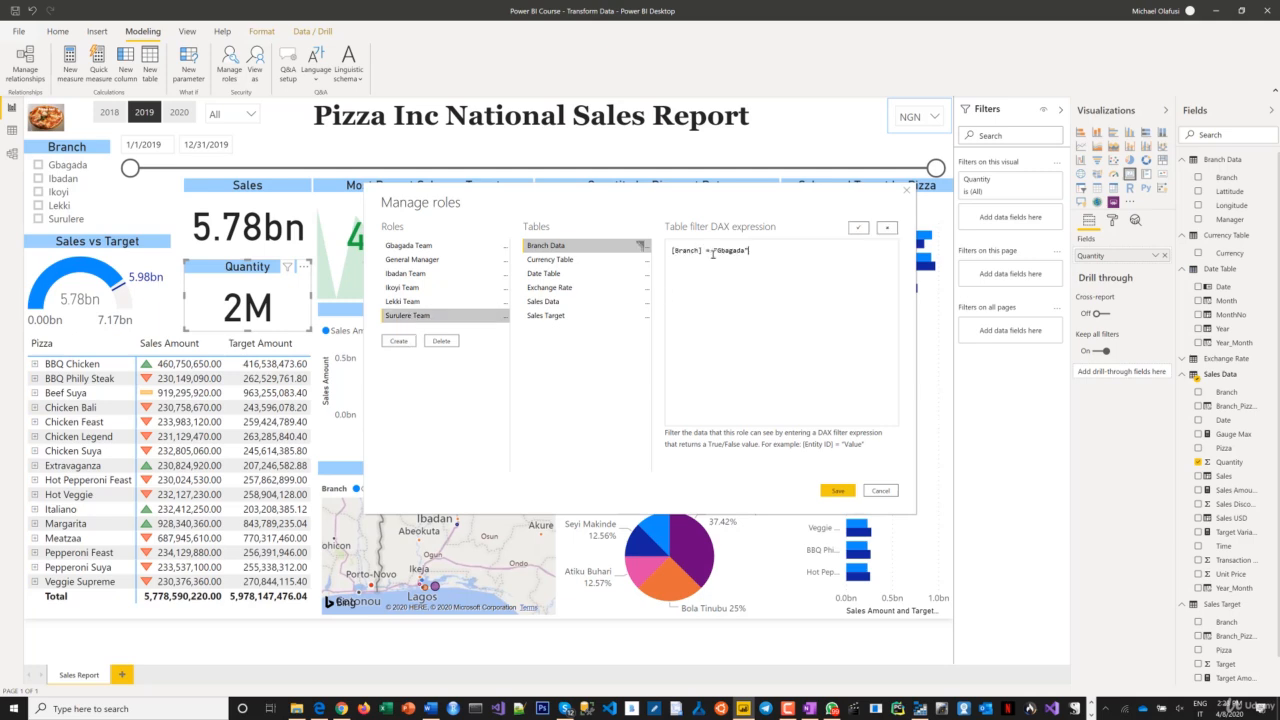
type("Surulere")
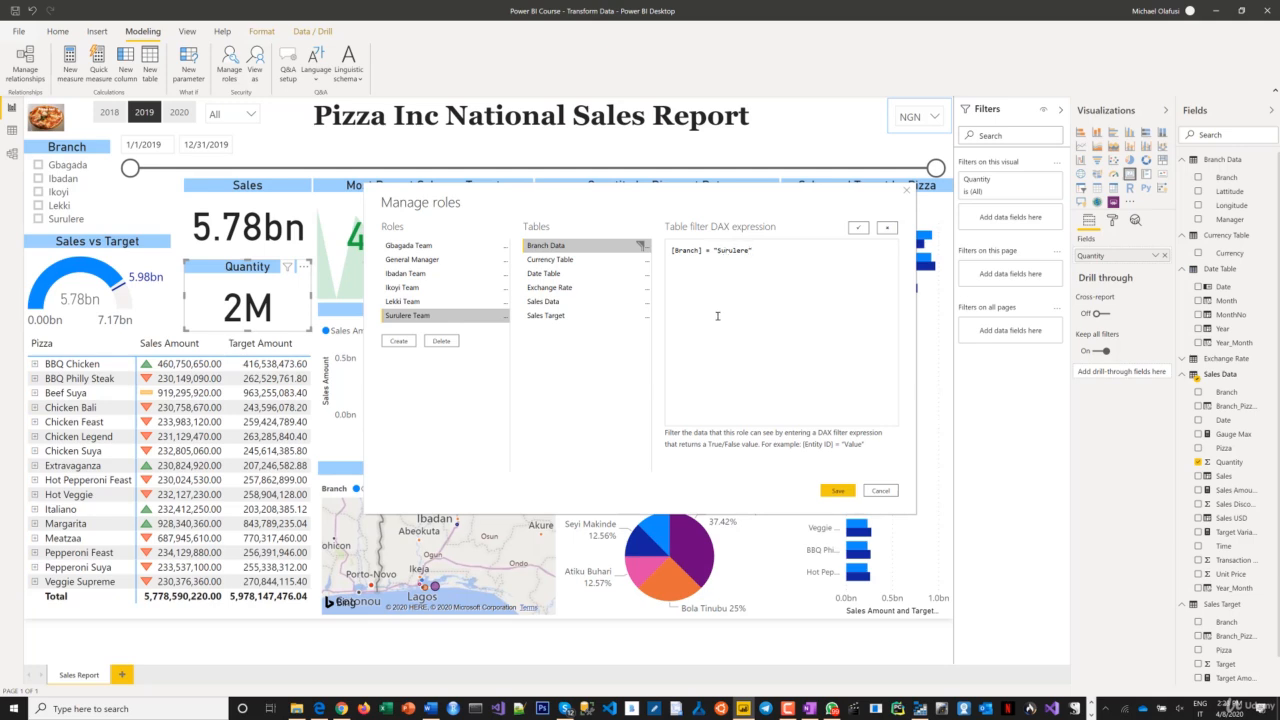
left_click(880, 490)
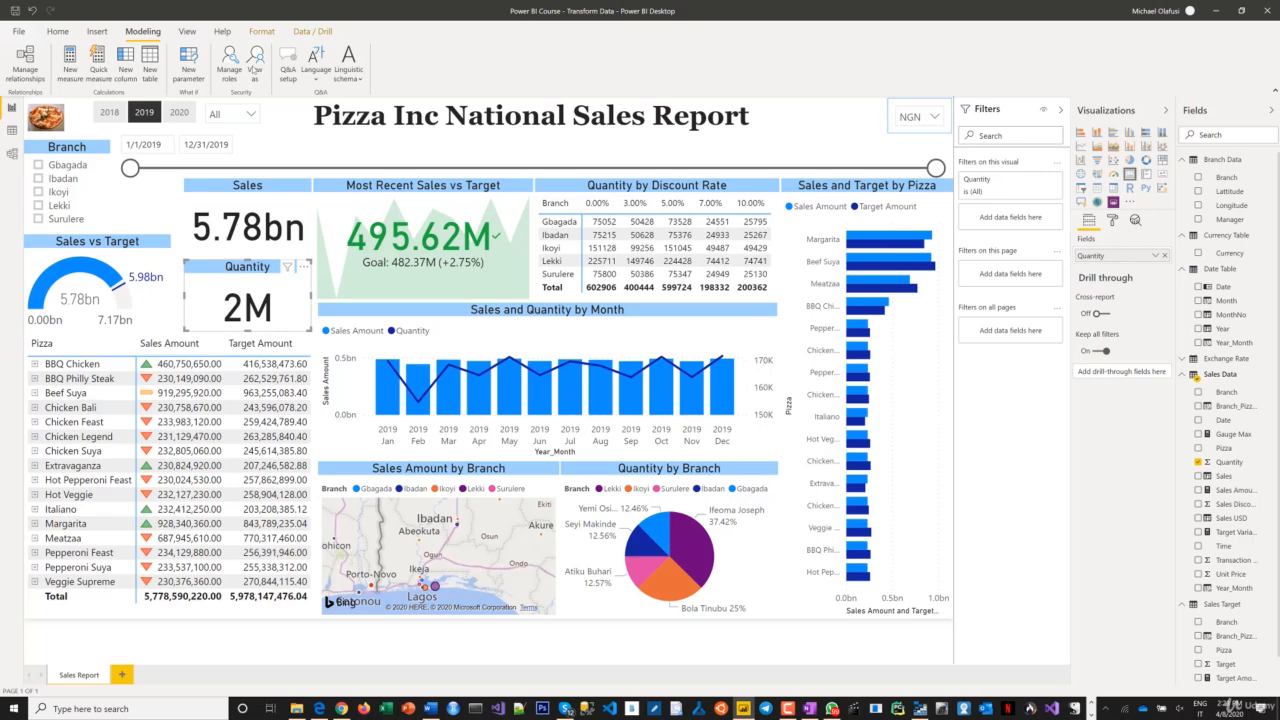
Step: View the report as Gbagada Team (719.8M sales, 249K quantity), then stop viewing
left_click(229, 57)
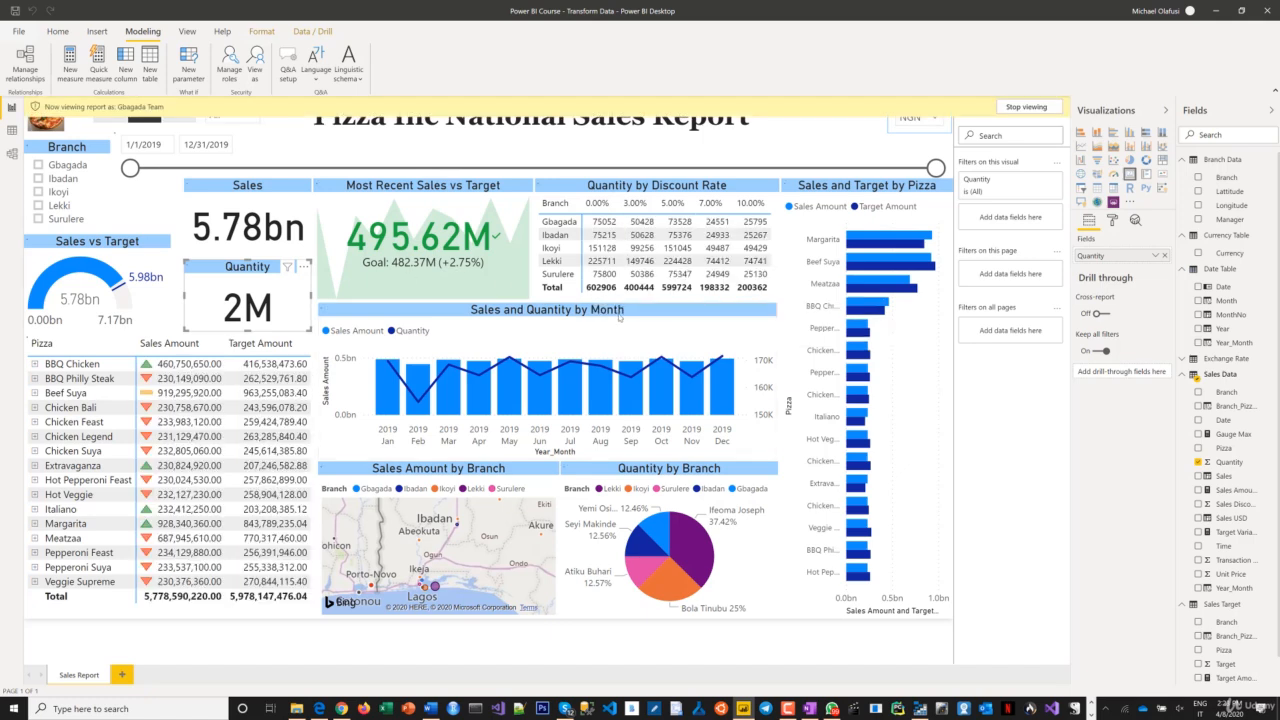
mouse_move(617, 320)
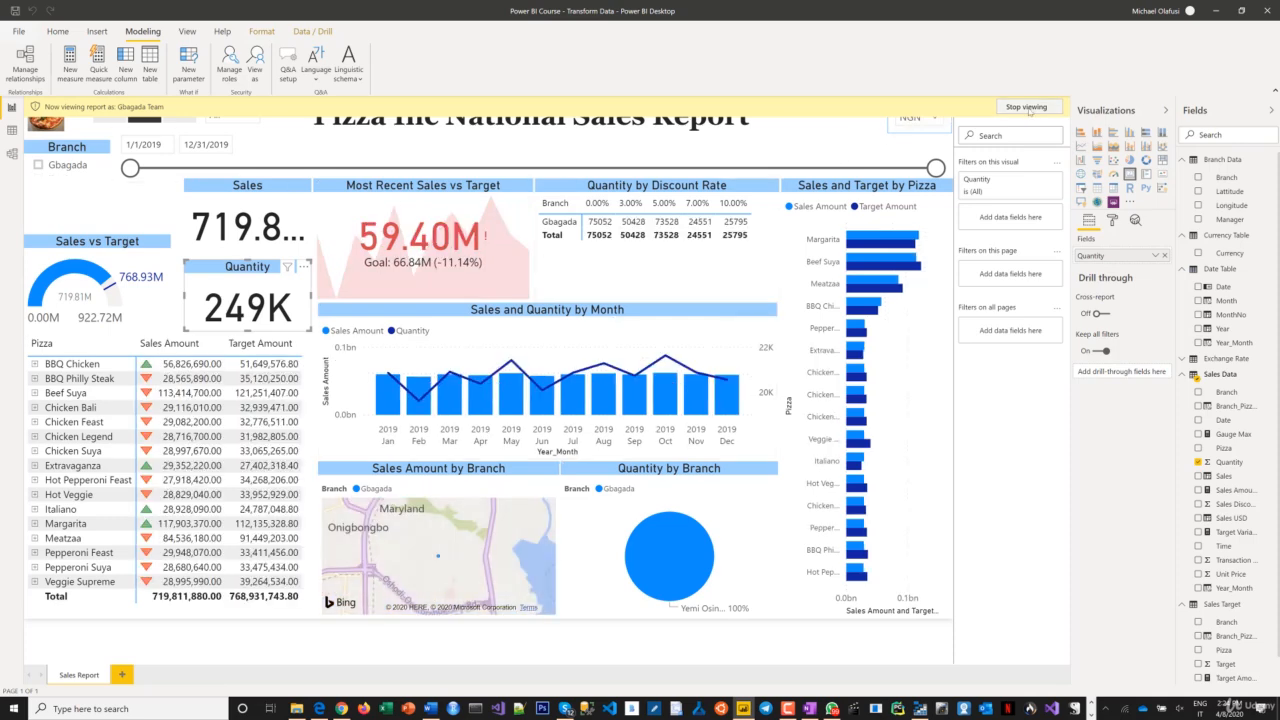
left_click(1027, 106)
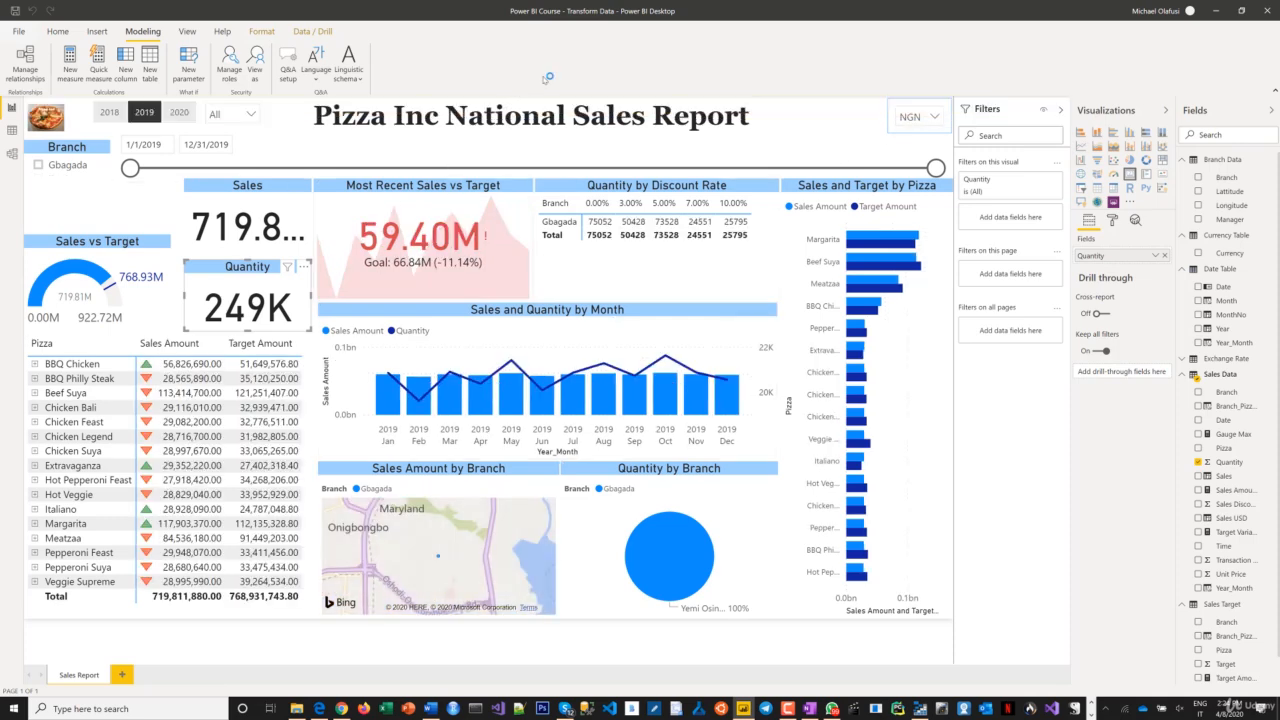